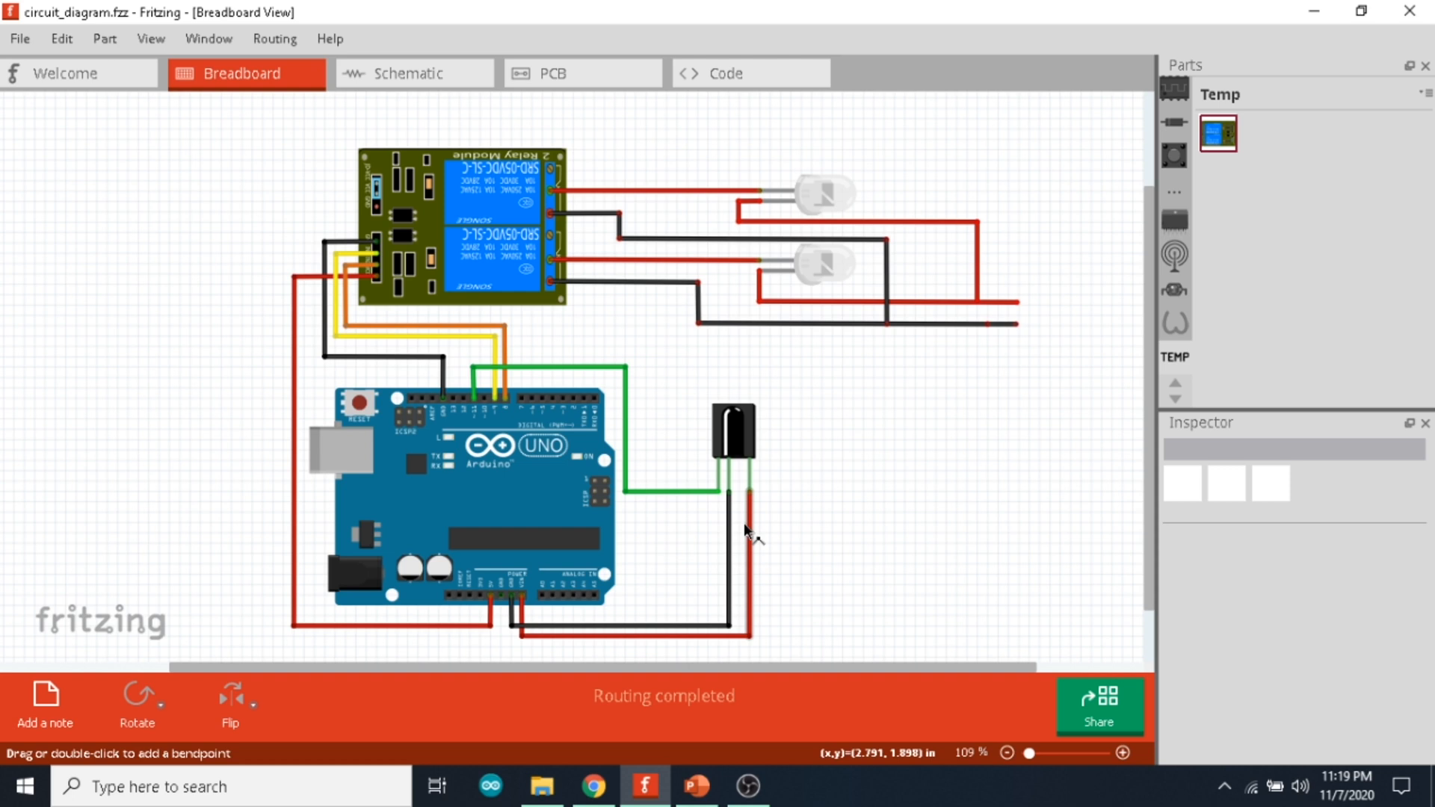
Step: Scroll through the Home_automation_using_IR sketch to review its code and the #include <IRremote.h> line
{"action": "scroll", "scroll_direction": "up", "scroll_amount": 3}
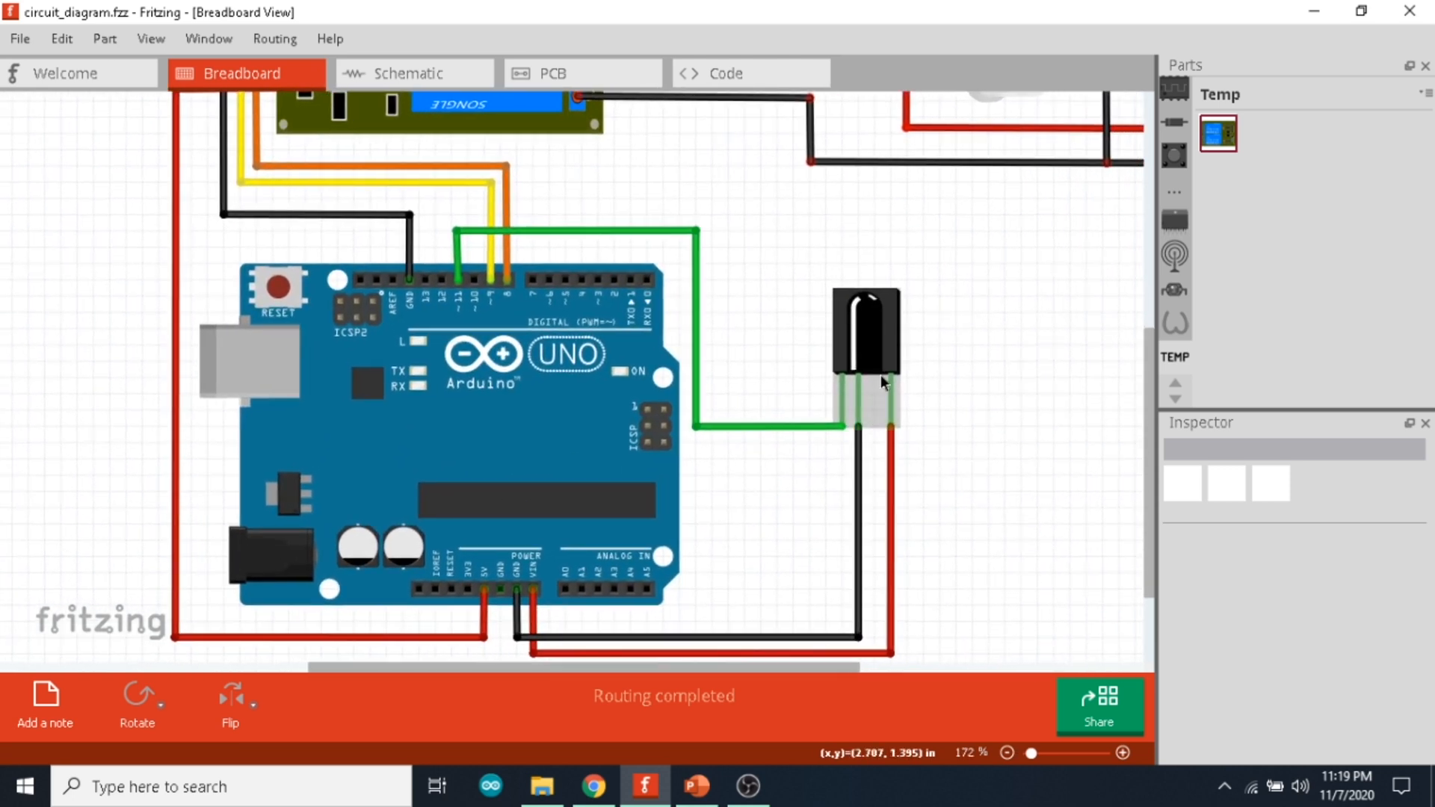
{"action": "scroll", "scroll_direction": "up", "scroll_amount": 3}
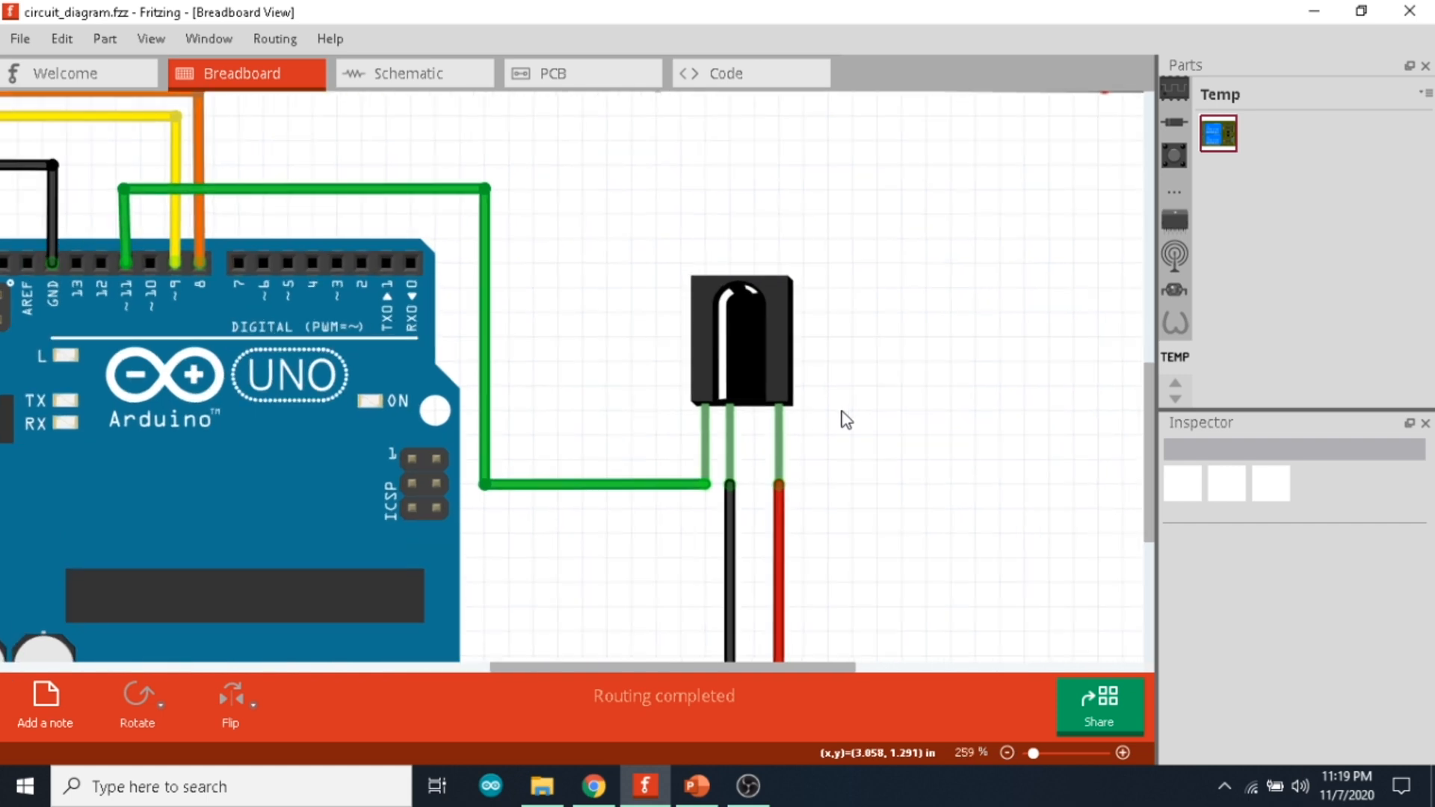
{"action": "mouse_move", "coordinate": [886, 419]}
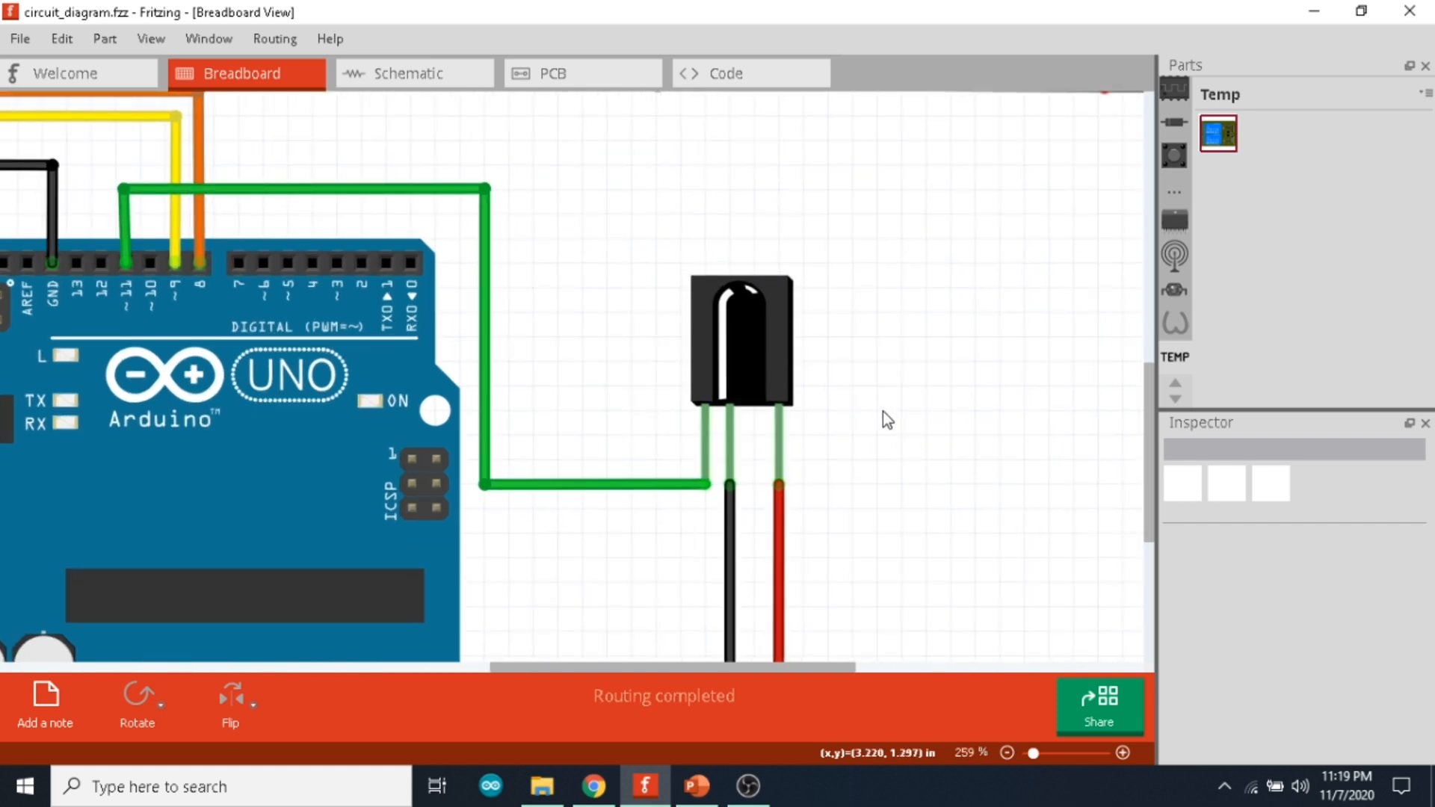
{"action": "mouse_move", "coordinate": [871, 458]}
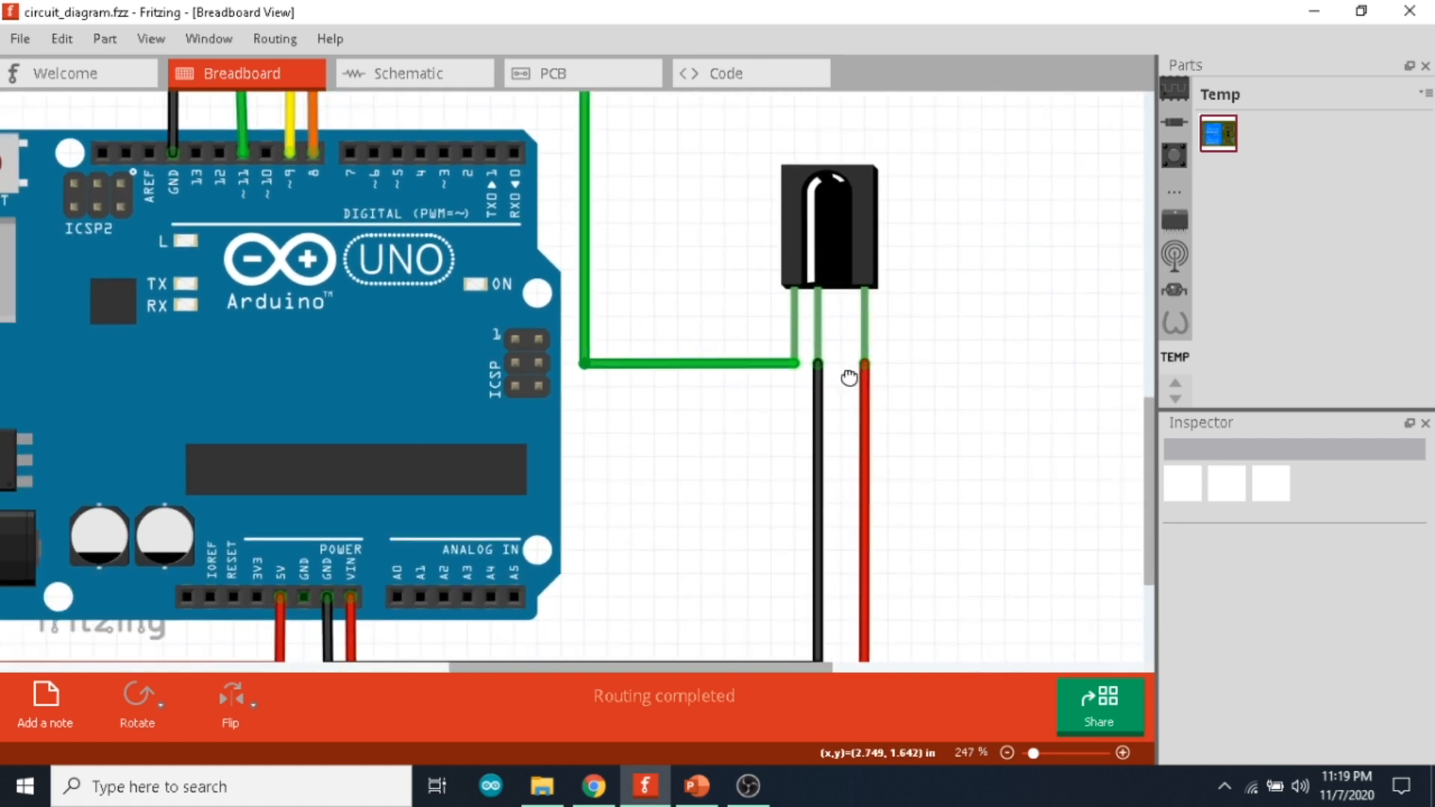
{"action": "mouse_move", "coordinate": [715, 414]}
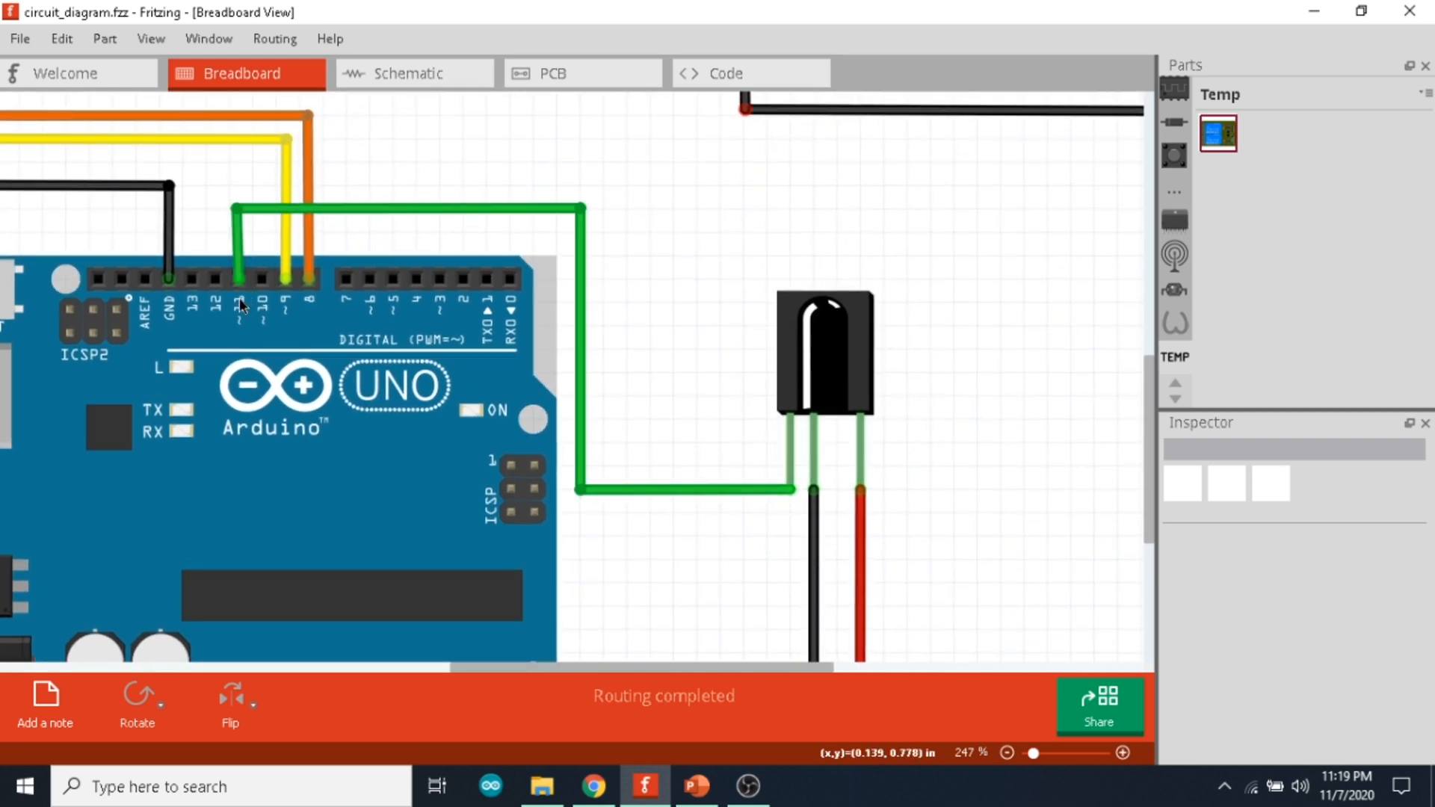
{"action": "scroll", "scroll_direction": "down", "scroll_amount": 3}
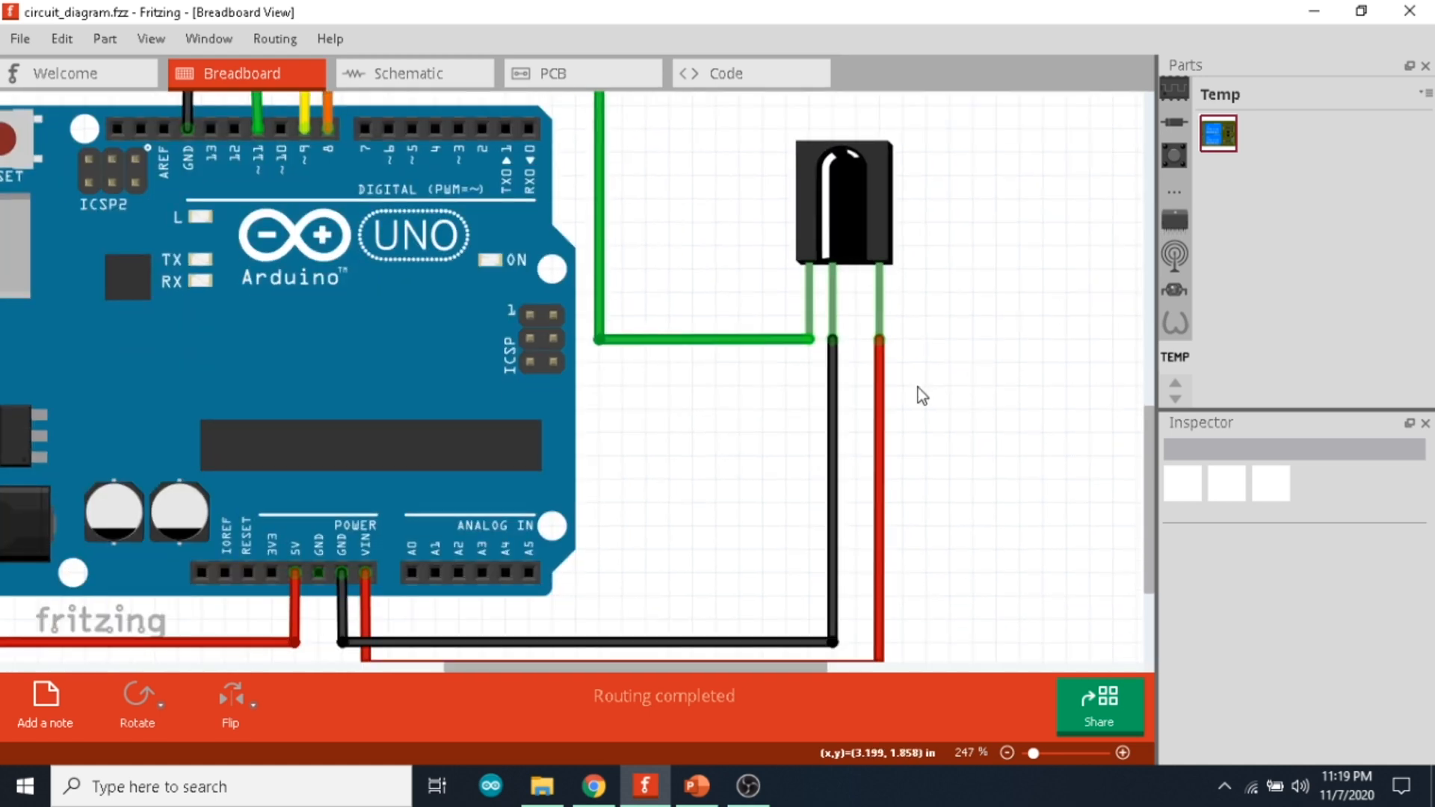
{"action": "mouse_move", "coordinate": [677, 659]}
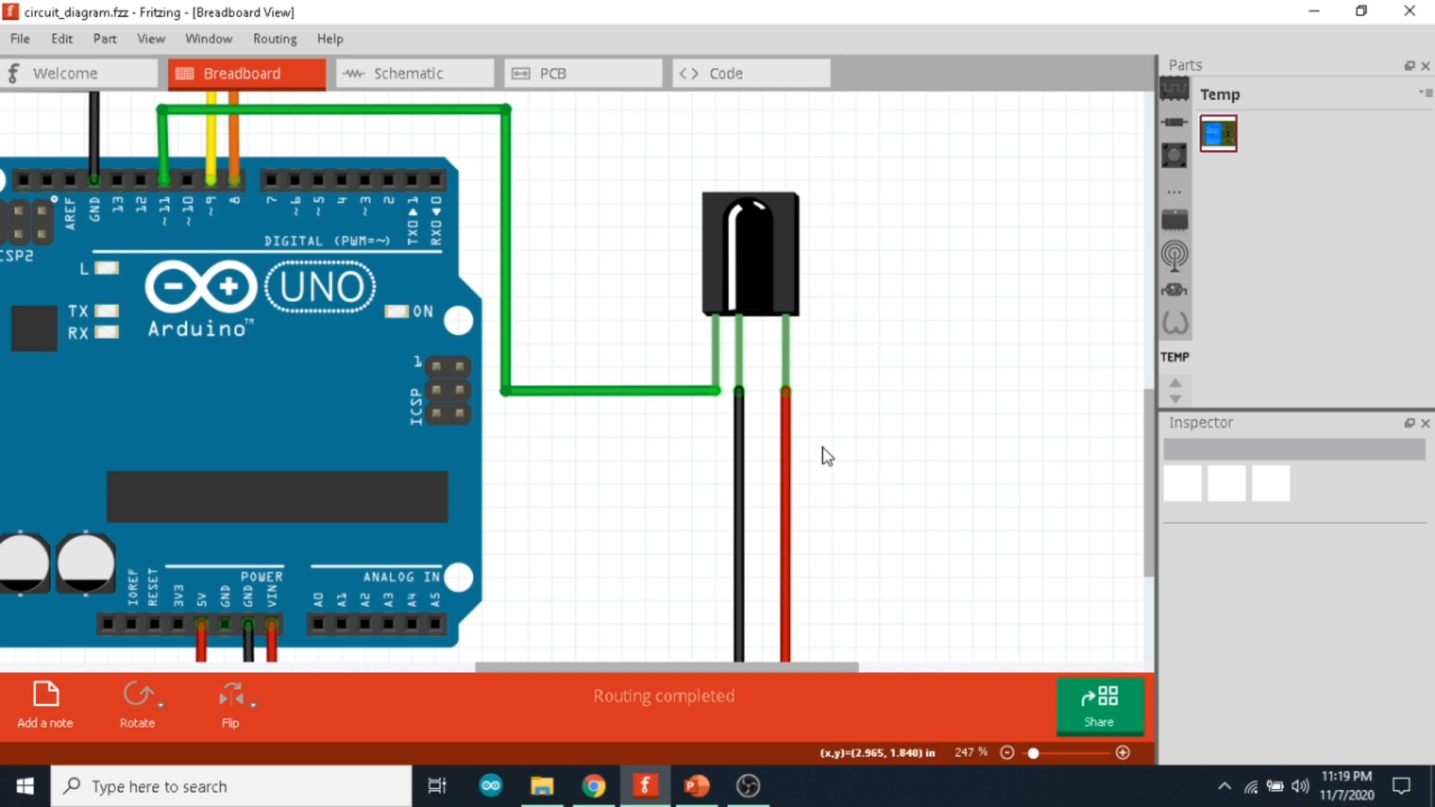
{"action": "scroll", "scroll_direction": "down", "scroll_amount": 3}
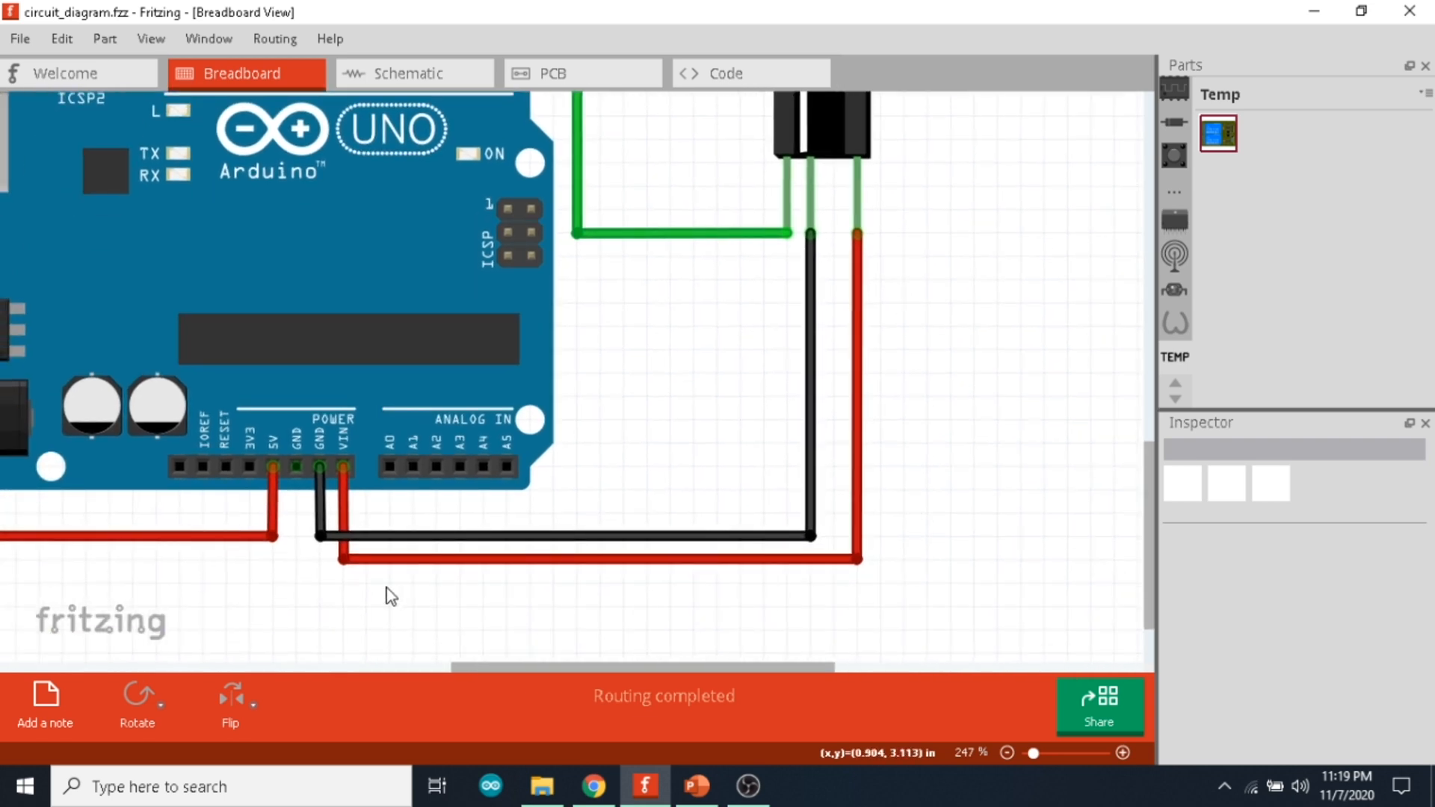
{"action": "scroll", "scroll_direction": "down", "scroll_amount": 3}
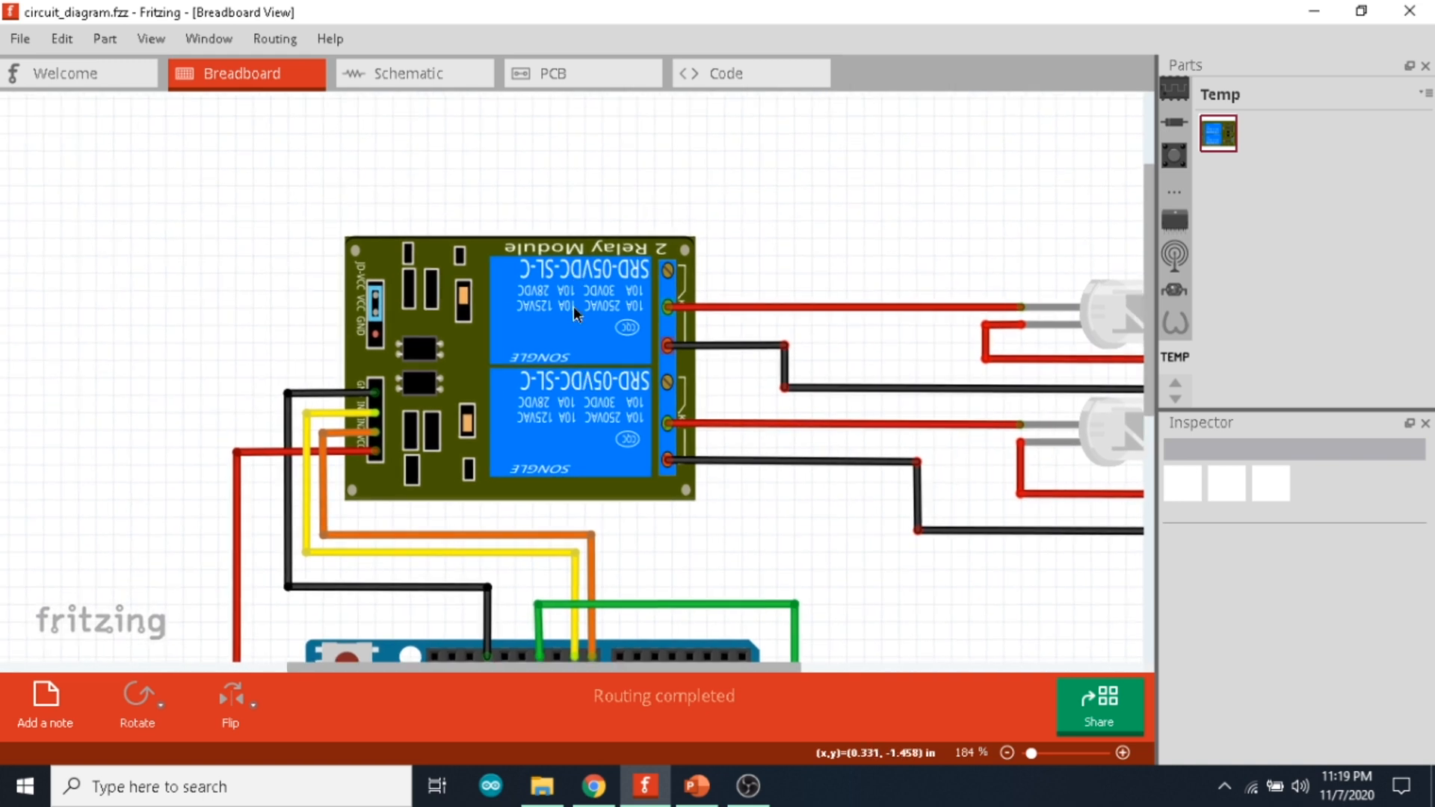
{"action": "scroll", "scroll_direction": "up", "scroll_amount": 3}
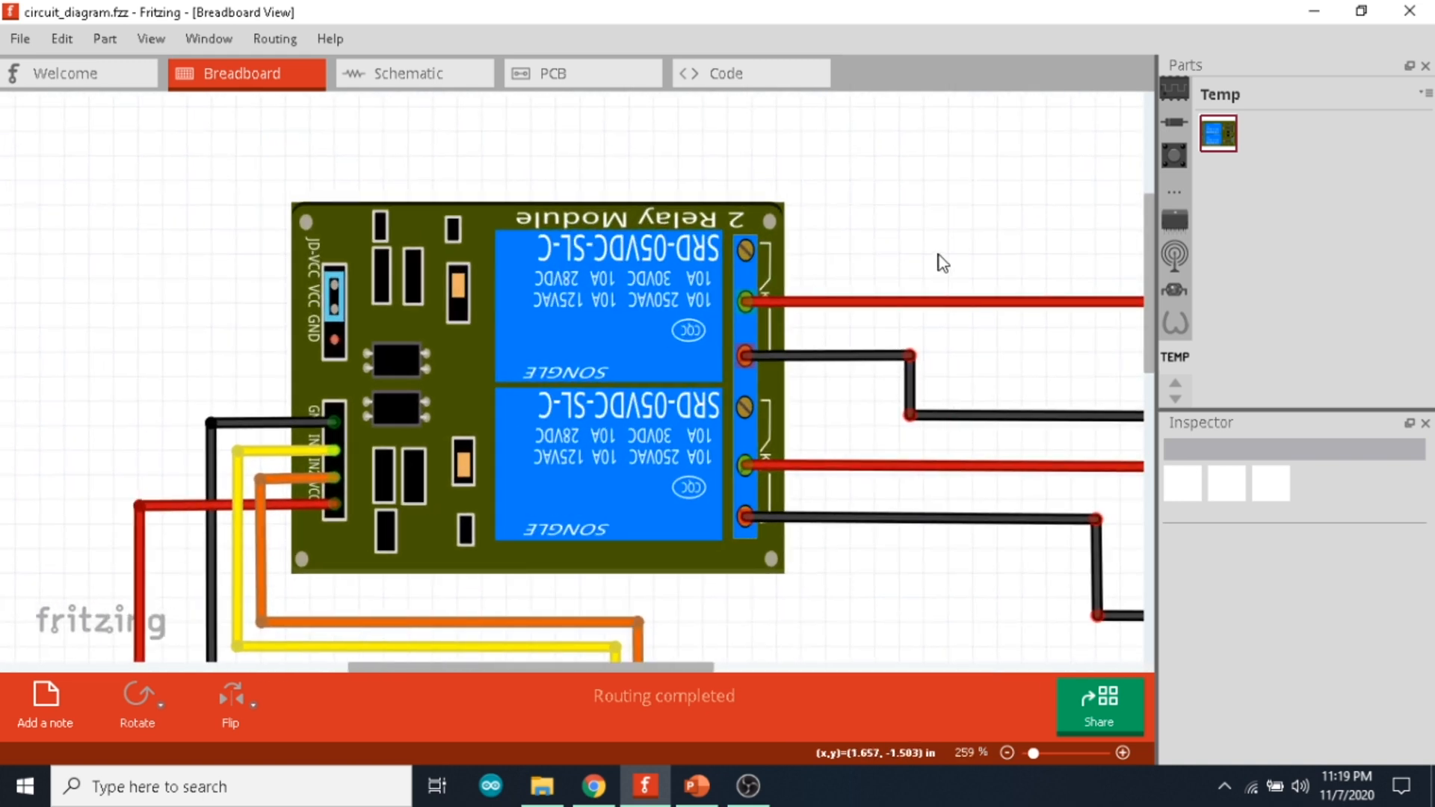
{"action": "mouse_move", "coordinate": [886, 242]}
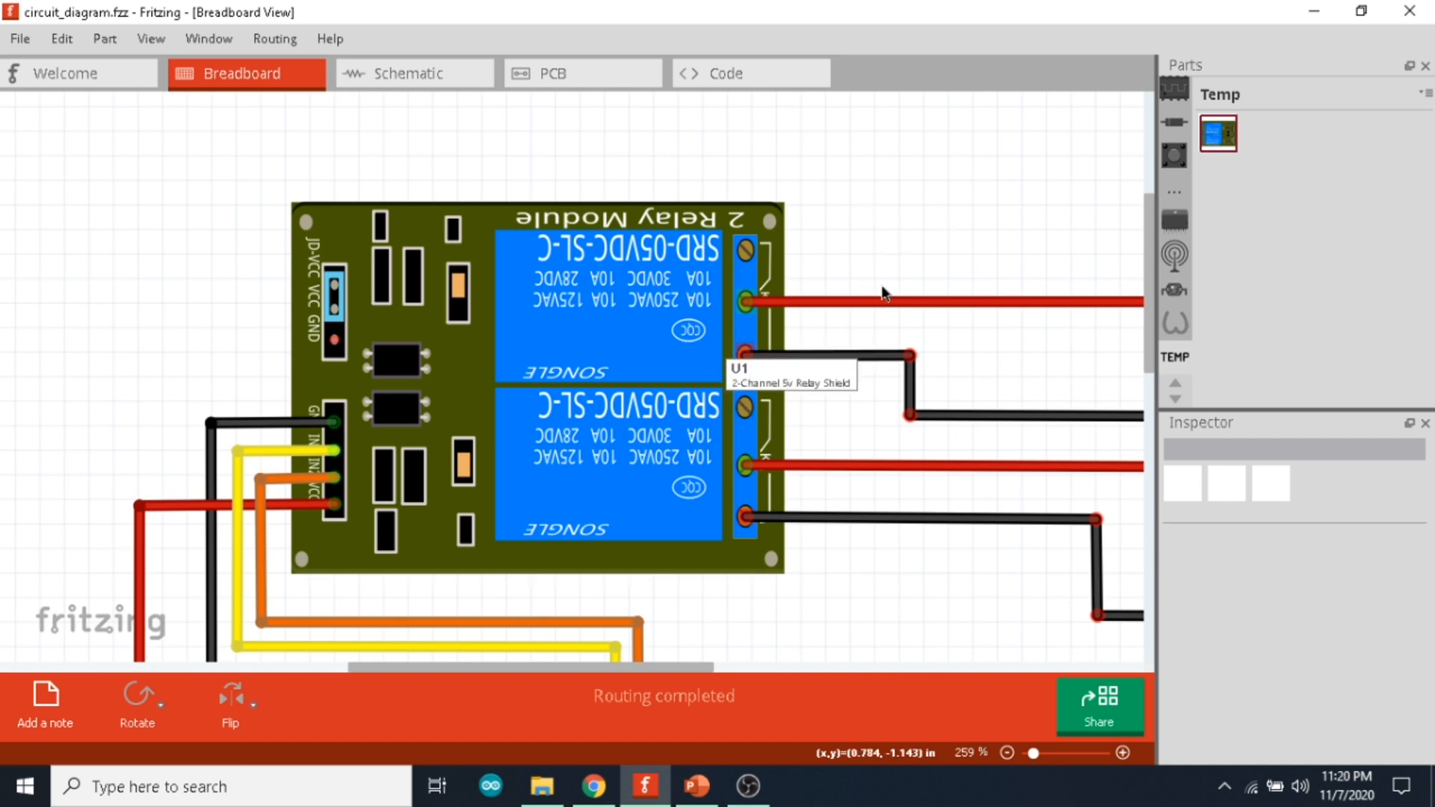
{"action": "mouse_move", "coordinate": [896, 233]}
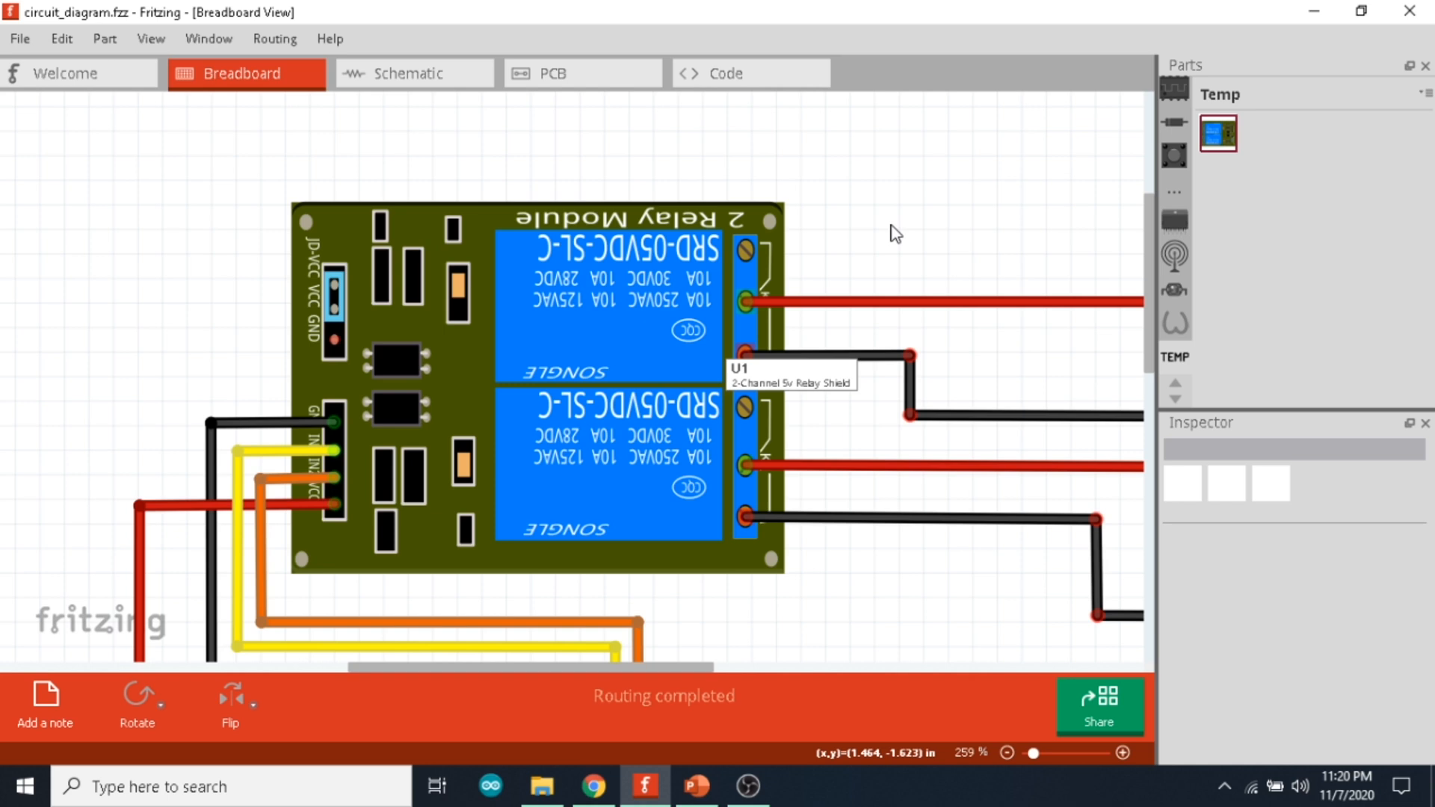
{"action": "mouse_move", "coordinate": [760, 320]}
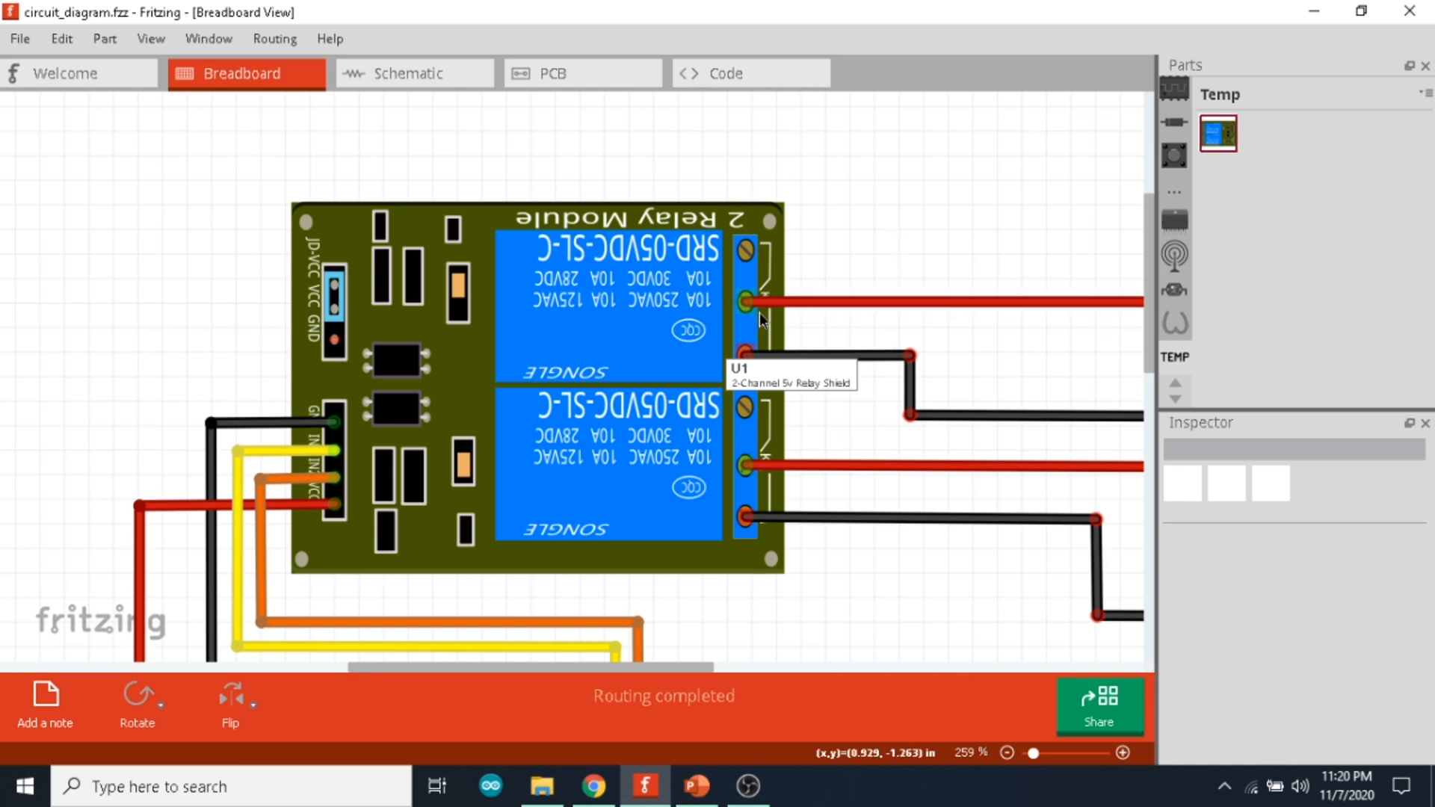
{"action": "mouse_move", "coordinate": [538, 327]}
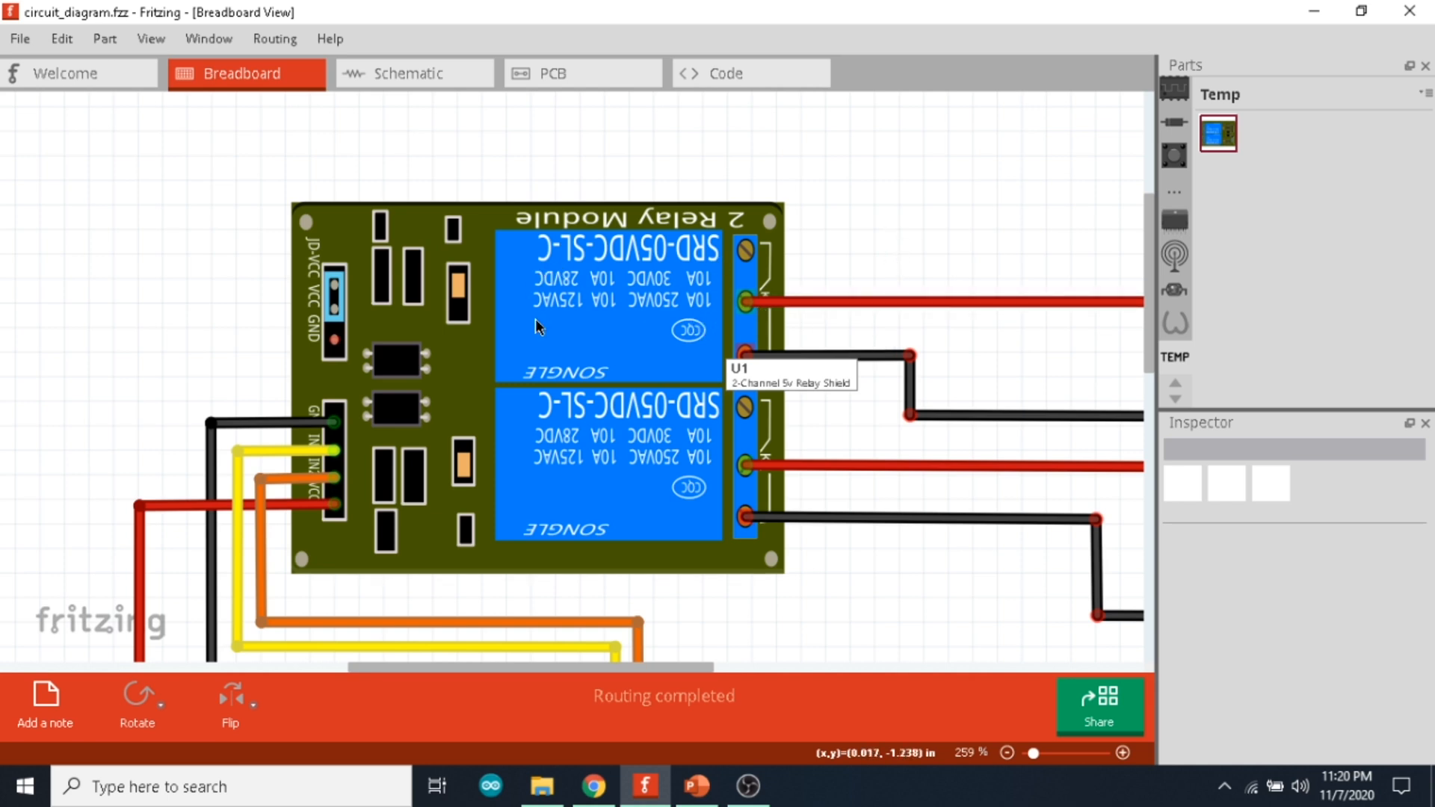
{"action": "mouse_move", "coordinate": [631, 316]}
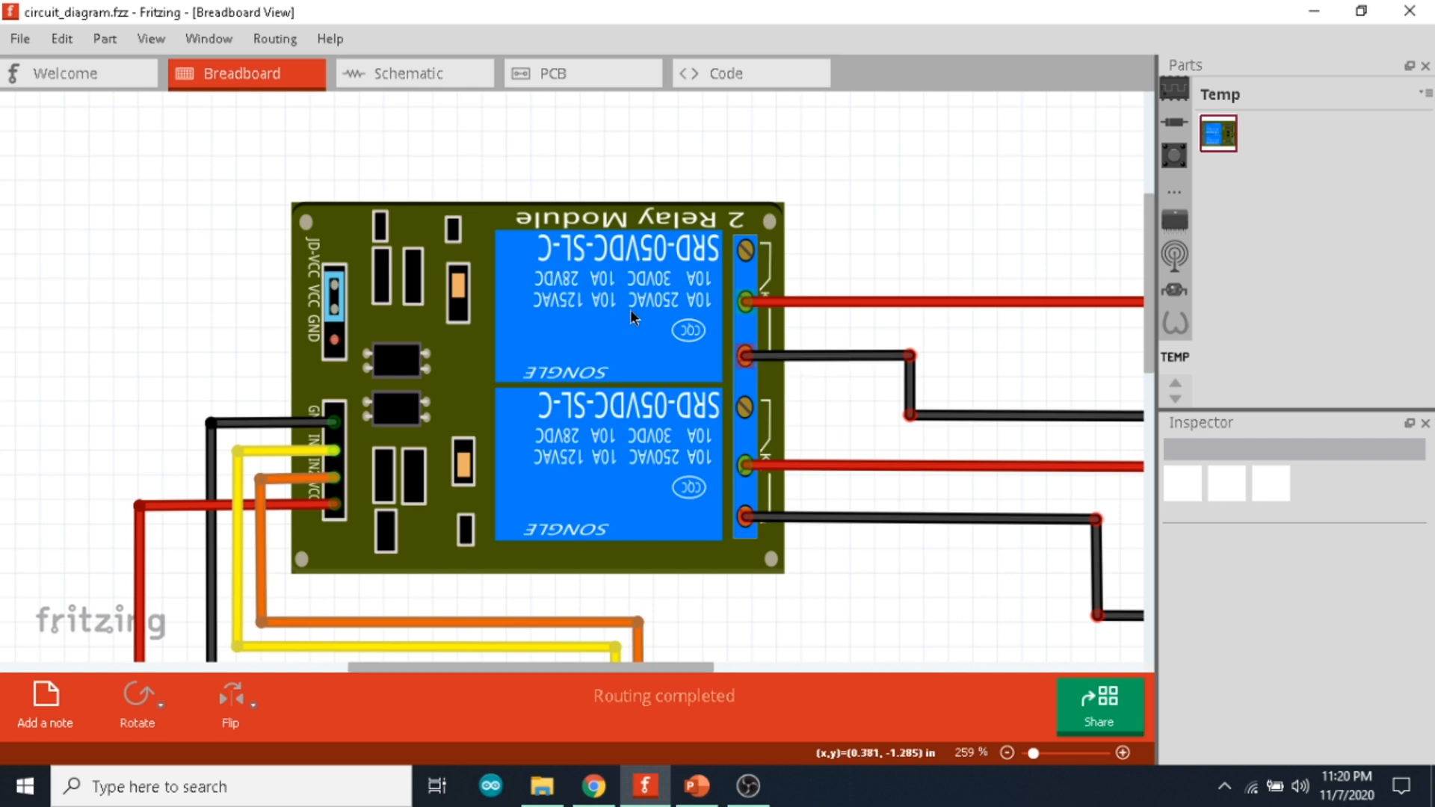
{"action": "scroll", "scroll_direction": "up", "scroll_amount": 3}
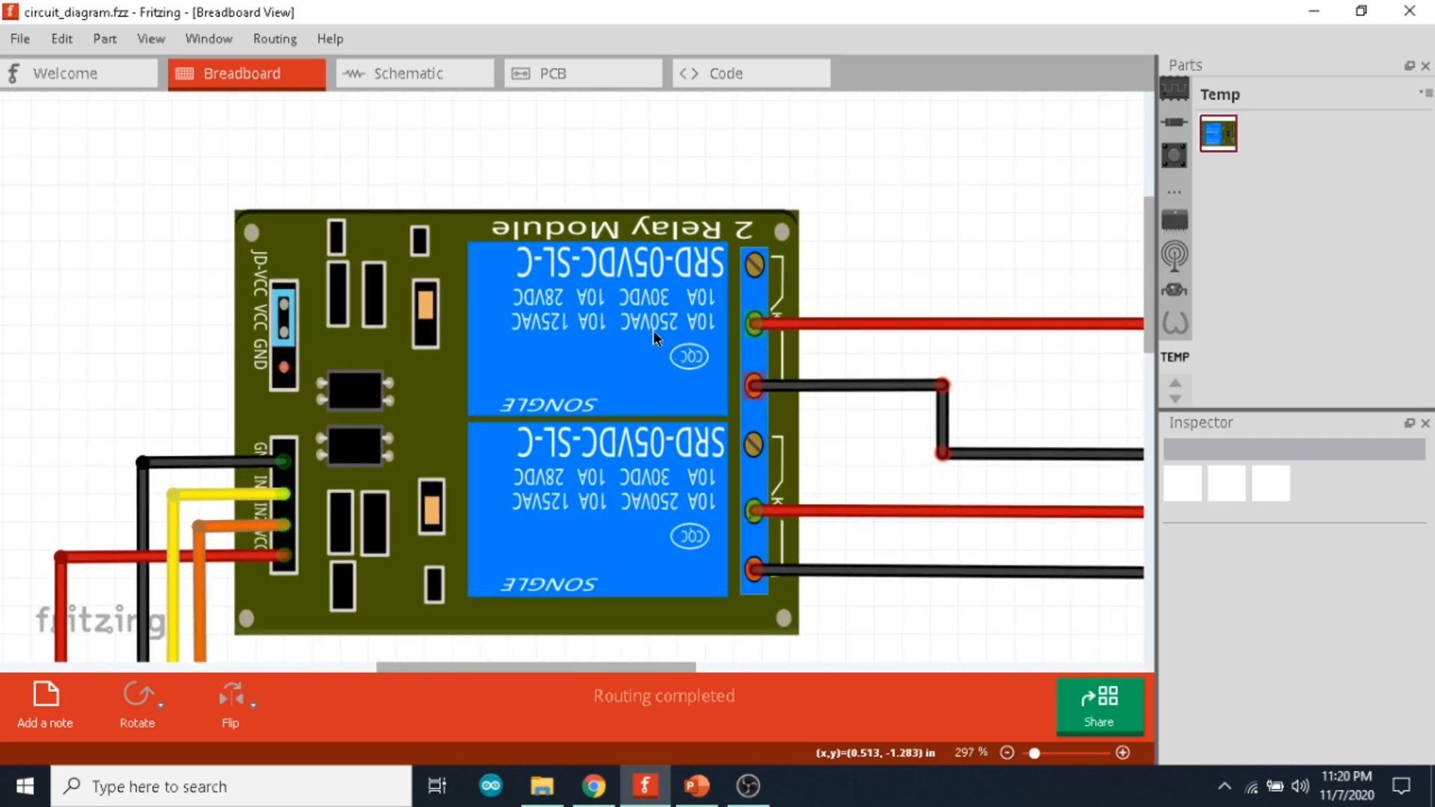
{"action": "mouse_move", "coordinate": [733, 345]}
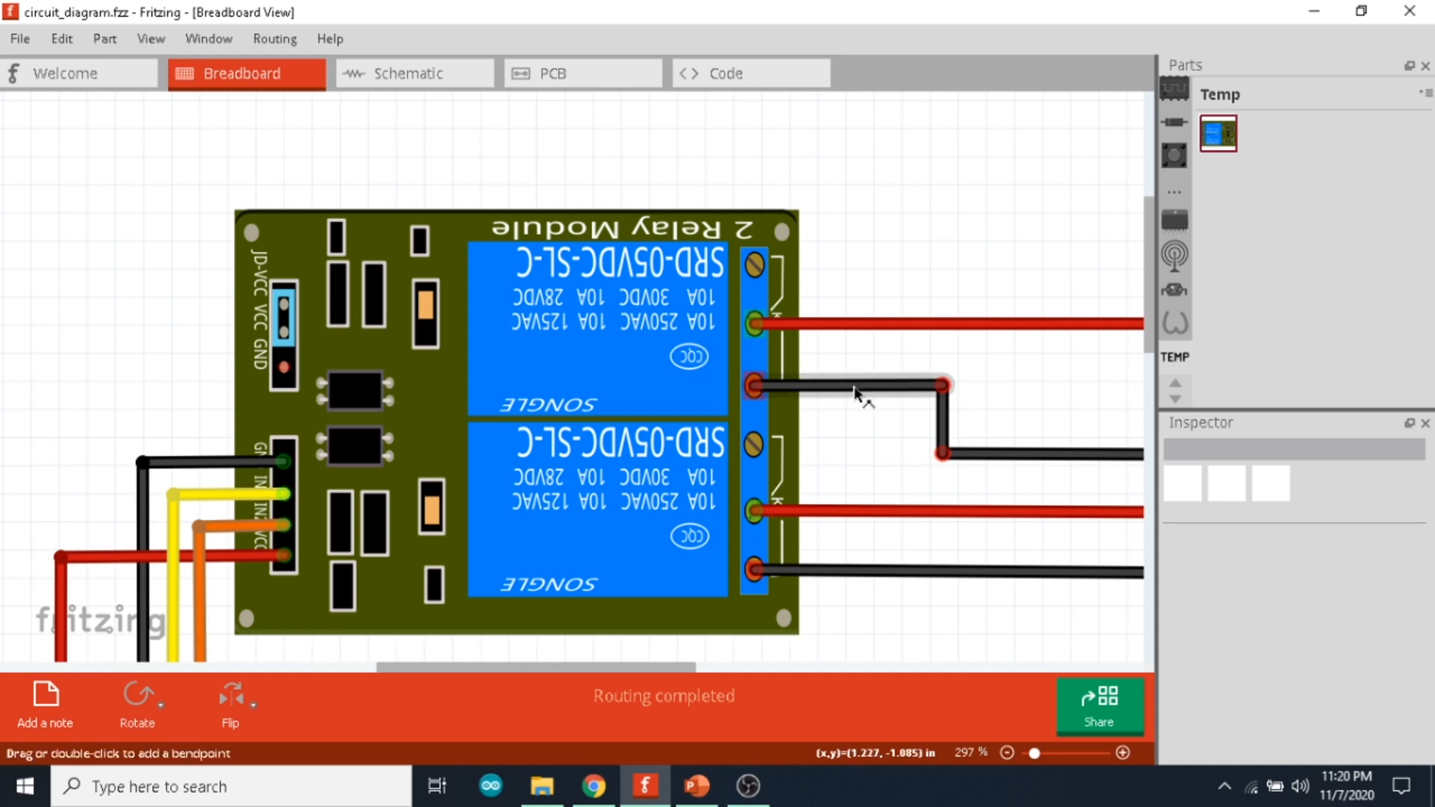
{"action": "scroll", "scroll_direction": "down", "scroll_amount": 3}
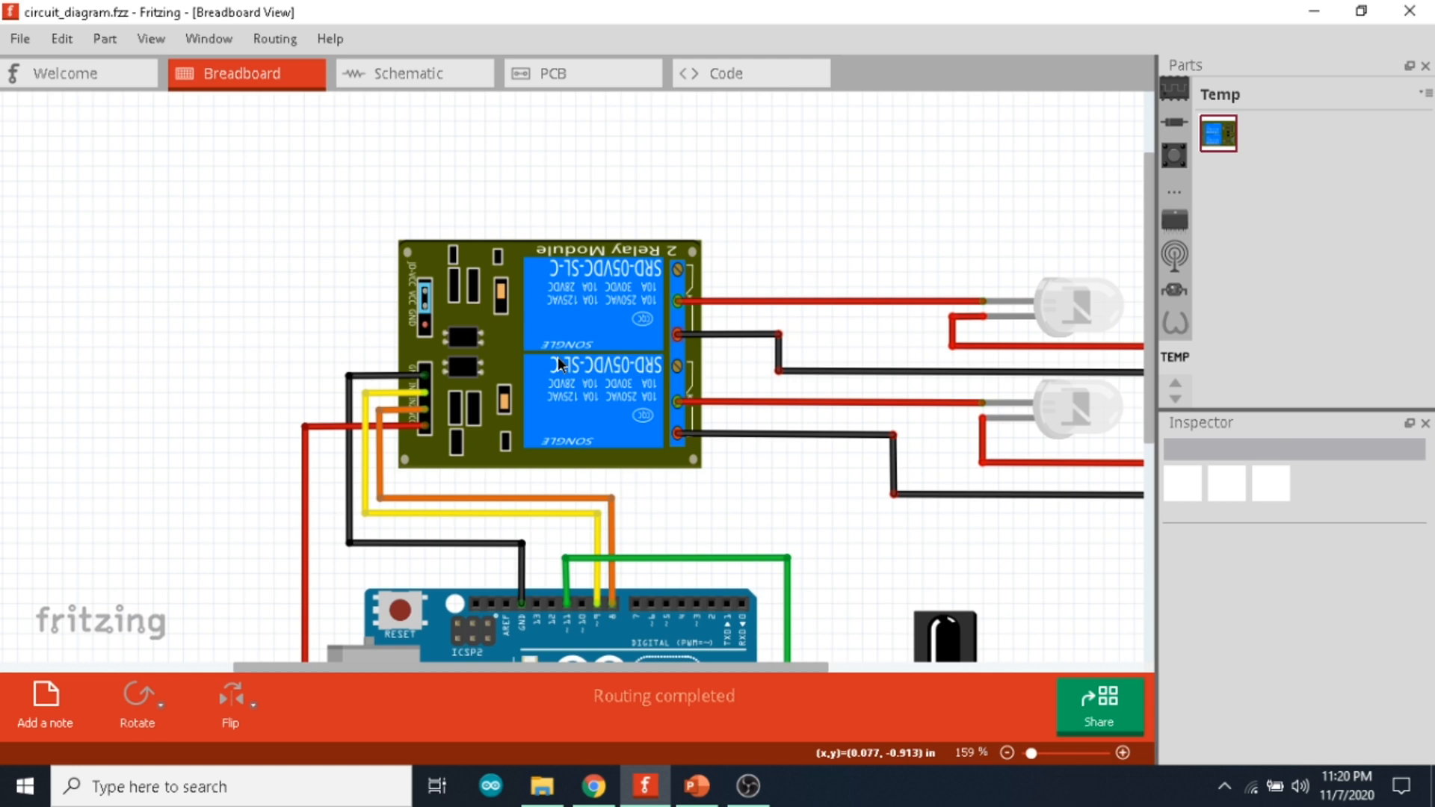
{"action": "scroll", "scroll_direction": "up", "scroll_amount": 3}
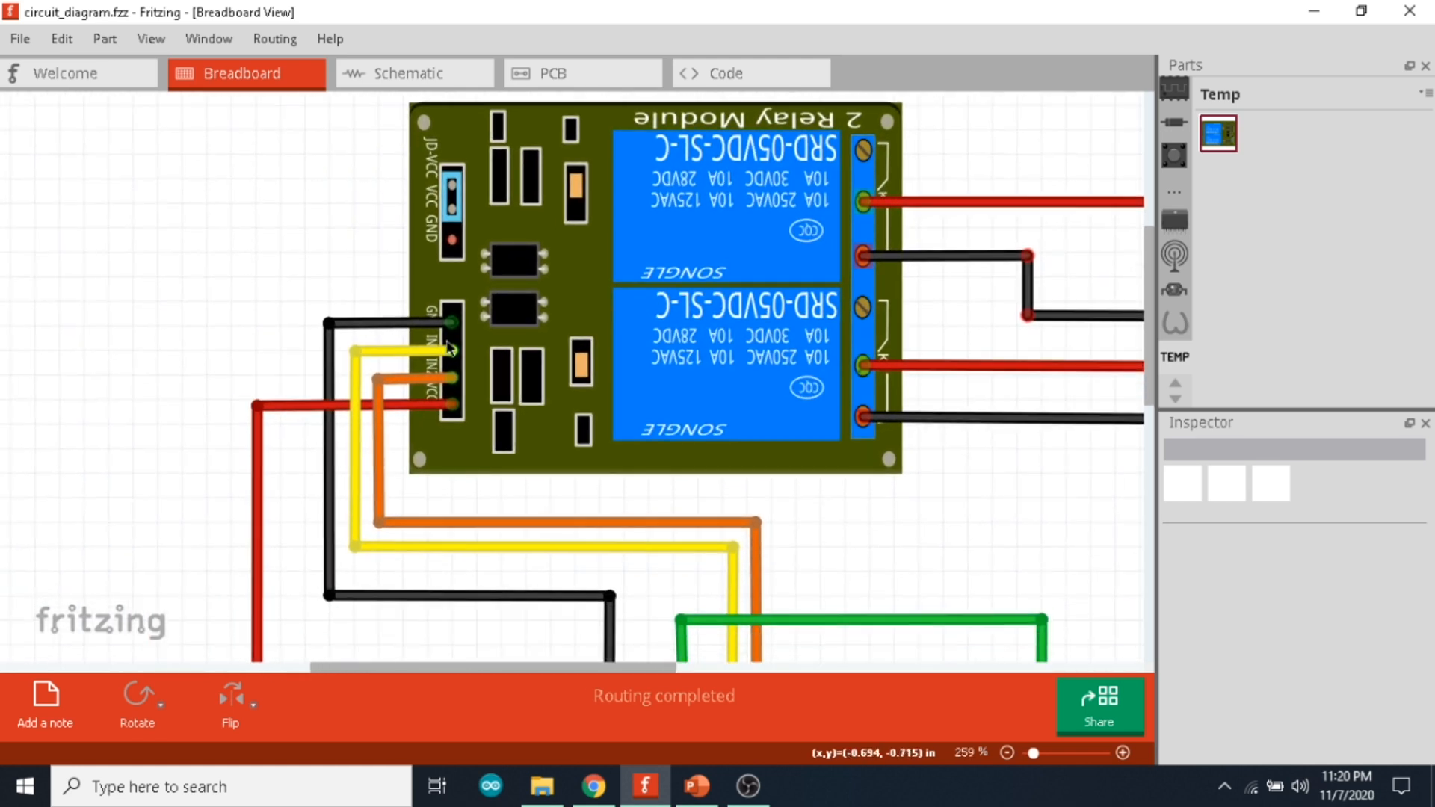
{"action": "scroll", "scroll_direction": "down", "scroll_amount": 3}
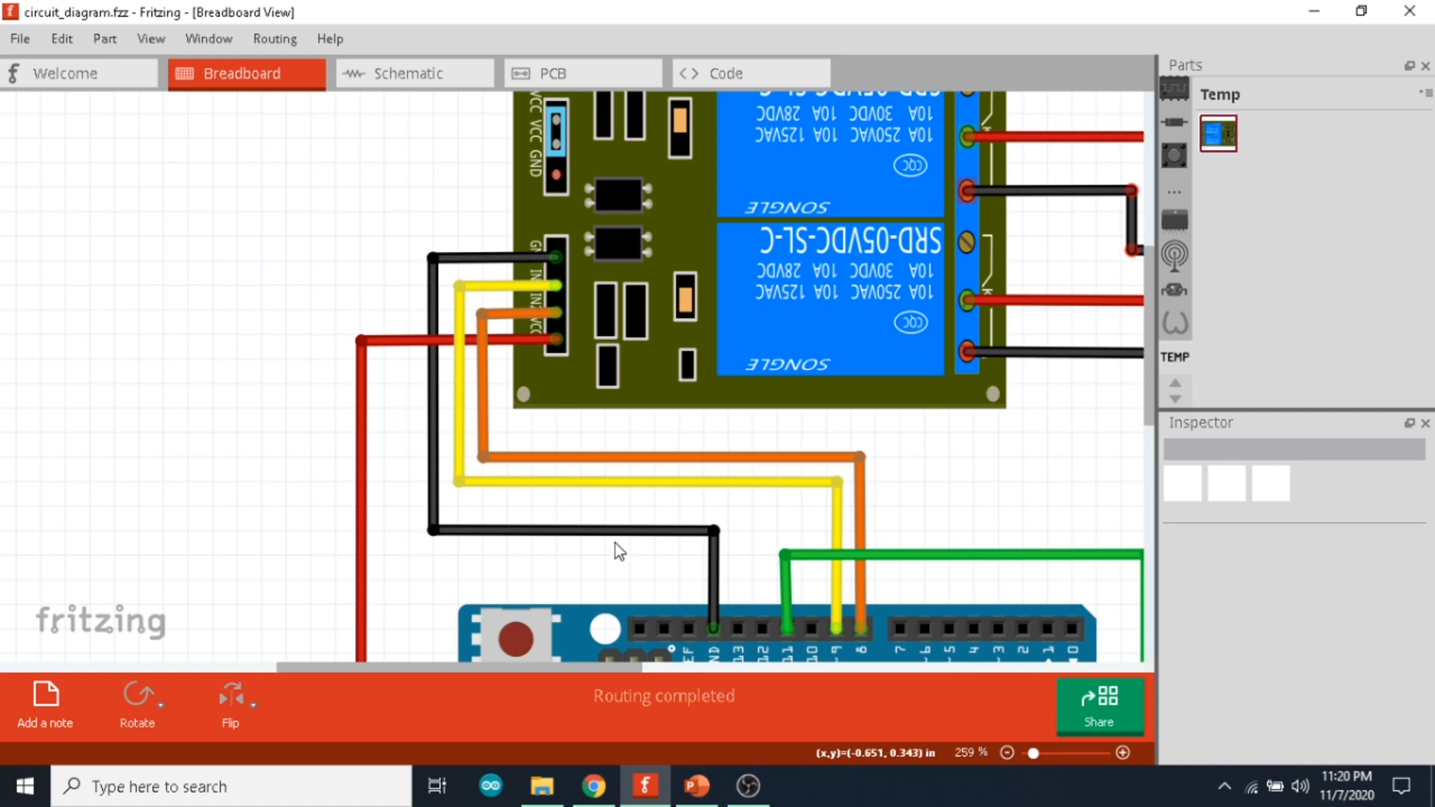
{"action": "mouse_move", "coordinate": [577, 341]}
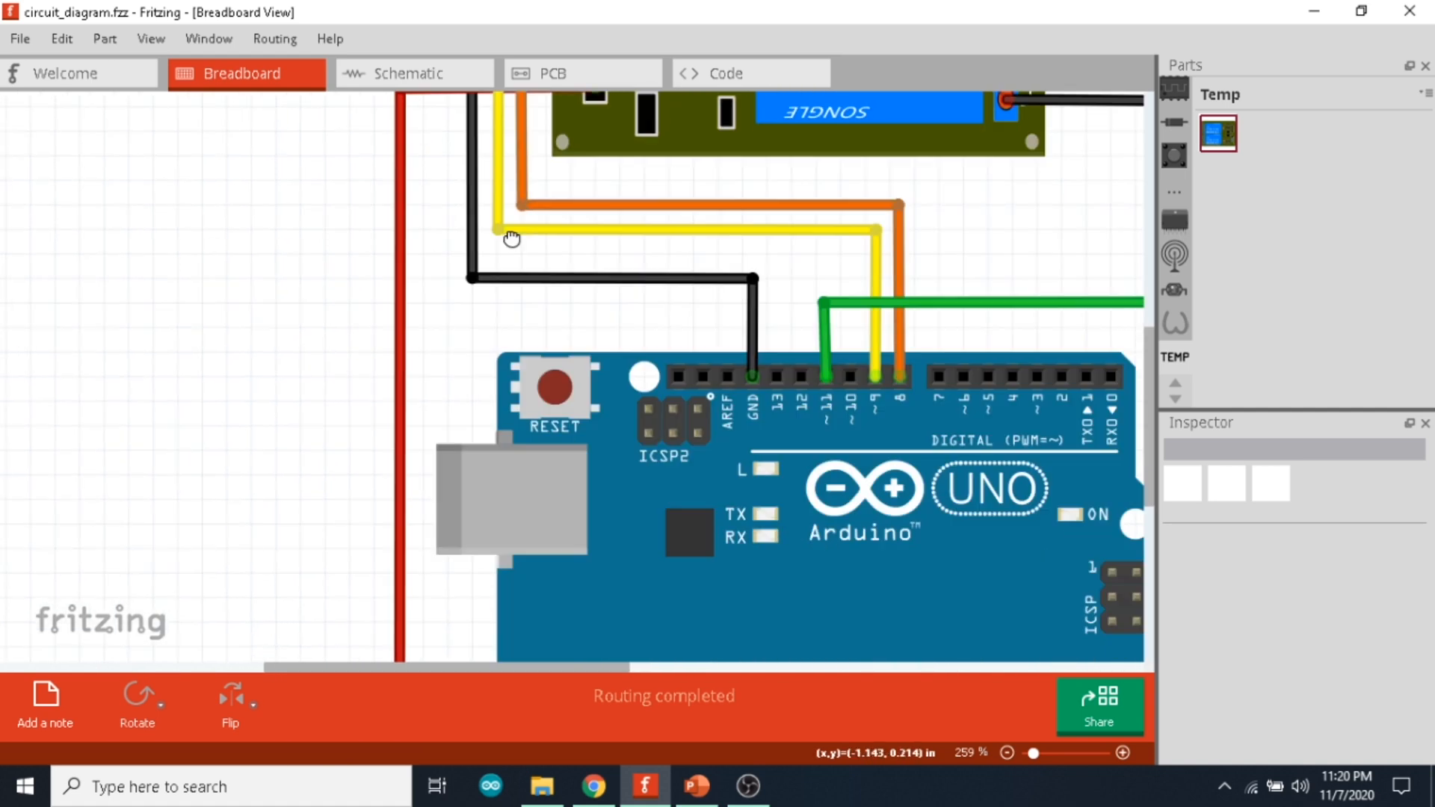
{"action": "scroll", "scroll_direction": "down", "scroll_amount": 3}
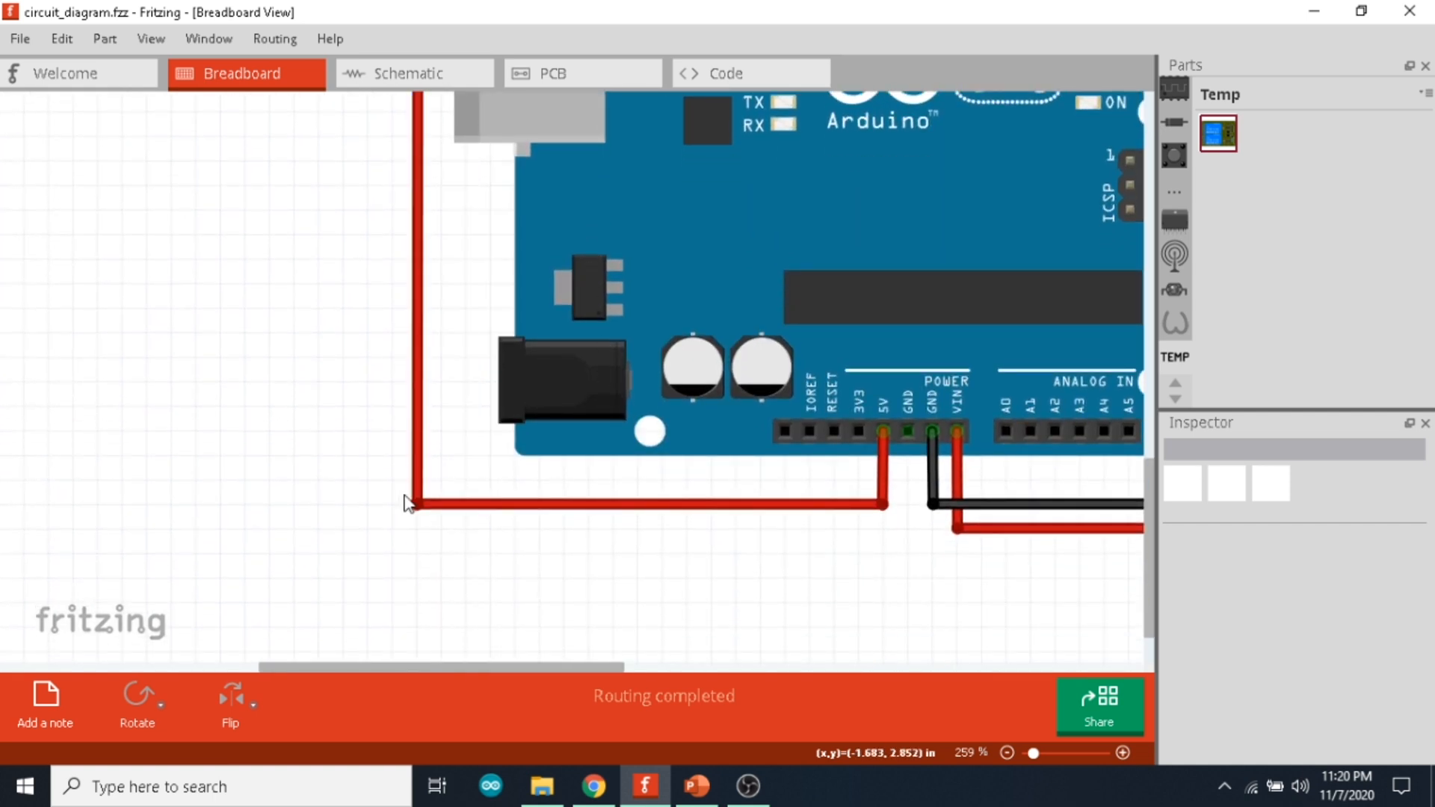
{"action": "mouse_move", "coordinate": [831, 336]}
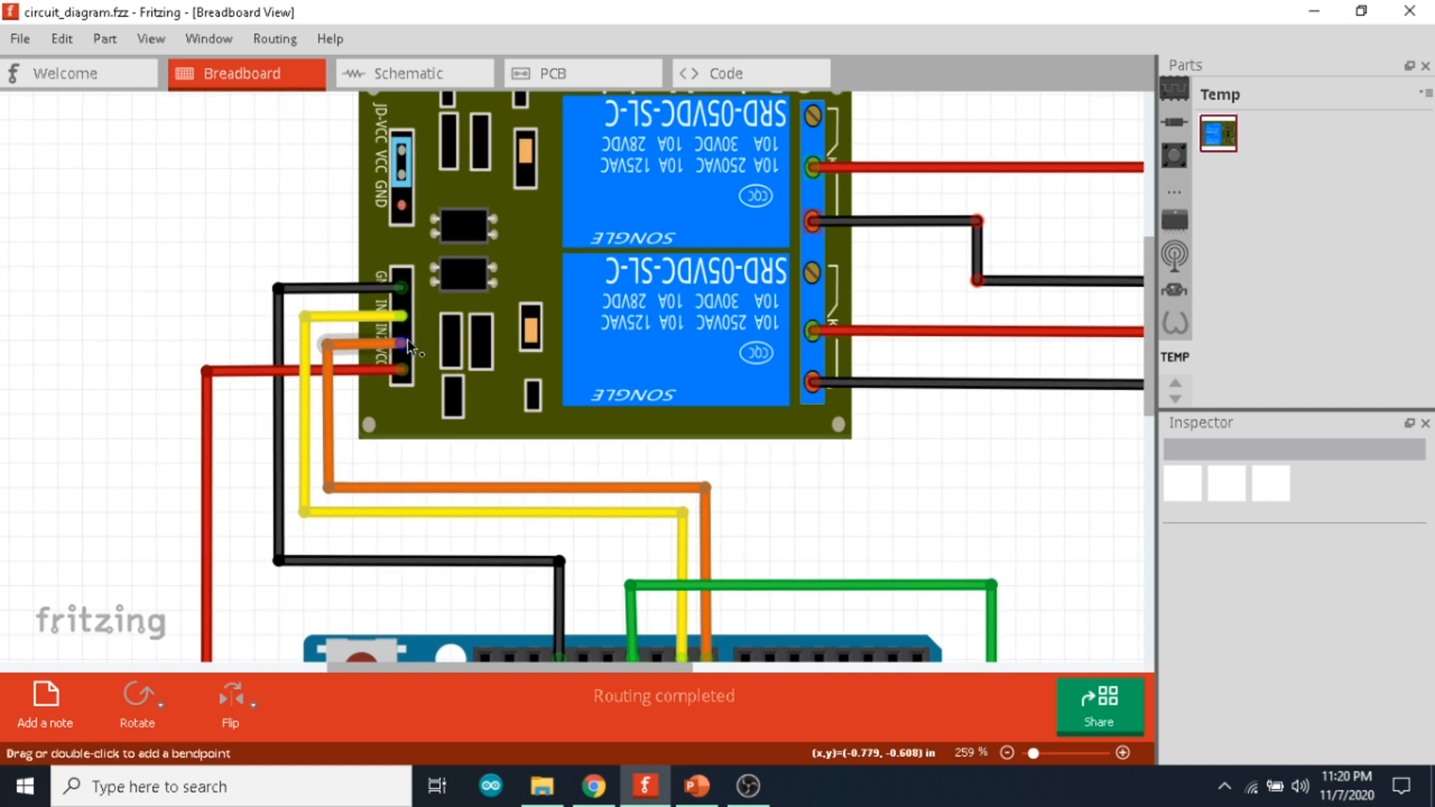
{"action": "scroll", "scroll_direction": "up", "scroll_amount": 3}
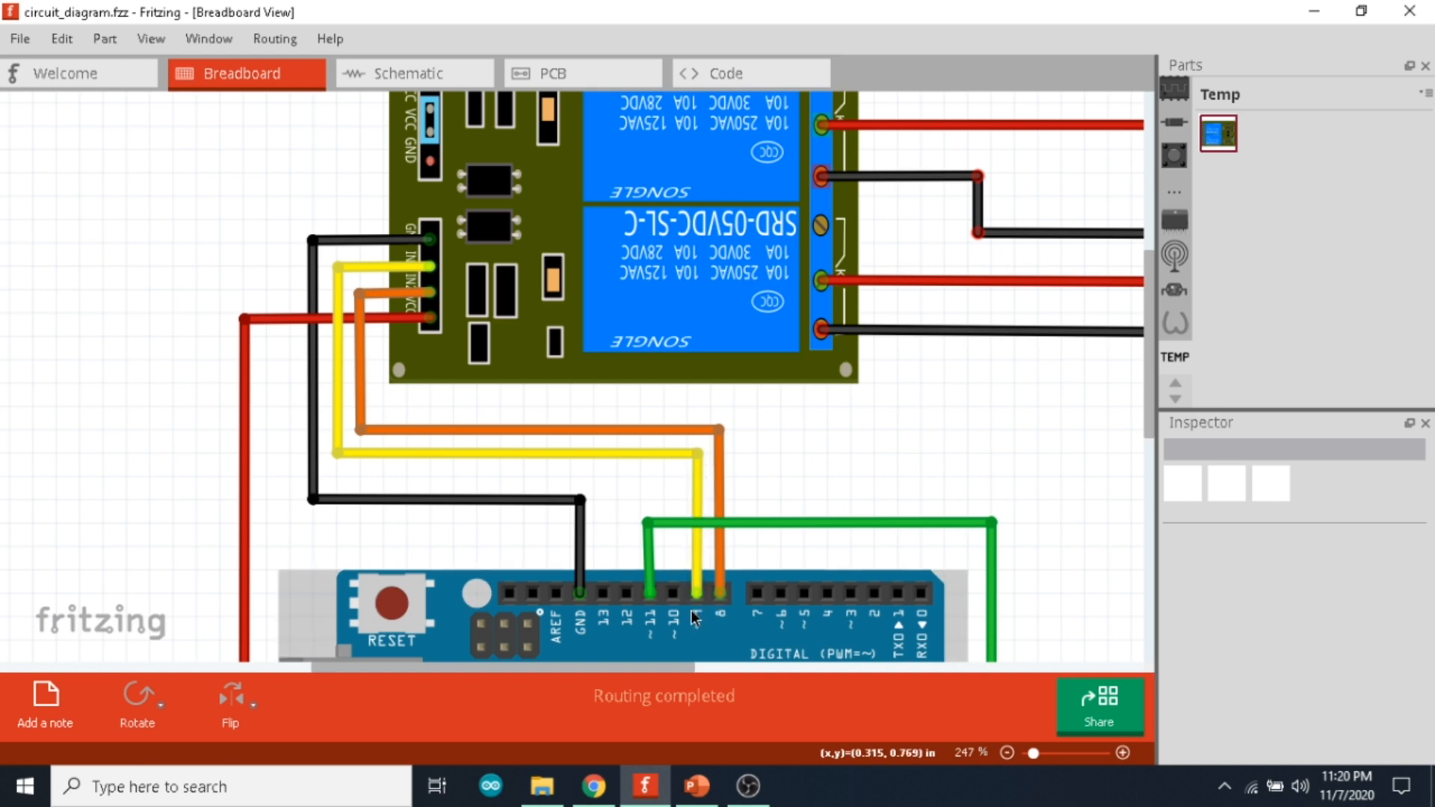
{"action": "mouse_move", "coordinate": [933, 473]}
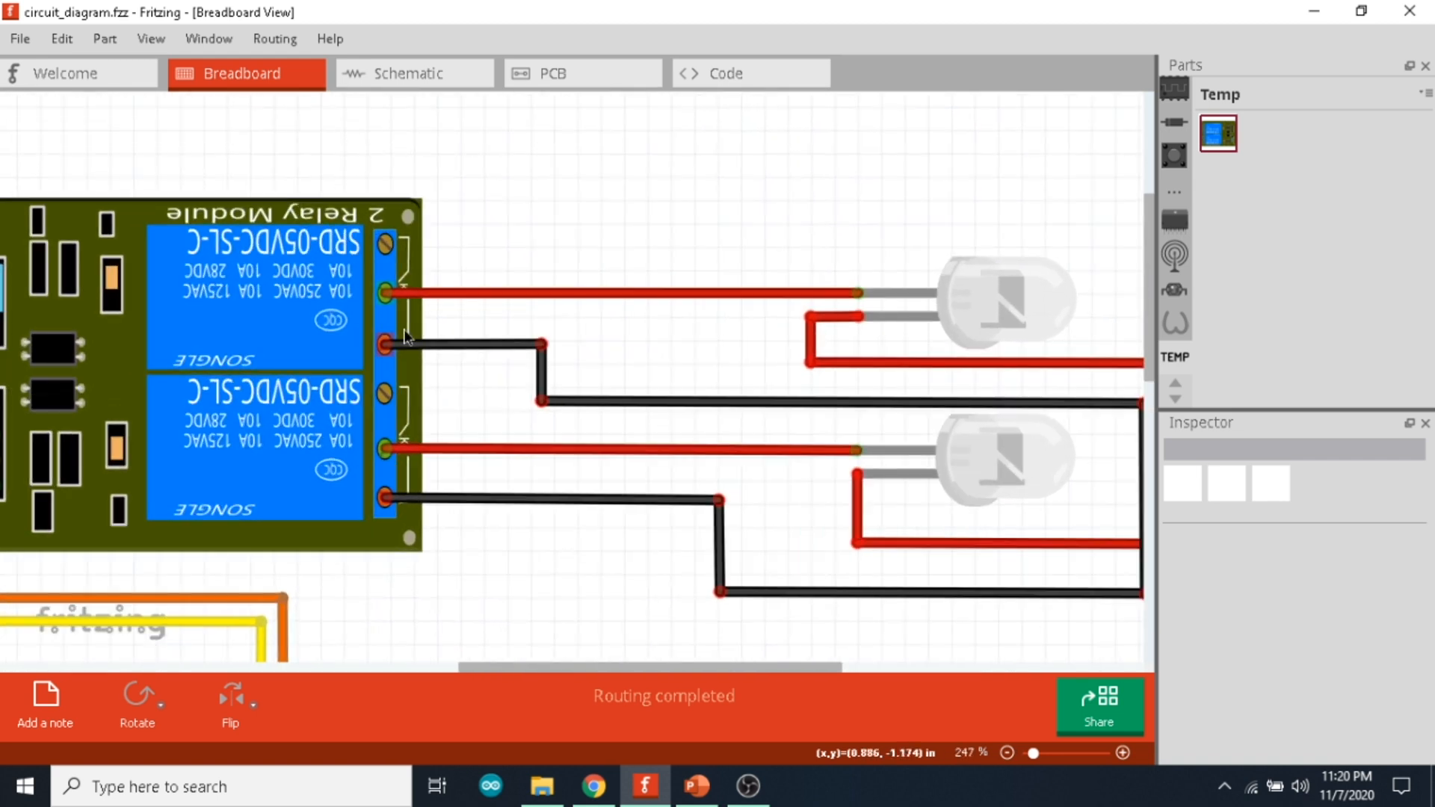
{"action": "scroll", "scroll_direction": "up", "scroll_amount": 3}
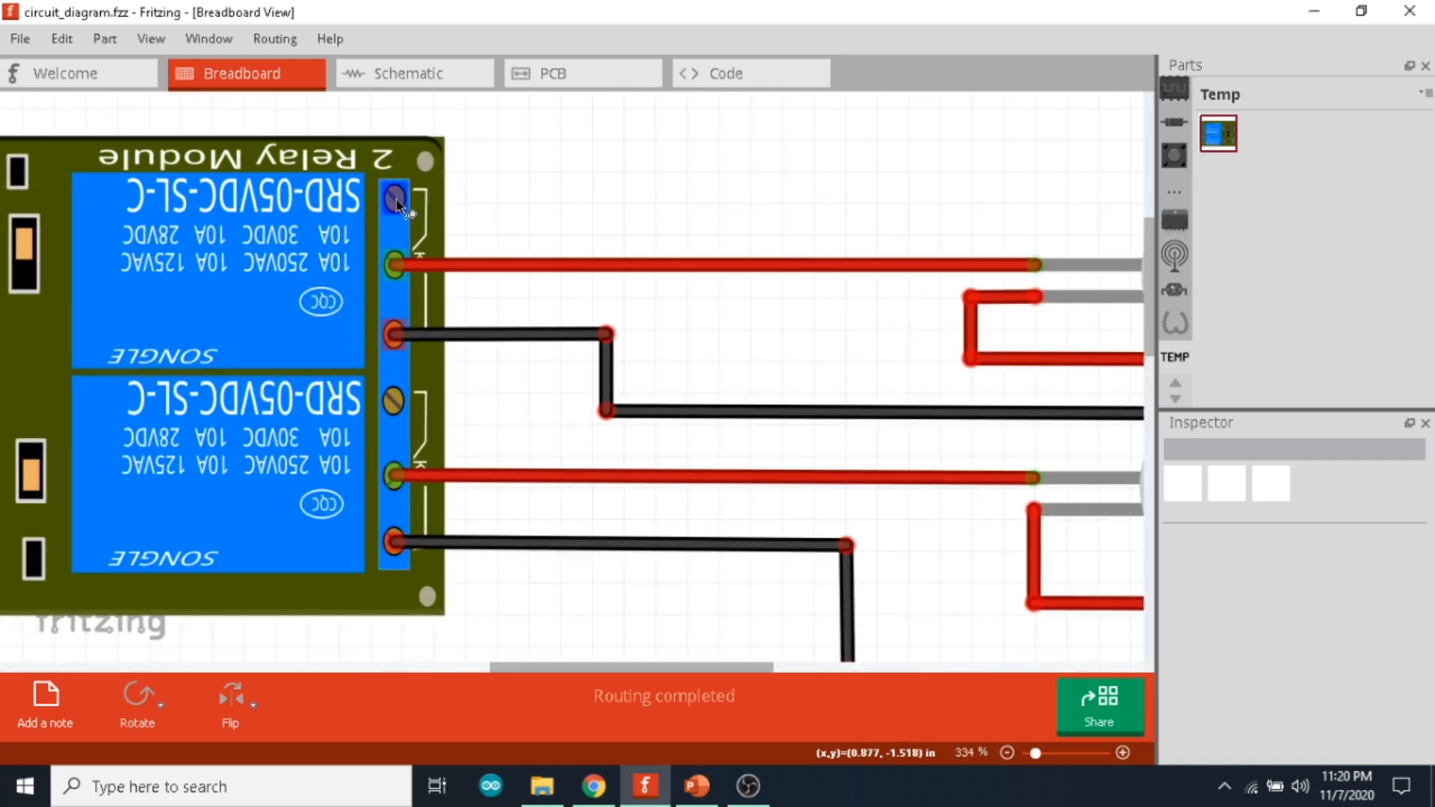
{"action": "left_click", "coordinate": [398, 266]}
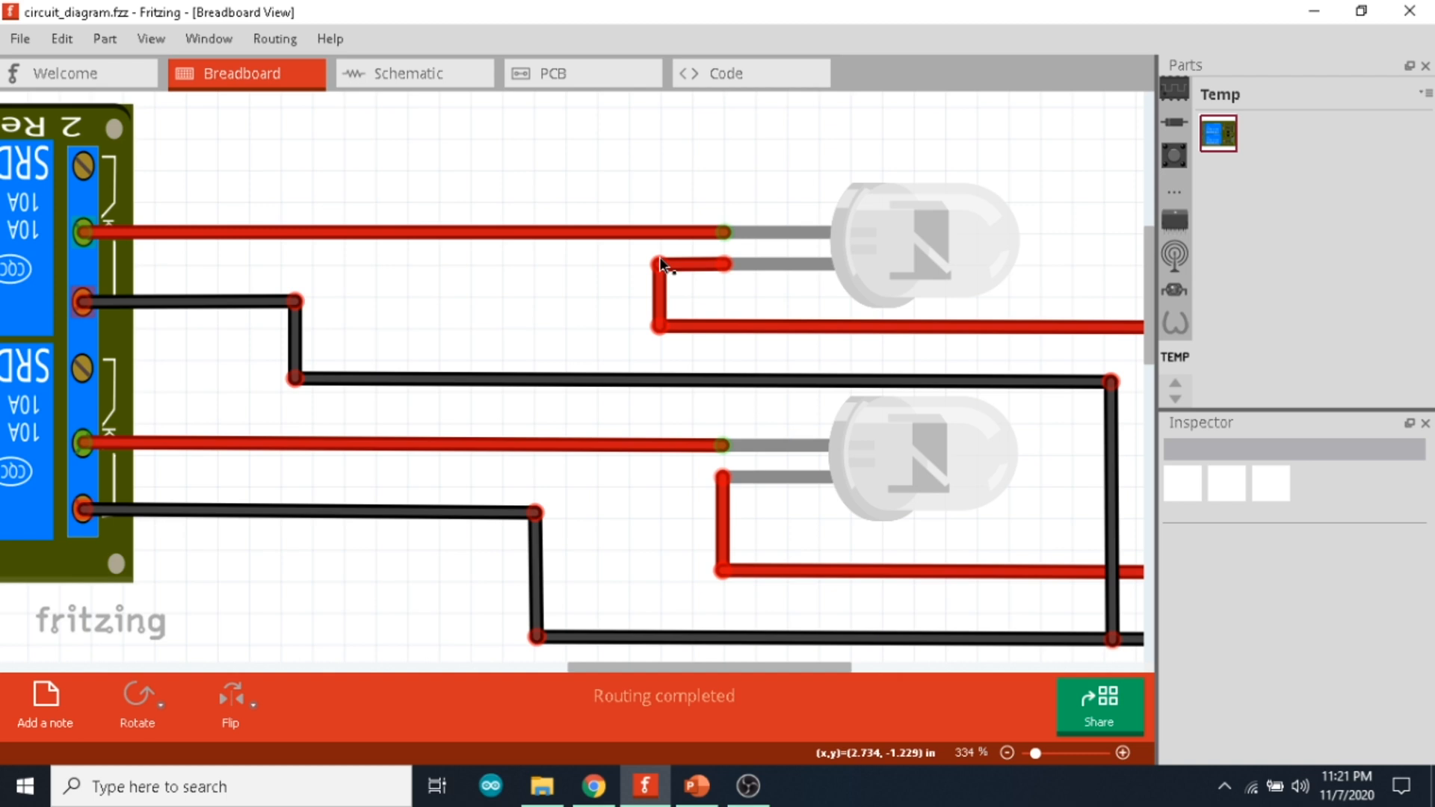
Step: Bring the Arduino IDE sketch window forward and head into the Sketch menu toward the Library Manager
{"action": "scroll", "scroll_direction": "down", "scroll_amount": 3}
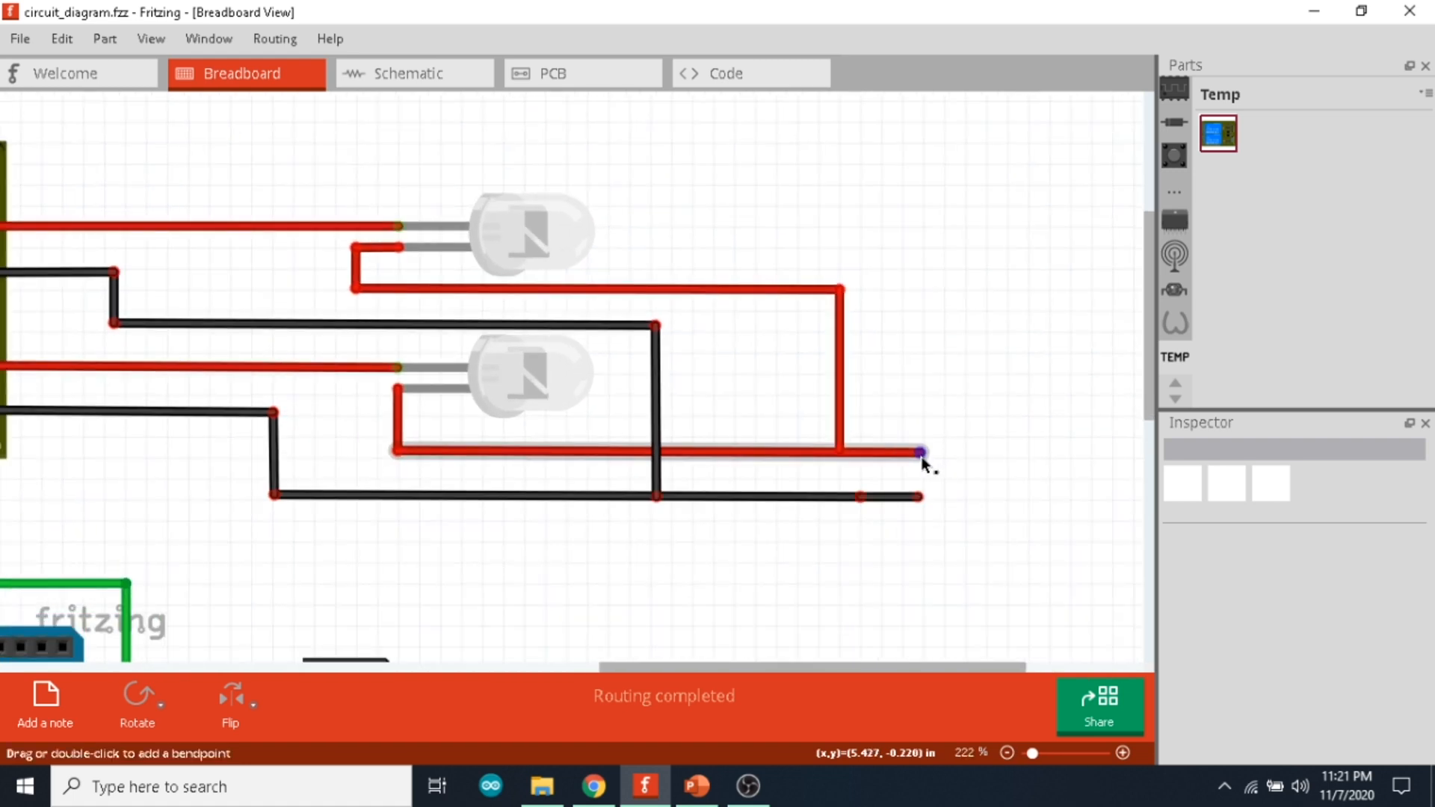
{"action": "scroll", "scroll_direction": "up", "scroll_amount": 3}
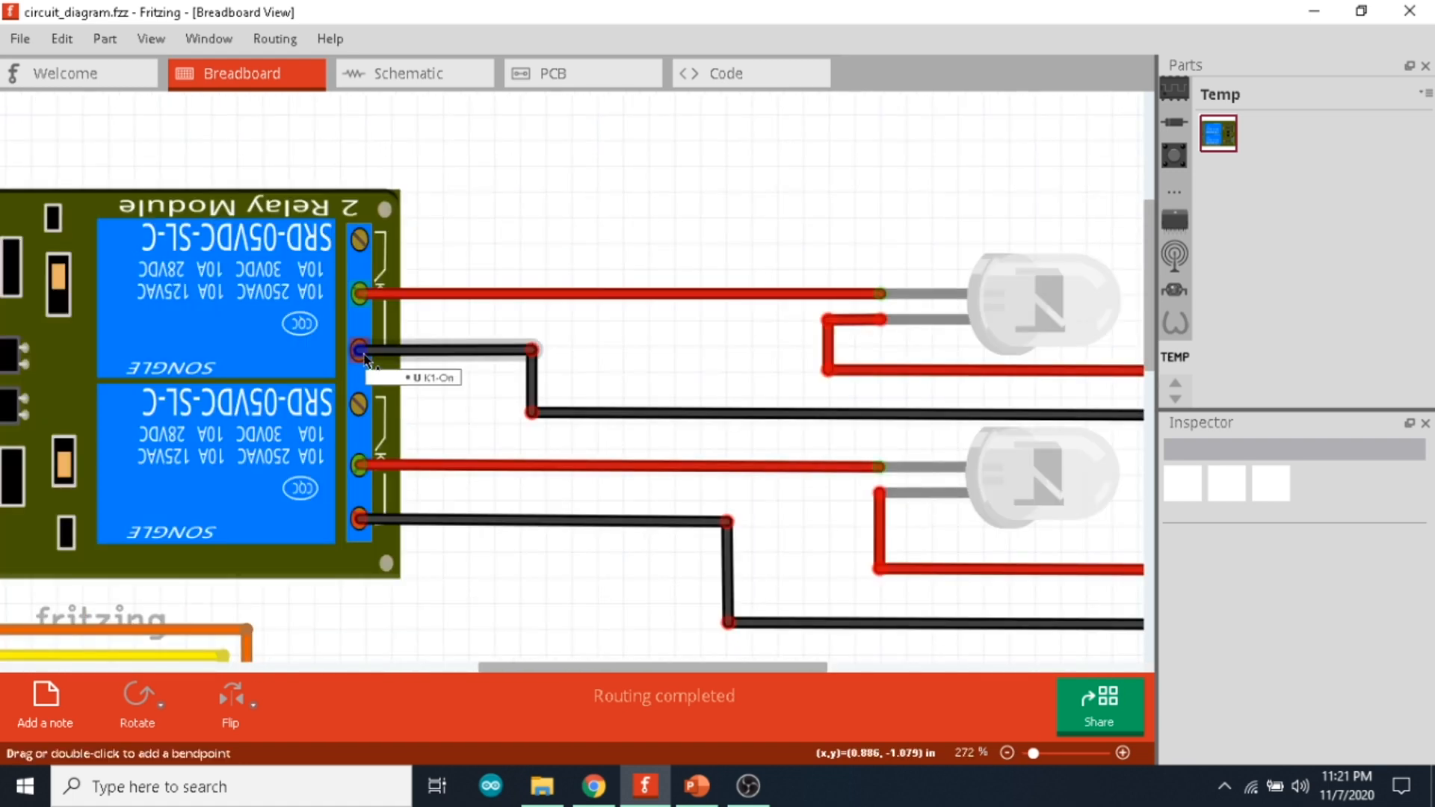
{"action": "mouse_move", "coordinate": [708, 418]}
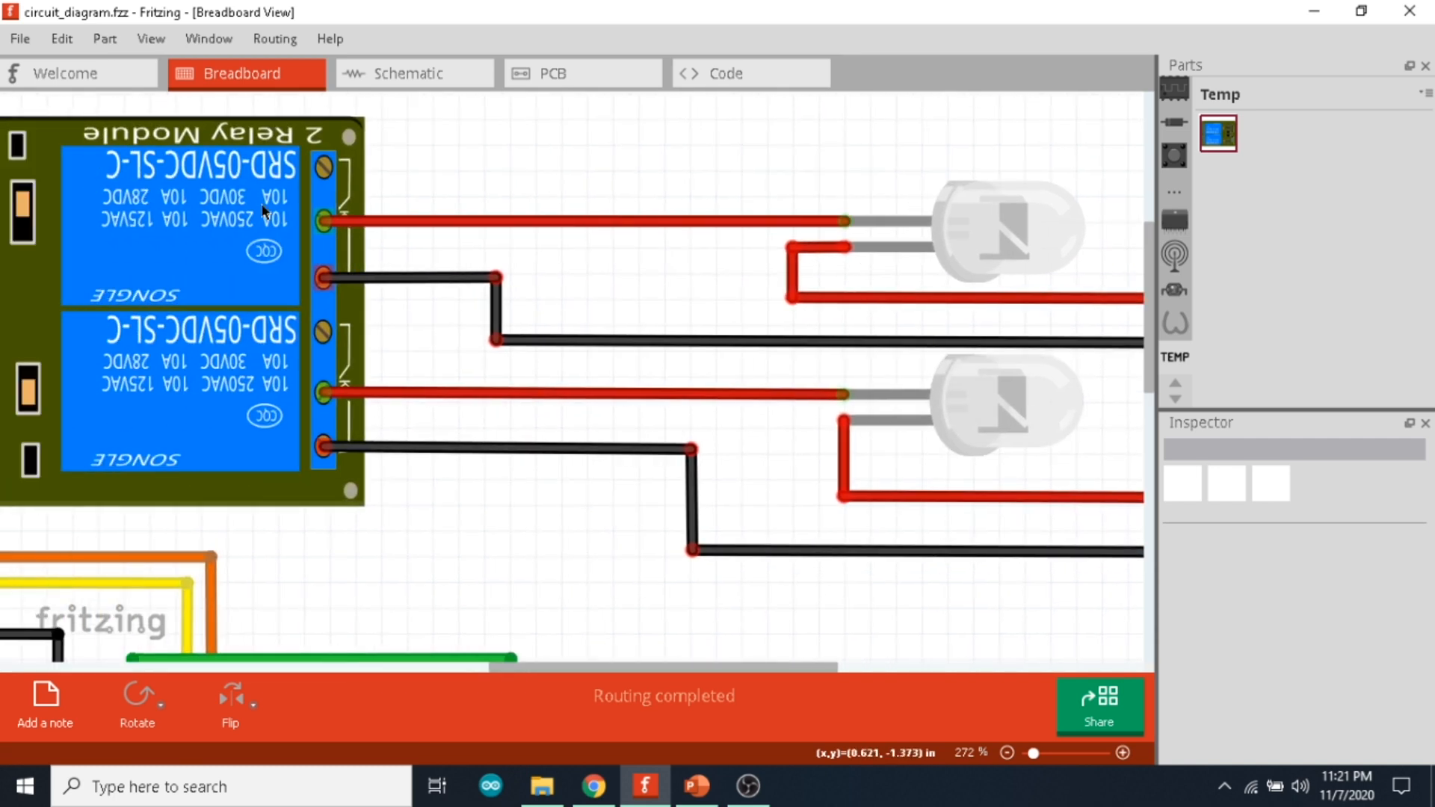
{"action": "mouse_move", "coordinate": [744, 408]}
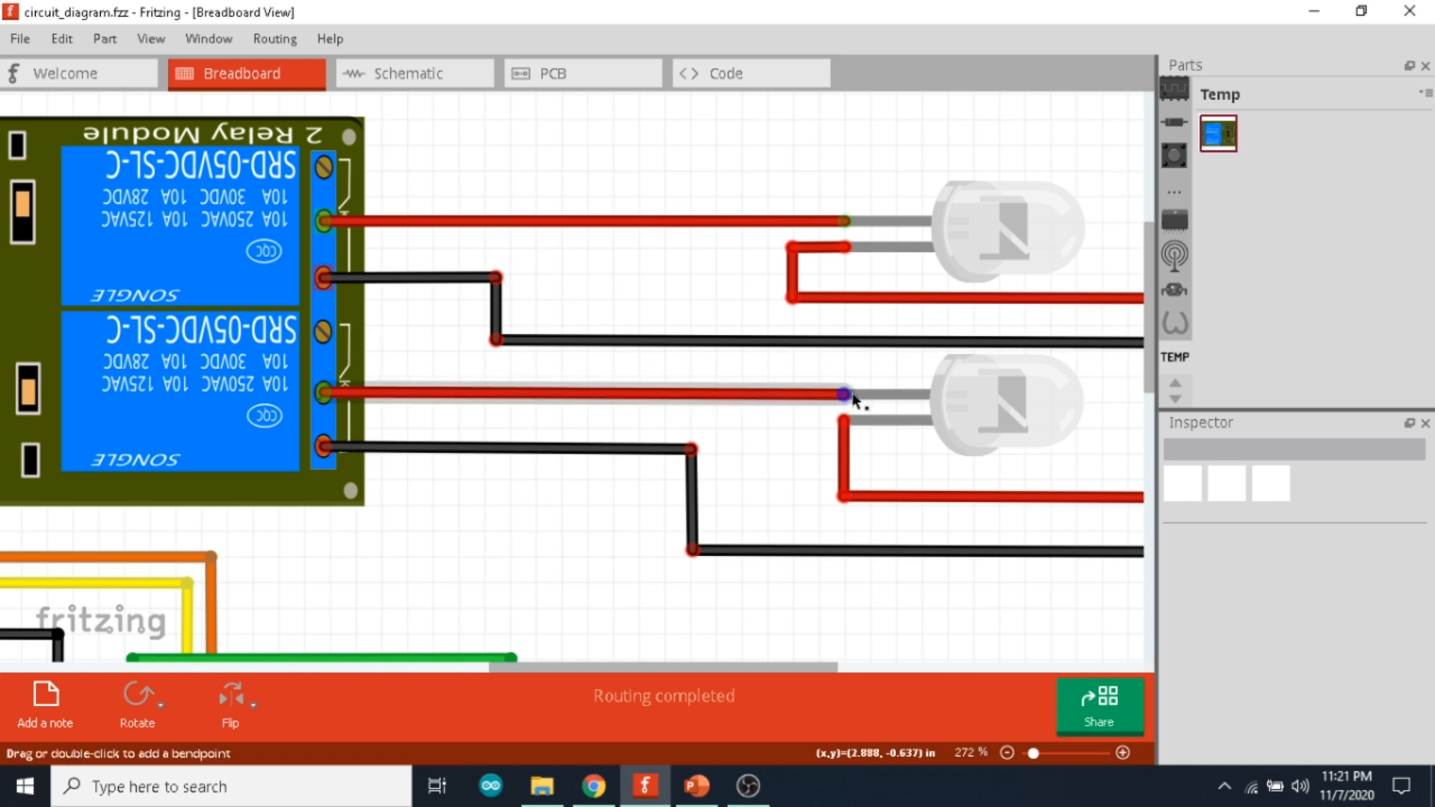
{"action": "scroll", "scroll_direction": "down", "scroll_amount": 3}
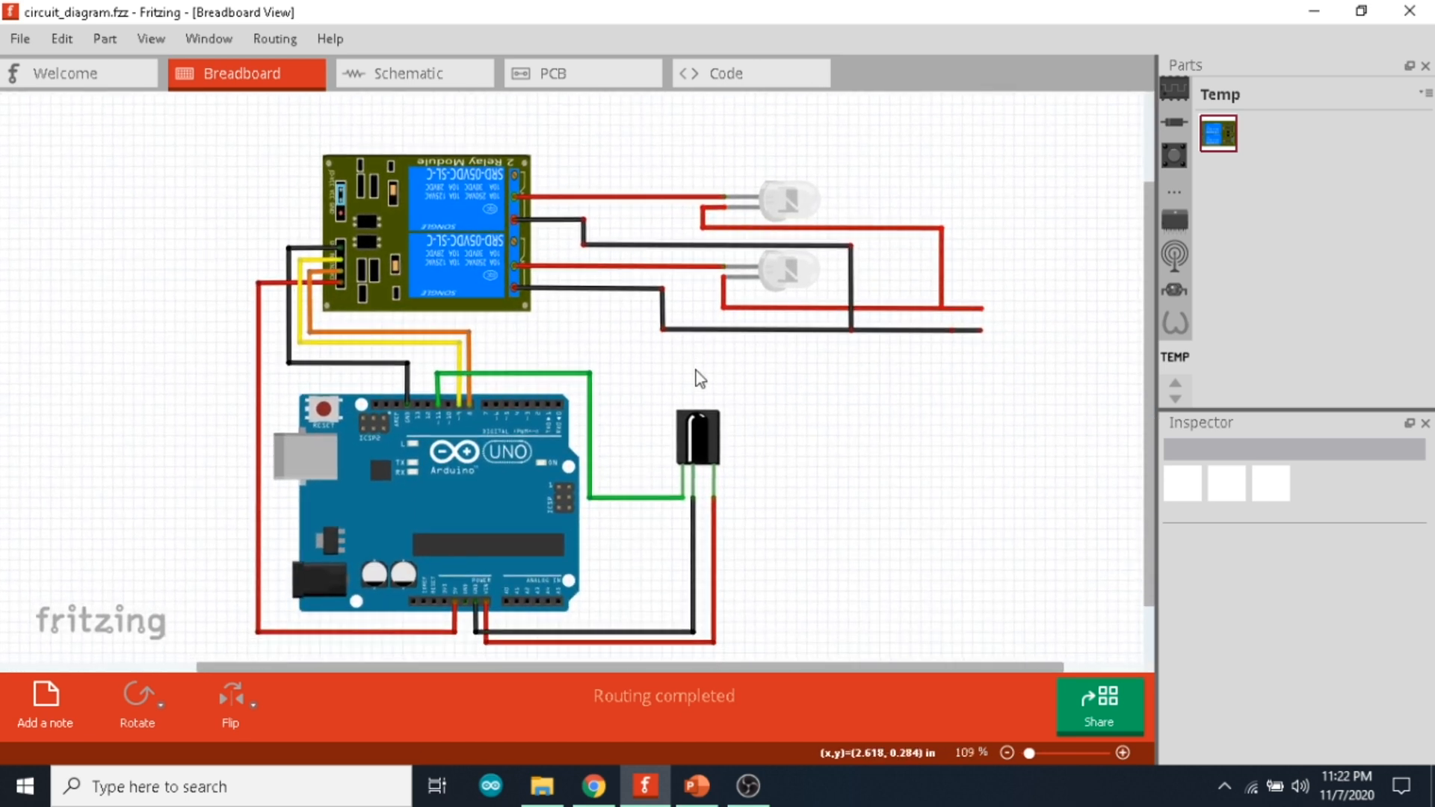
{"action": "mouse_move", "coordinate": [794, 541]}
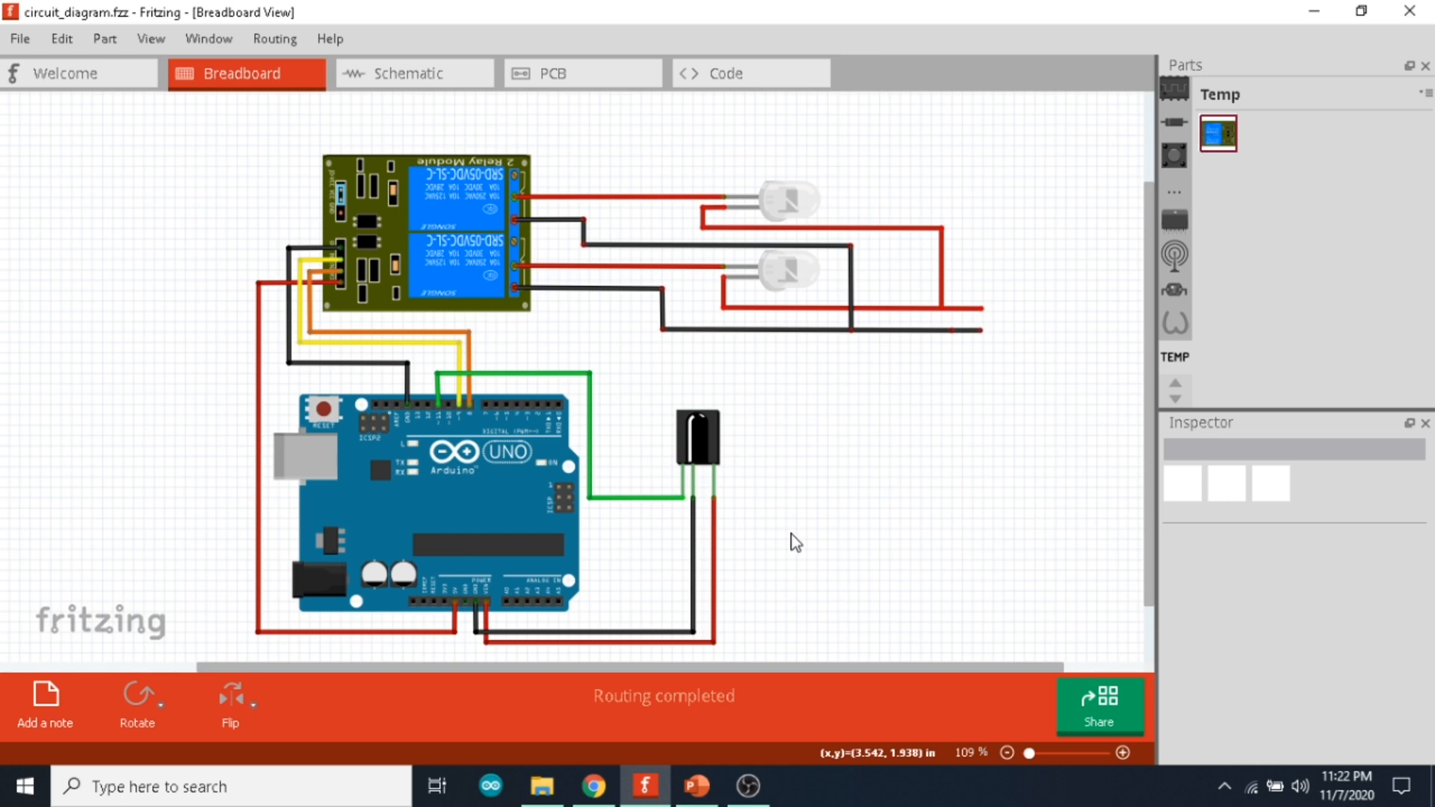
{"action": "left_click", "coordinate": [849, 785]}
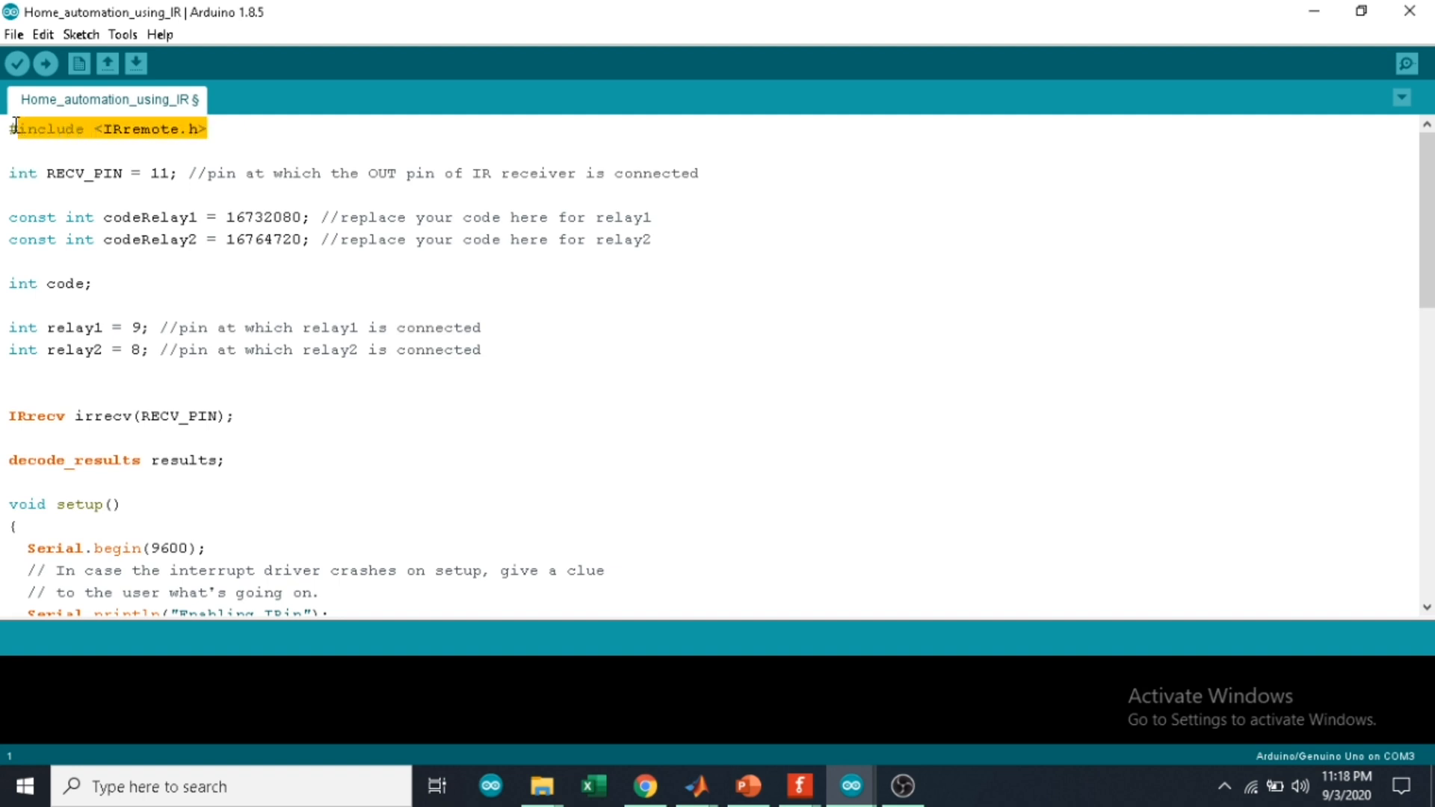
{"action": "double_click", "coordinate": [142, 128]}
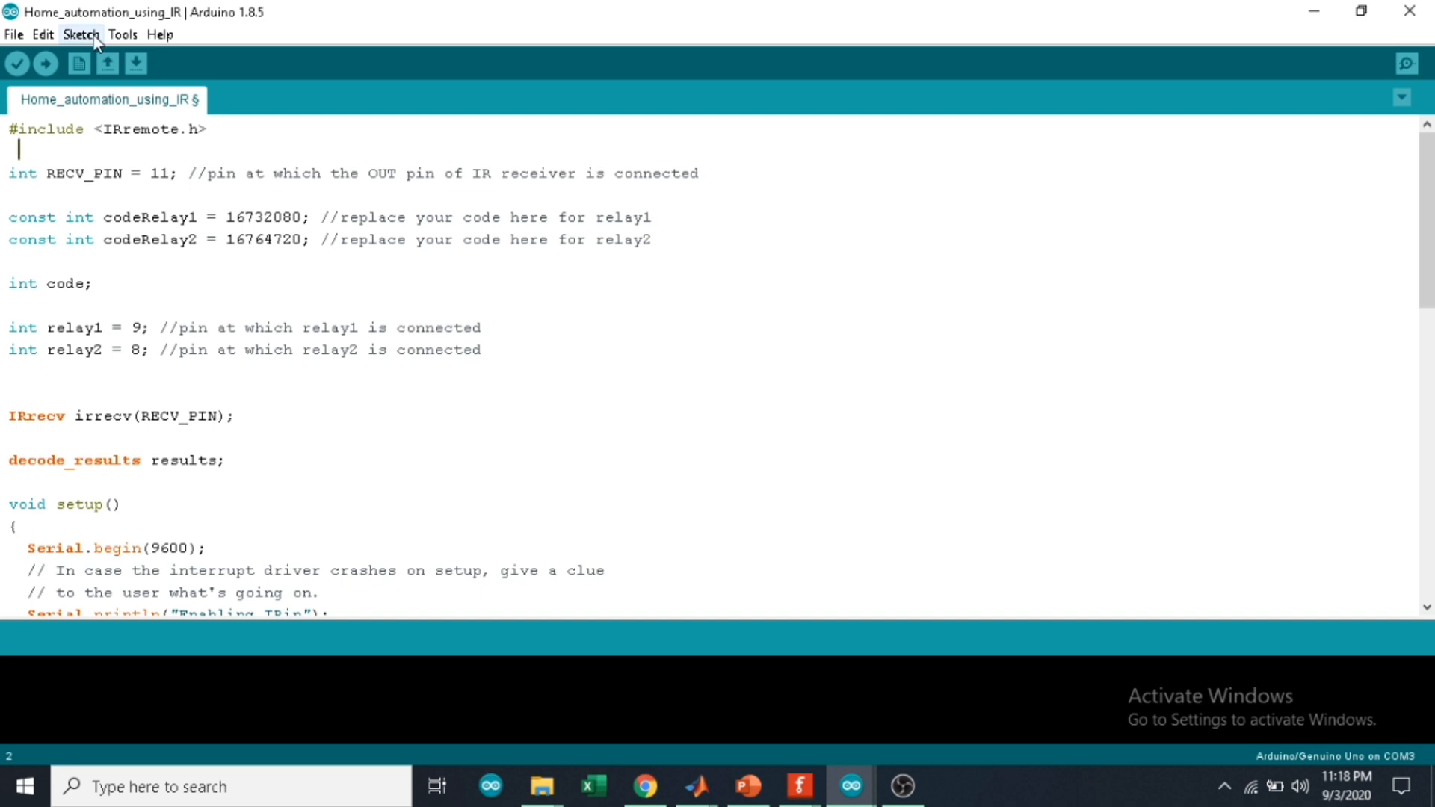
{"action": "left_click", "coordinate": [81, 35]}
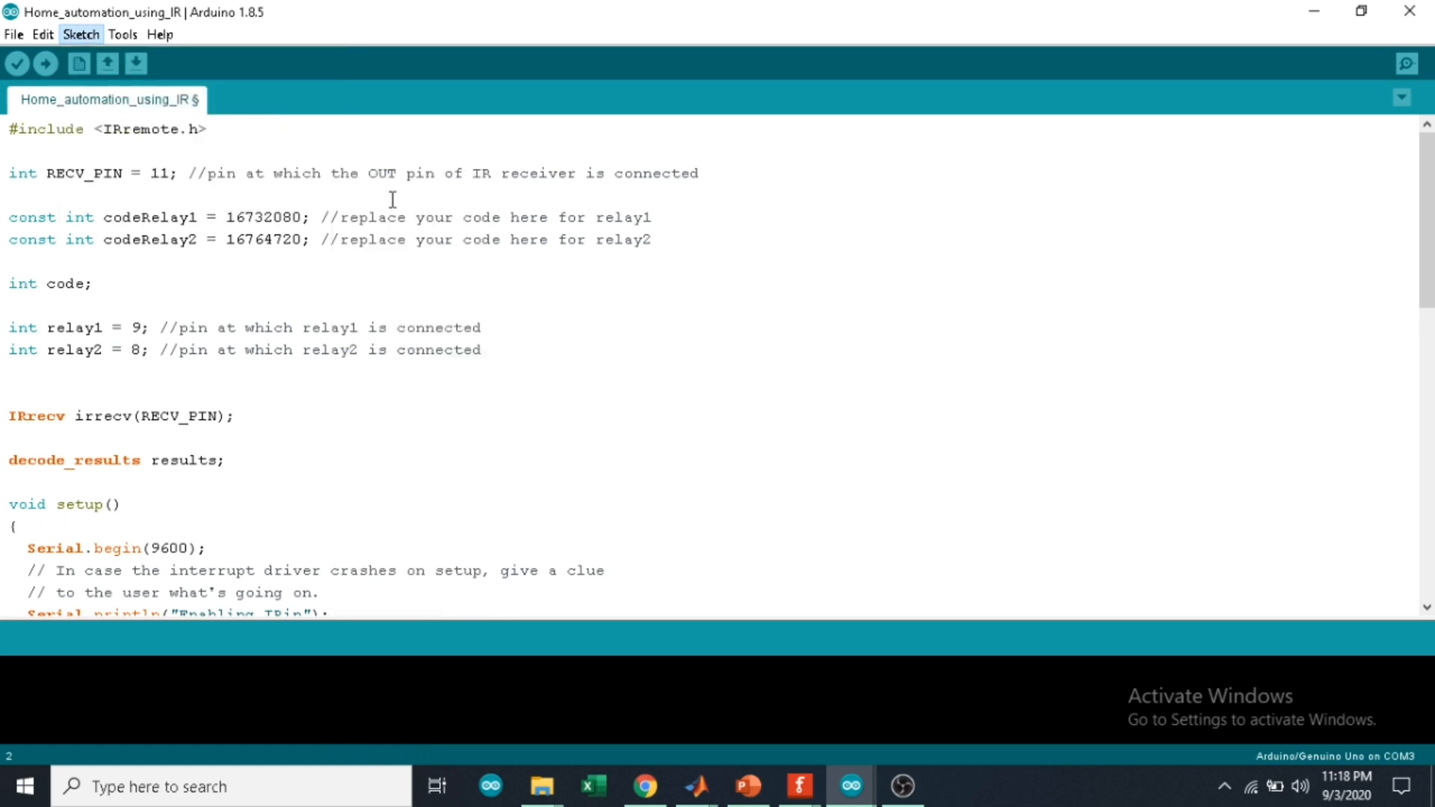
{"action": "mouse_move", "coordinate": [642, 275]}
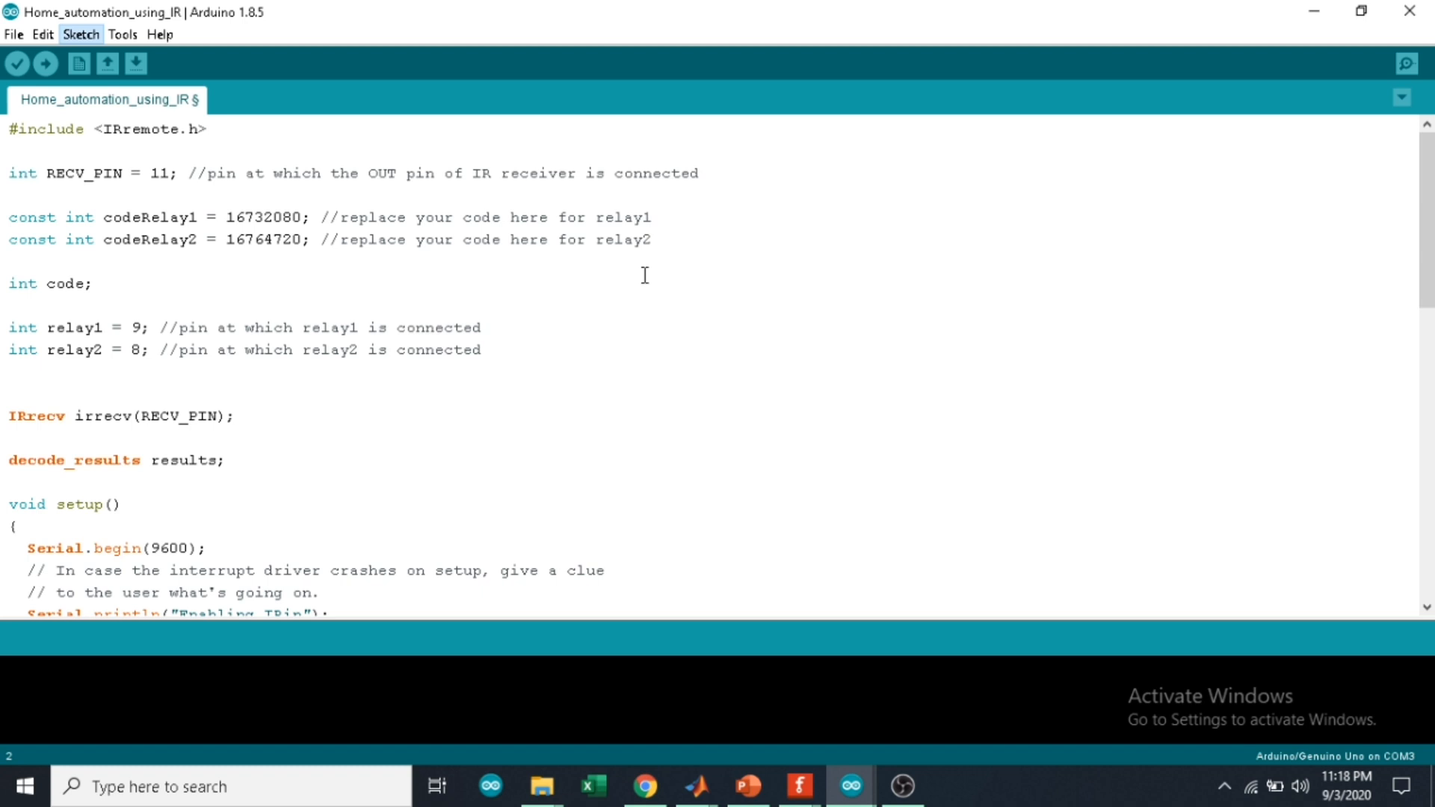
{"action": "left_click", "coordinate": [81, 34]}
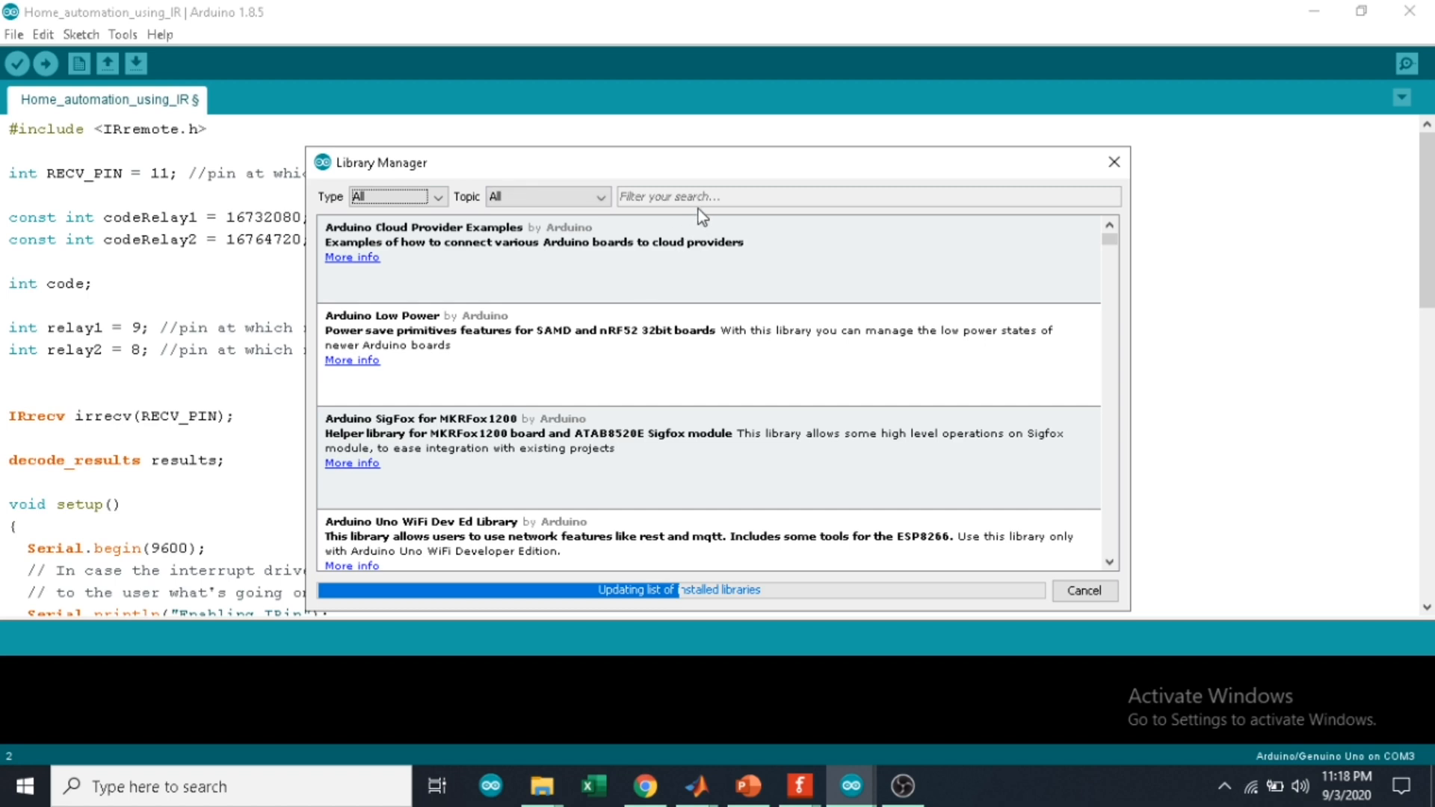
{"action": "mouse_move", "coordinate": [701, 209]}
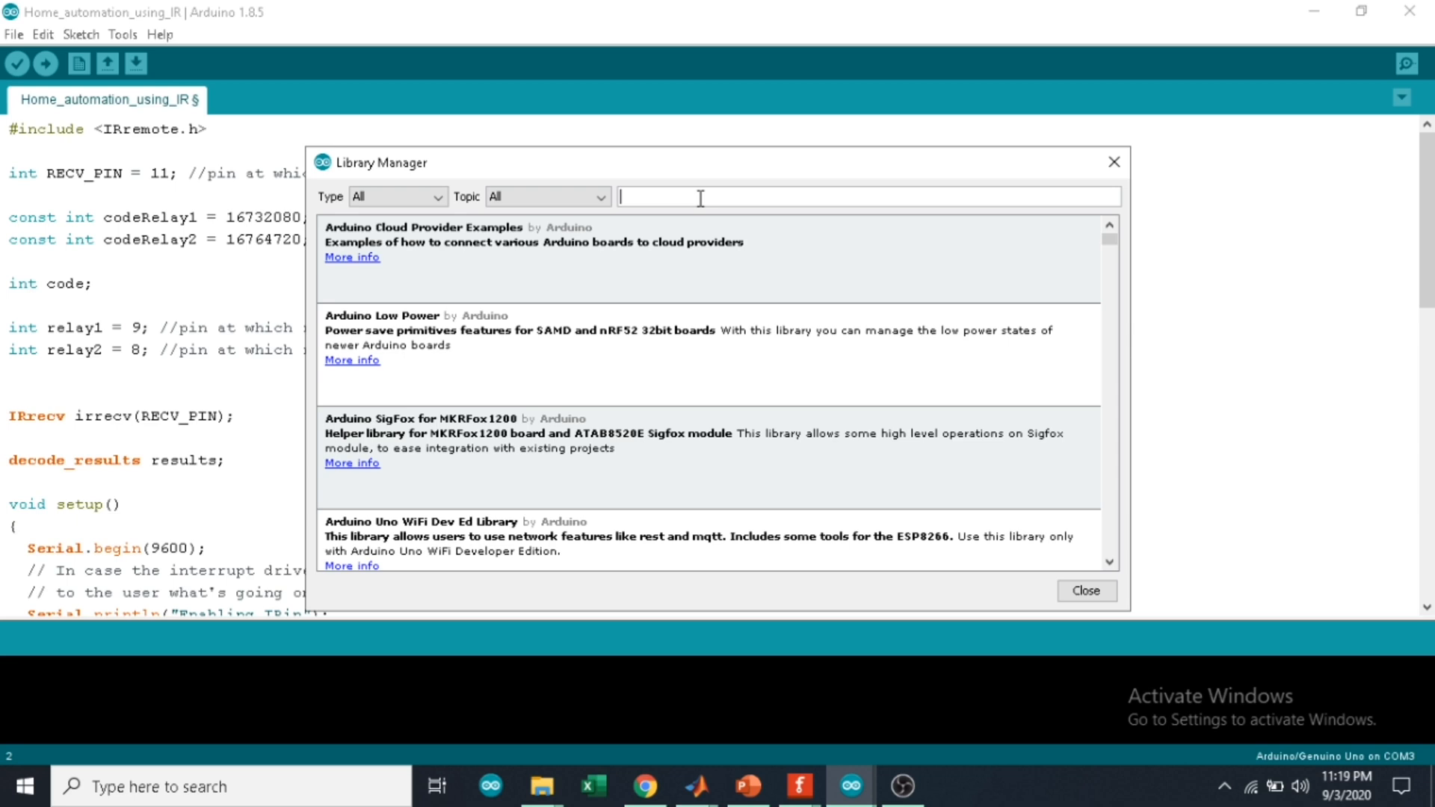
Step: Filter the Library Manager for 'irremote' and check the IRremote entry shows INSTALLED
{"action": "type", "text": "irremote"}
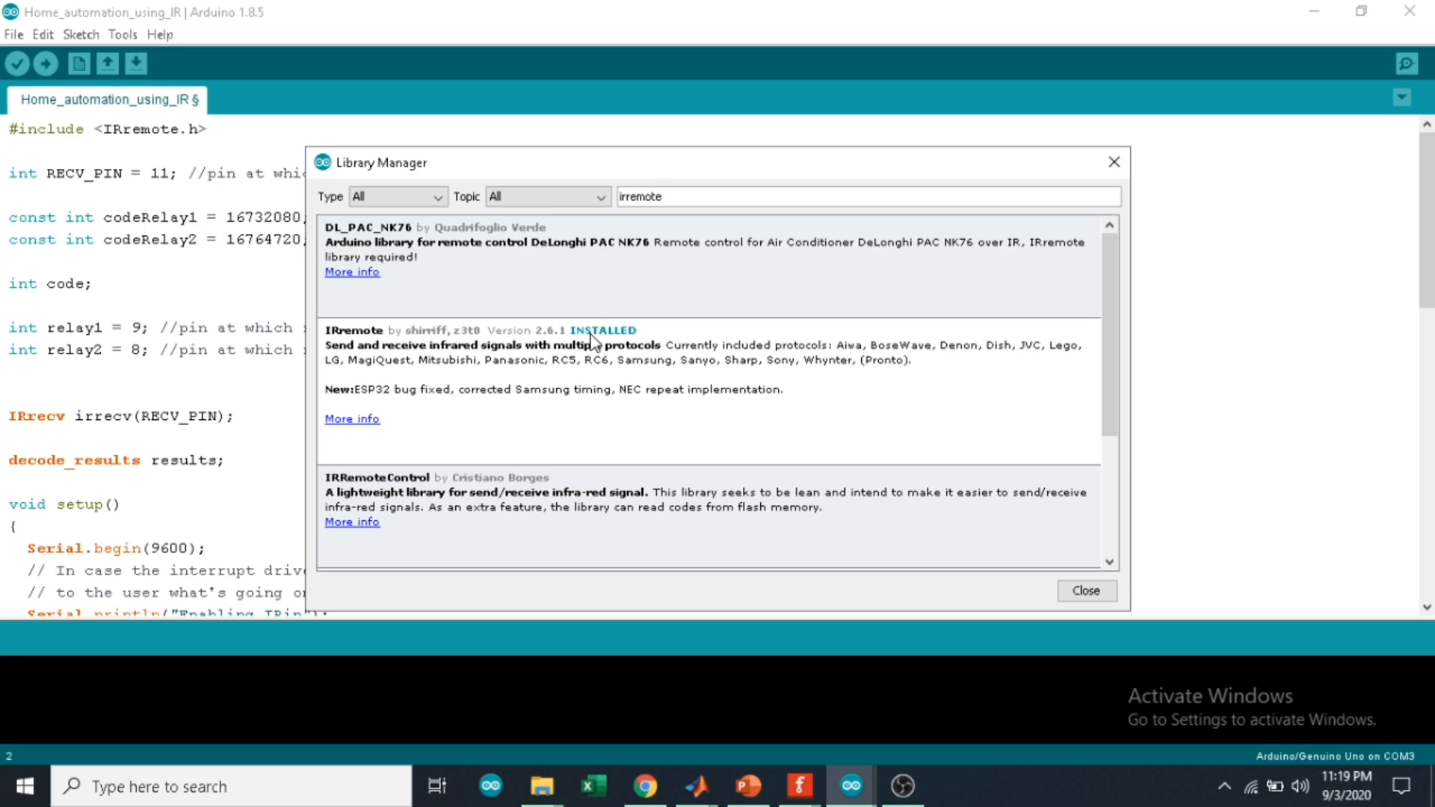
{"action": "left_click", "coordinate": [1085, 590]}
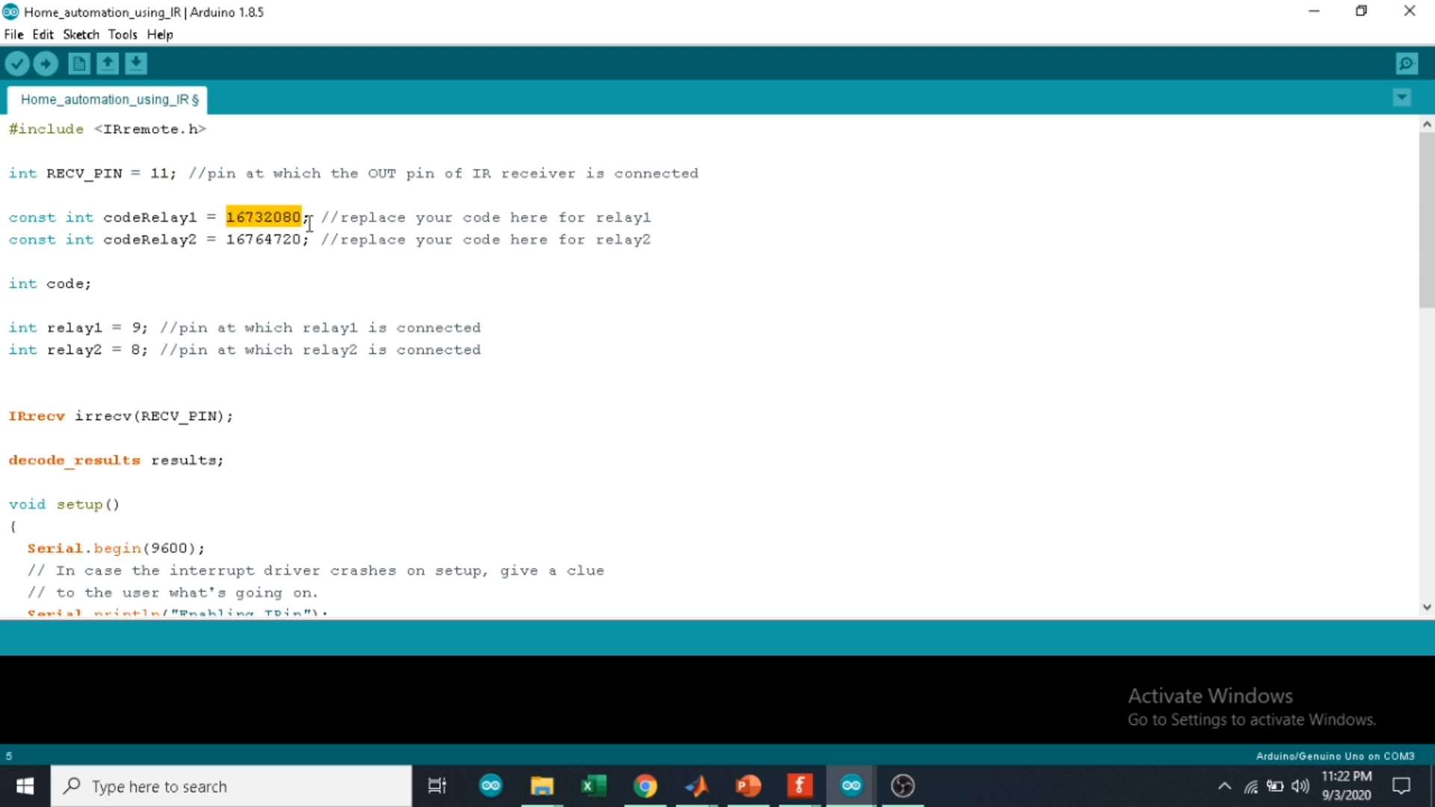
{"action": "mouse_move", "coordinate": [295, 241]}
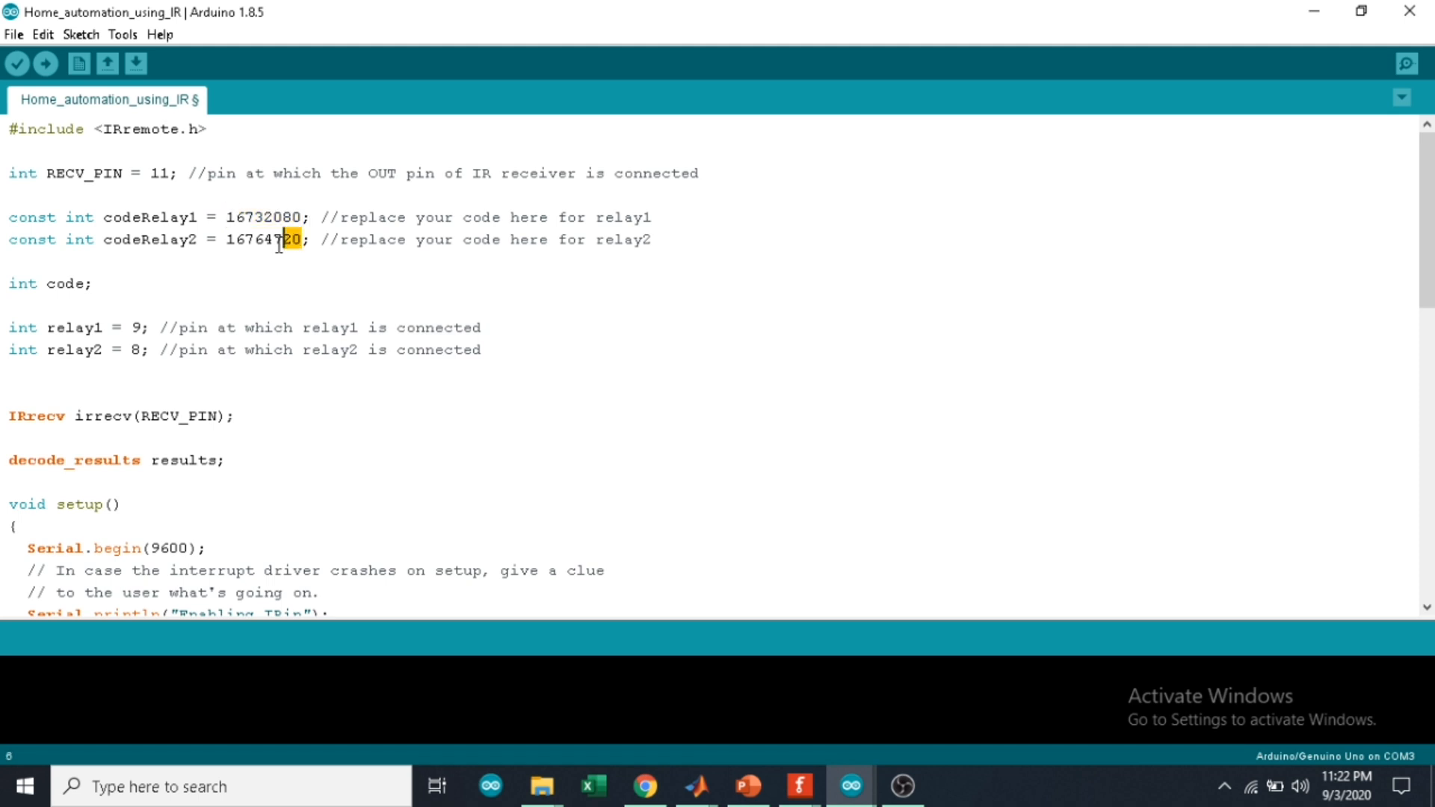
{"action": "left_click_drag", "start_coordinate": [284, 239], "coordinate": [64, 218]}
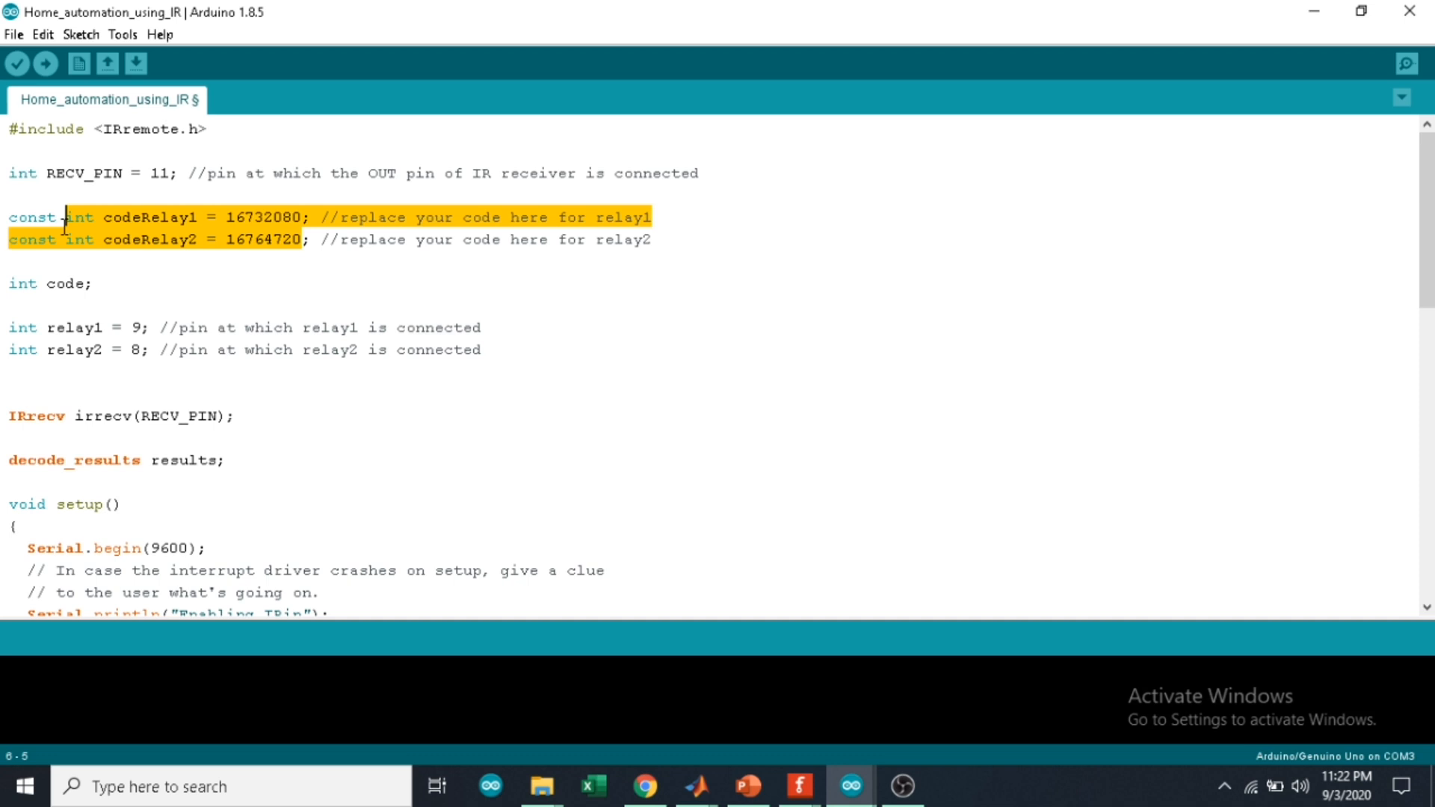
{"action": "left_click", "coordinate": [93, 283]}
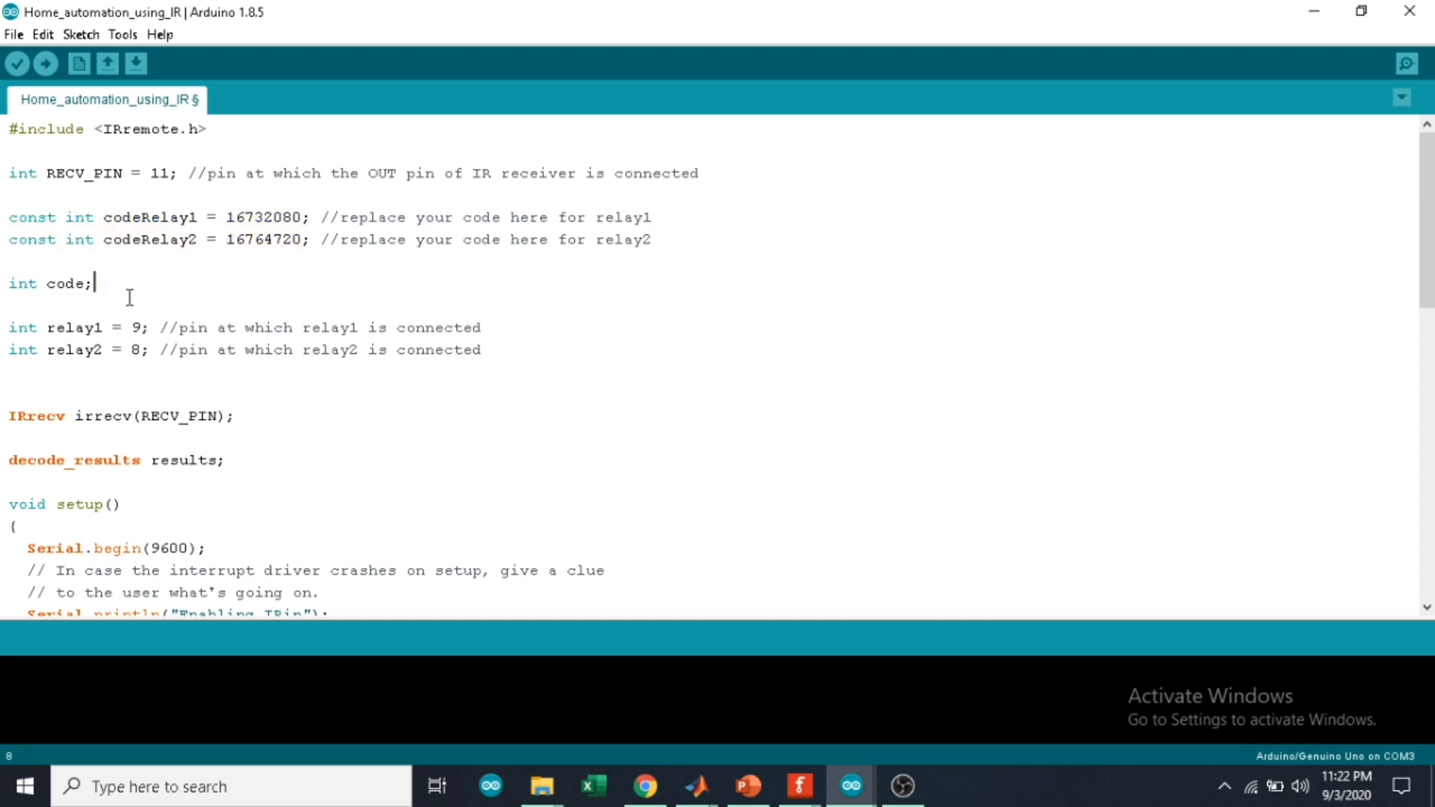
{"action": "mouse_move", "coordinate": [257, 386]}
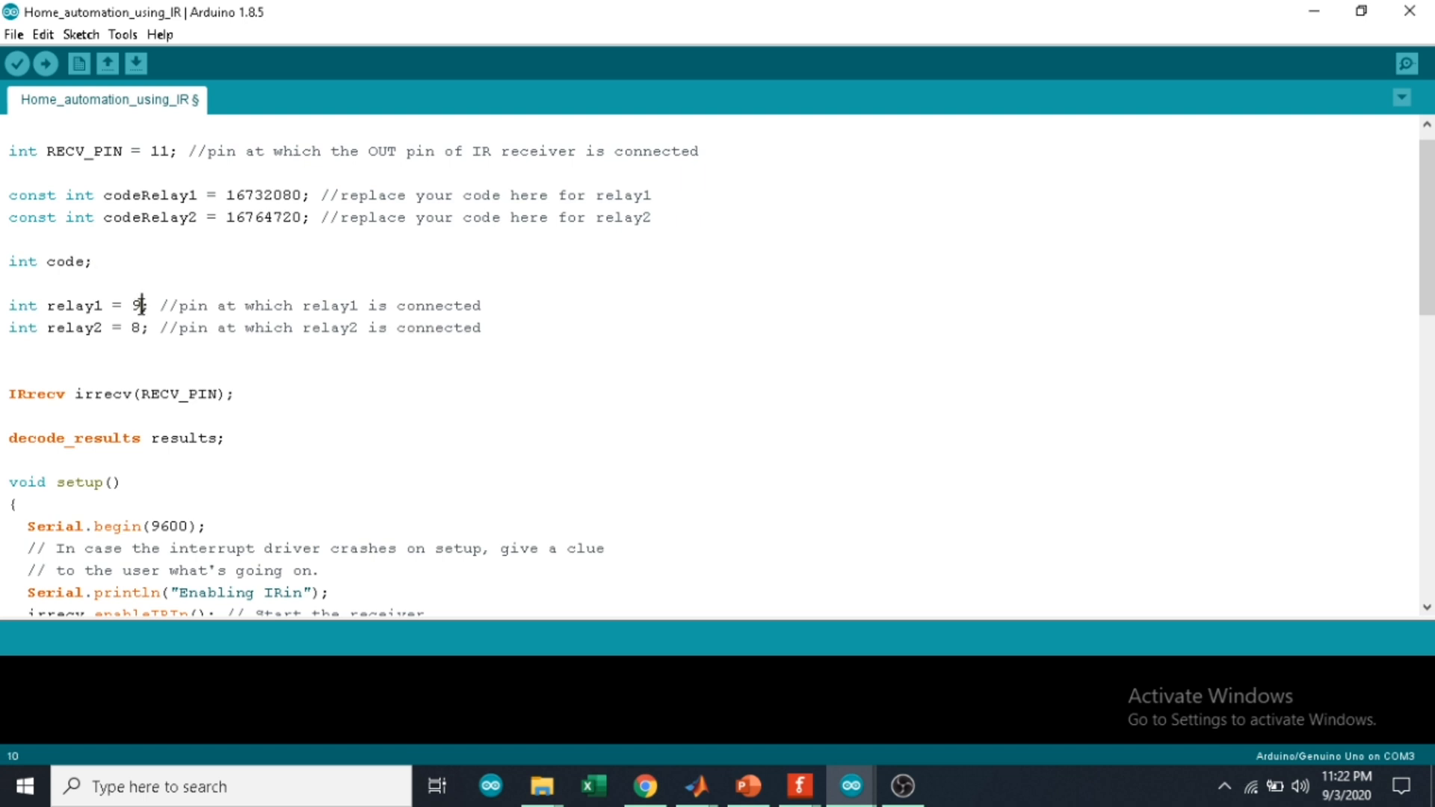
{"action": "double_click", "coordinate": [78, 305]}
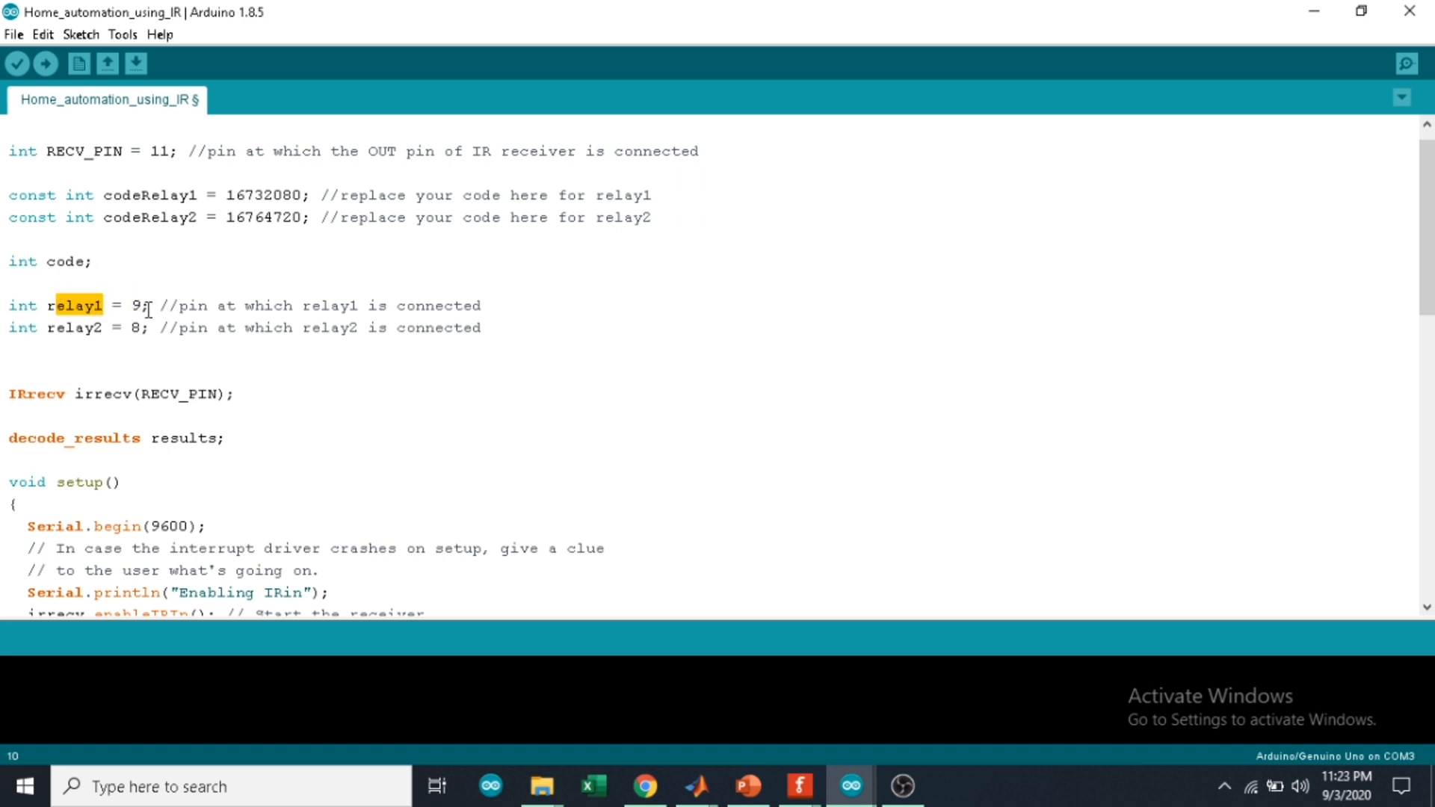
{"action": "double_click", "coordinate": [75, 327]}
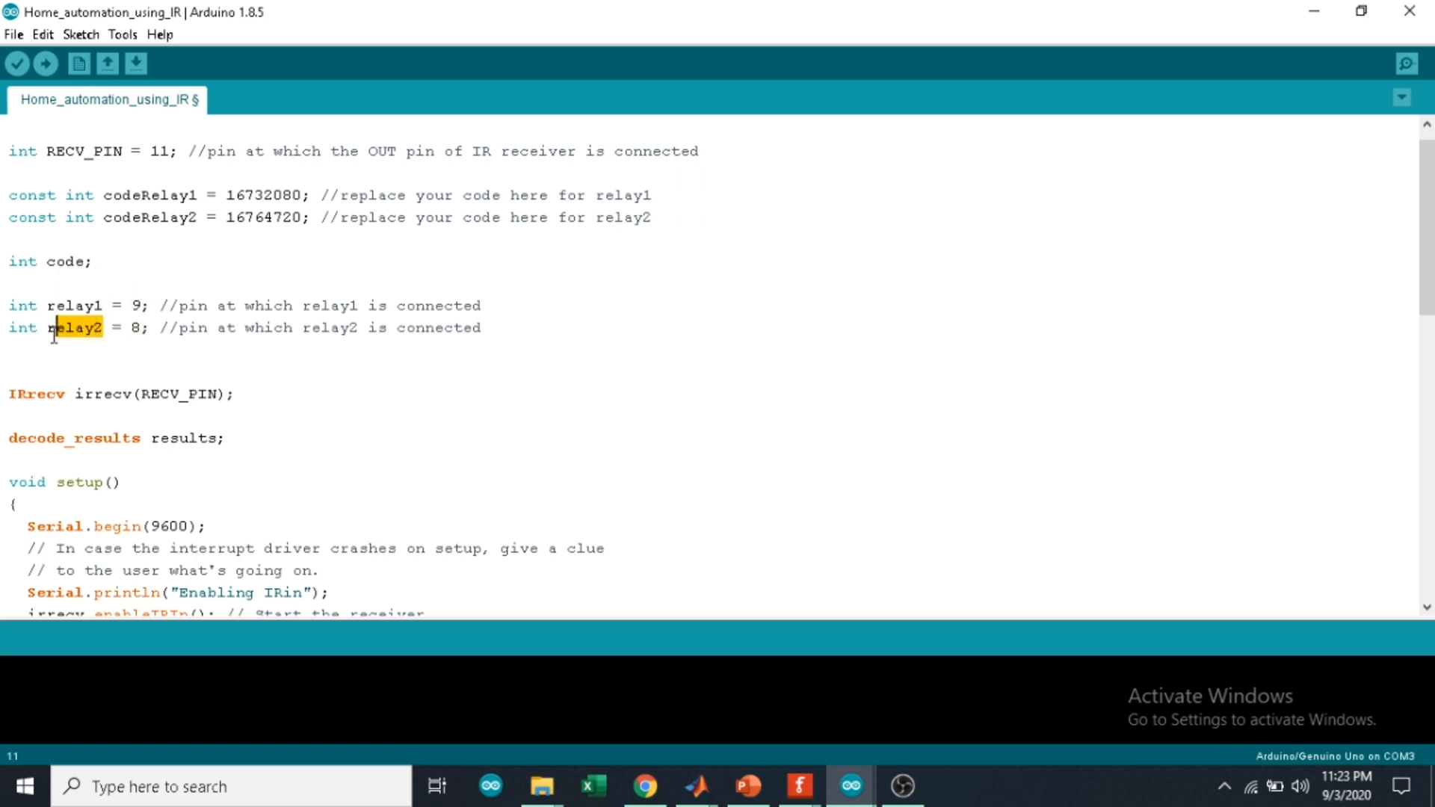
{"action": "scroll", "scroll_direction": "down", "scroll_amount": 3}
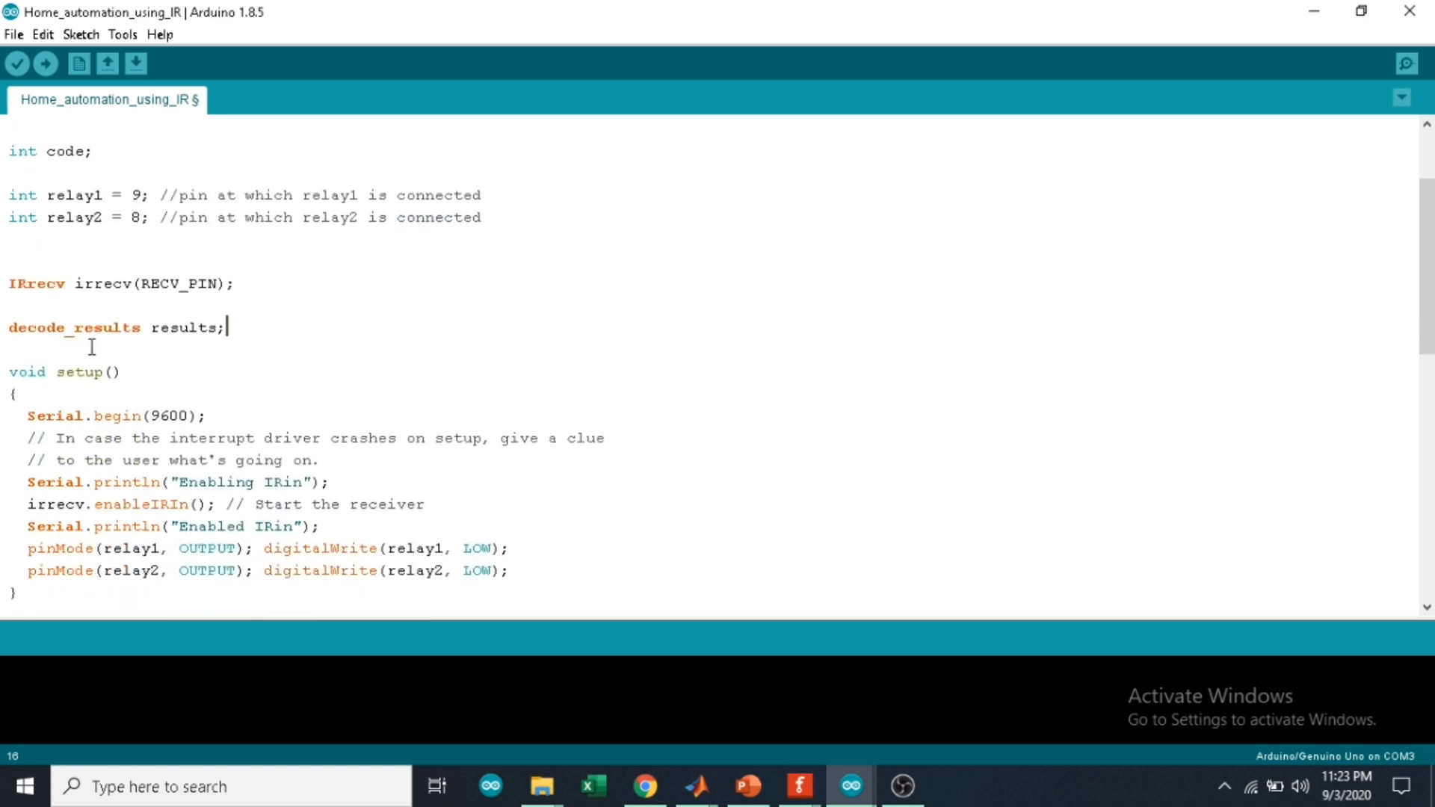
{"action": "left_click_drag", "start_coordinate": [9, 283], "coordinate": [228, 328]}
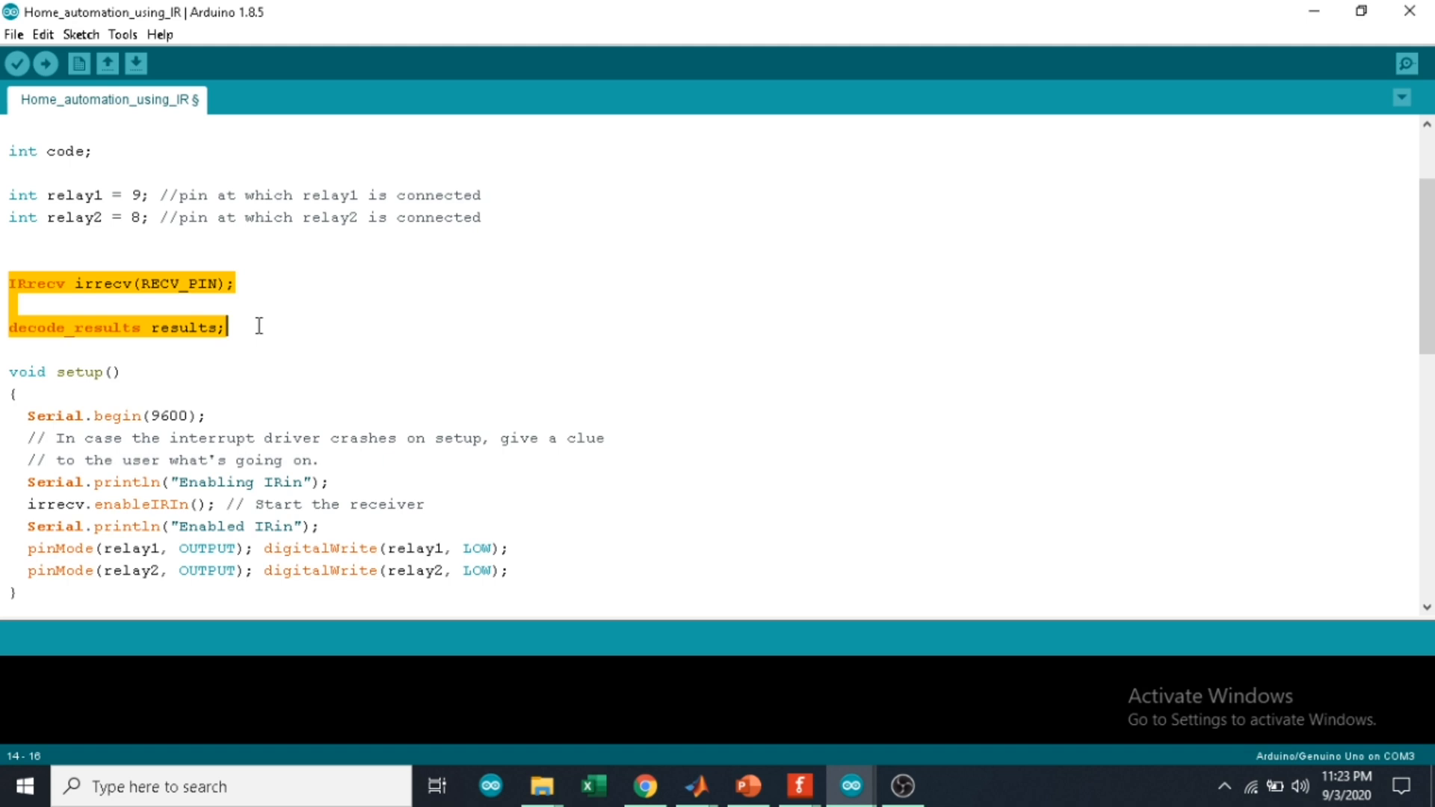
{"action": "scroll", "scroll_direction": "down", "scroll_amount": 3}
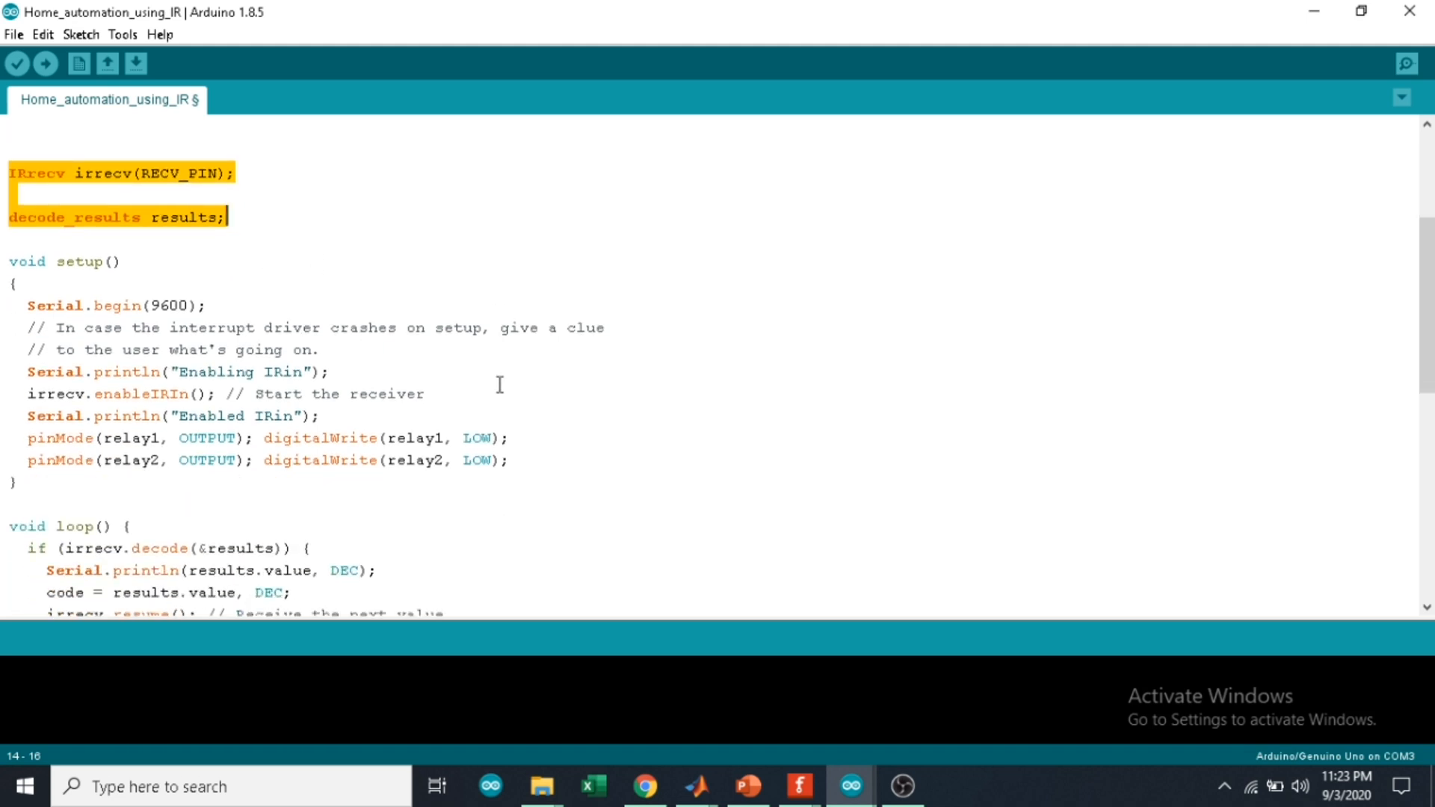
{"action": "left_click", "coordinate": [337, 393]}
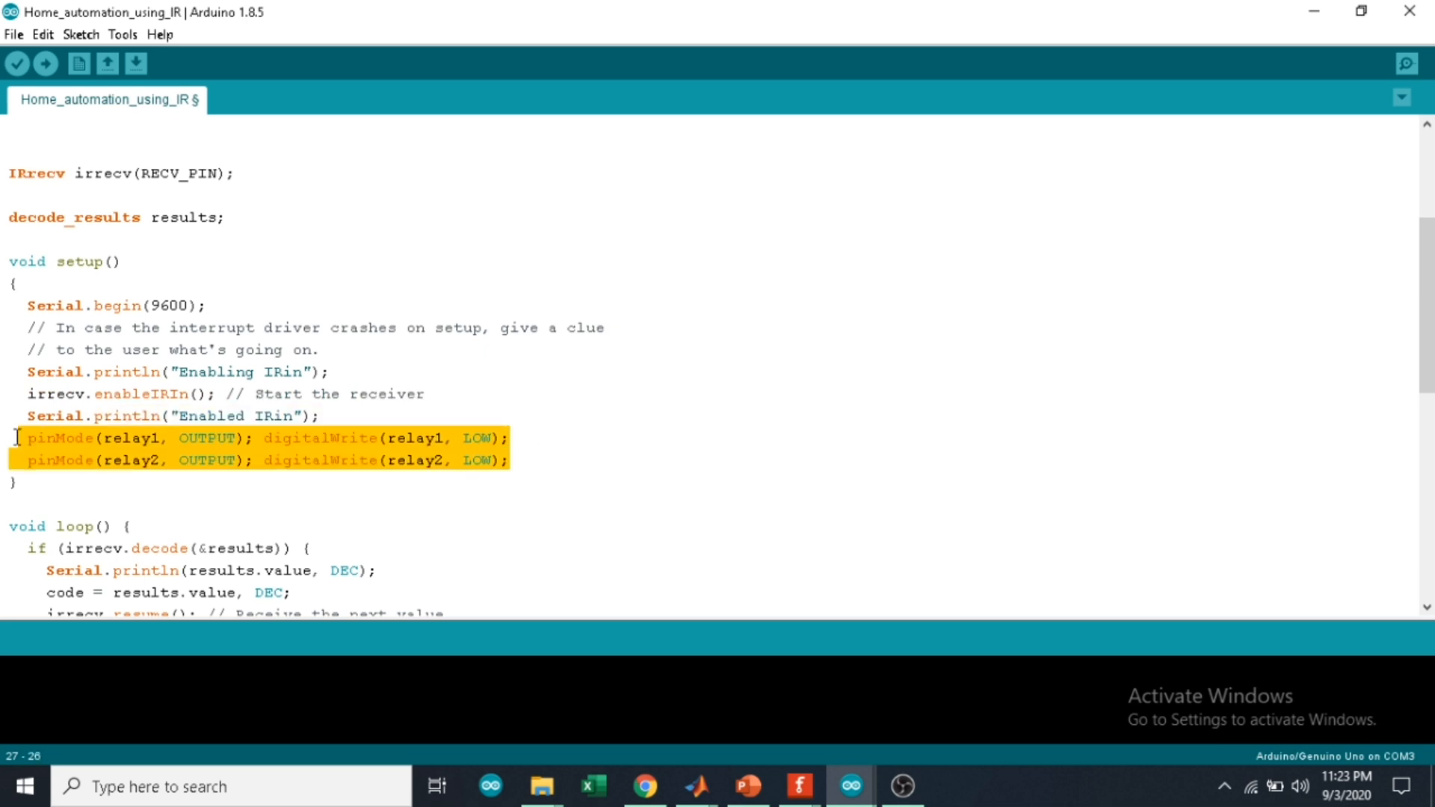
{"action": "mouse_move", "coordinate": [568, 471]}
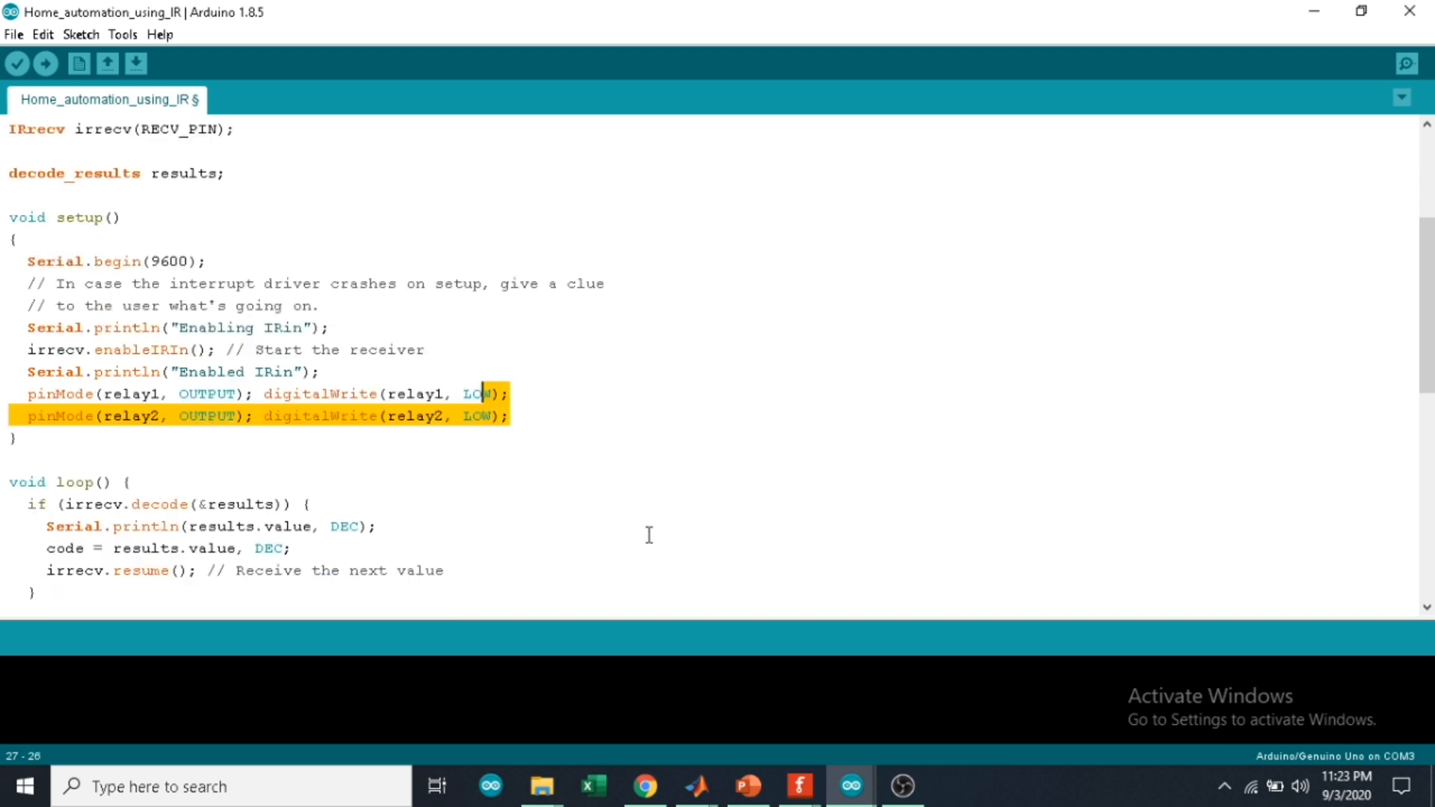
{"action": "scroll", "scroll_direction": "down", "scroll_amount": 3}
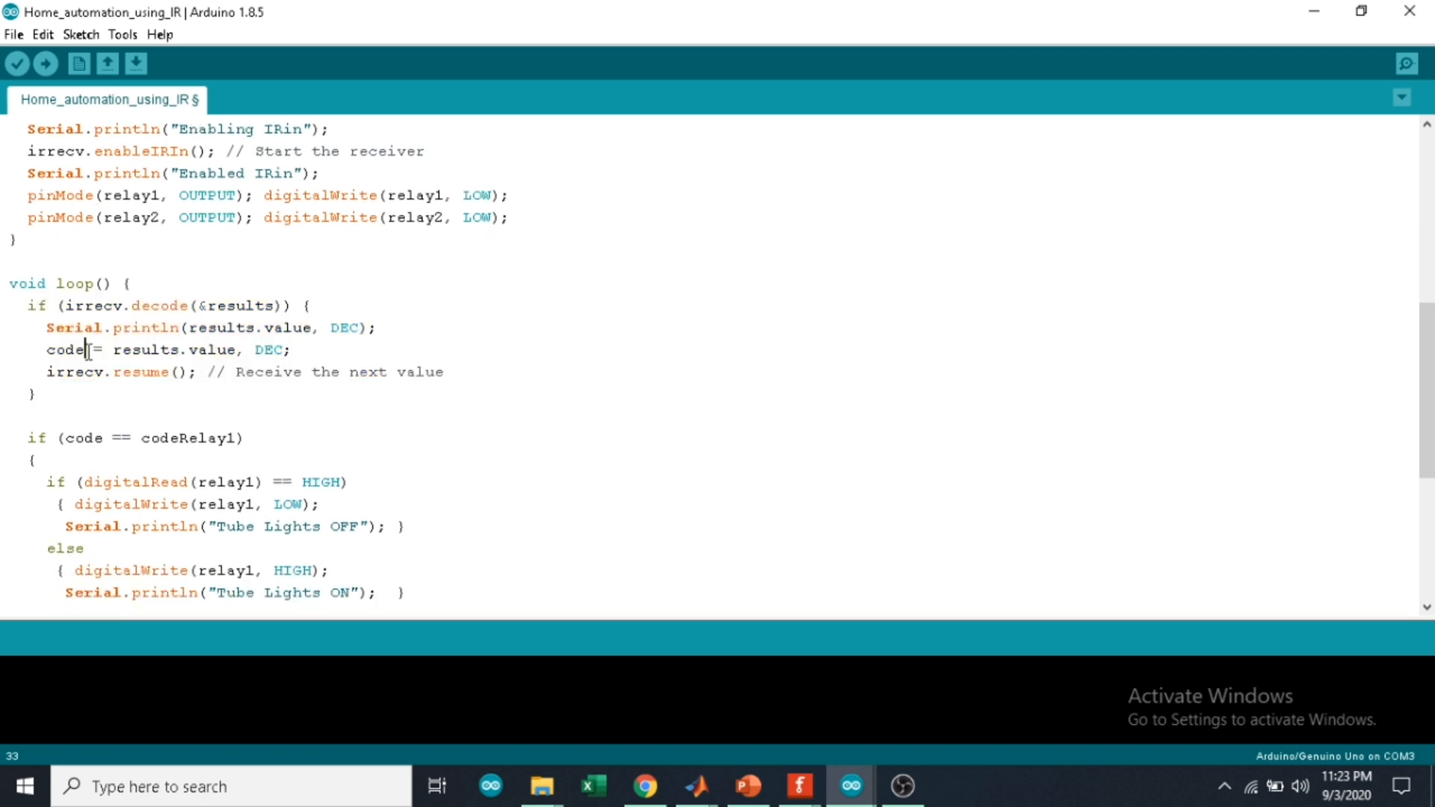
{"action": "double_click", "coordinate": [64, 352]}
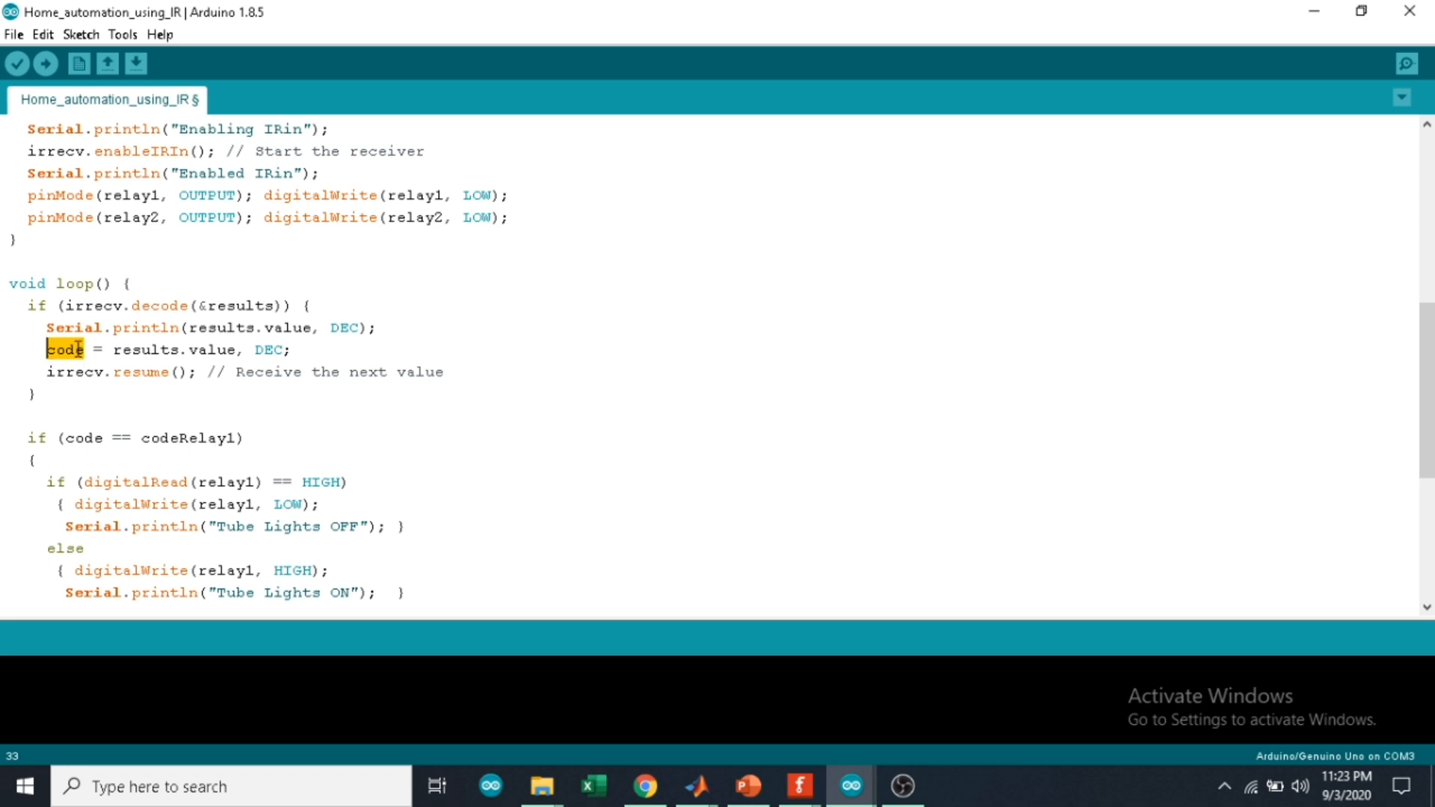
{"action": "mouse_move", "coordinate": [189, 442]}
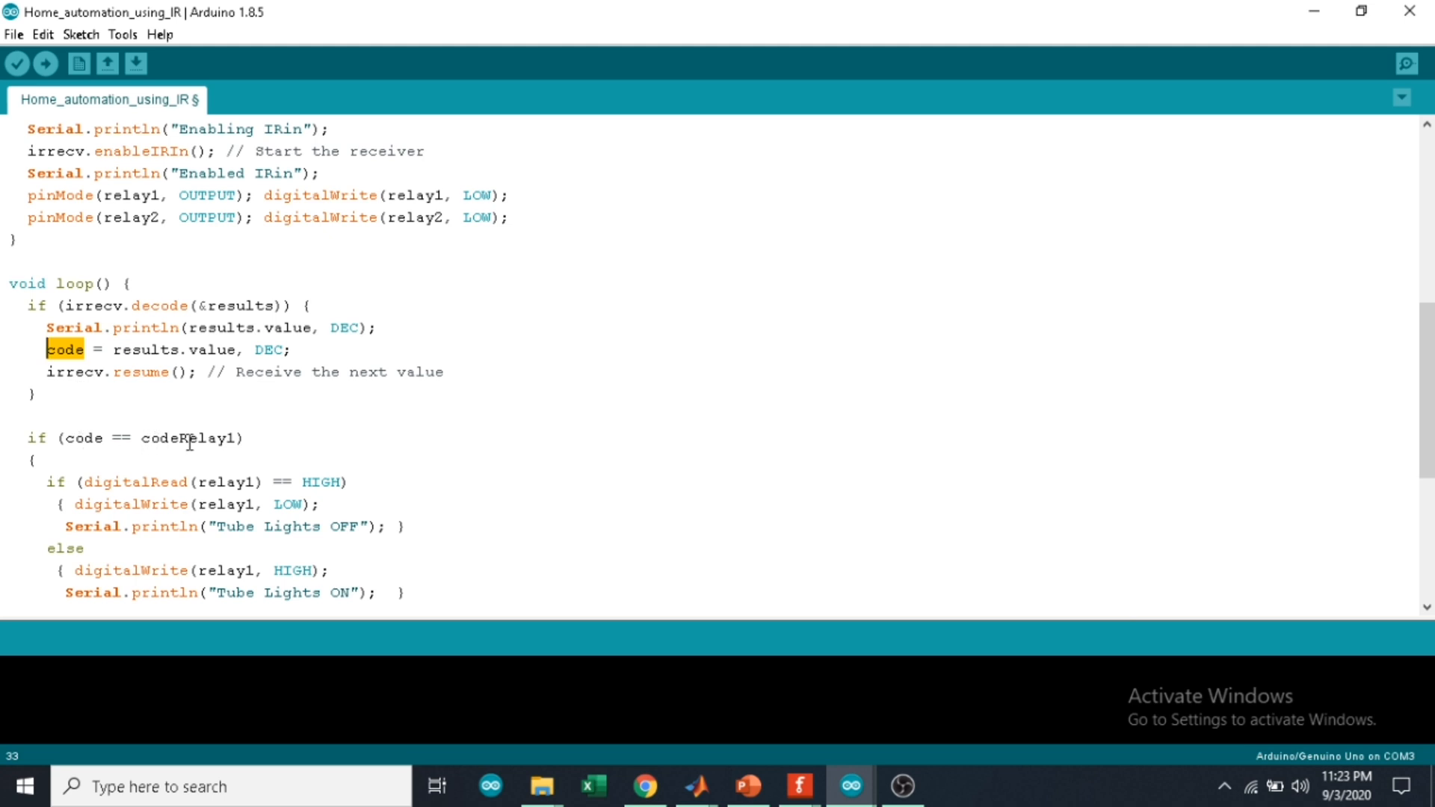
{"action": "scroll", "scroll_direction": "down", "scroll_amount": 3}
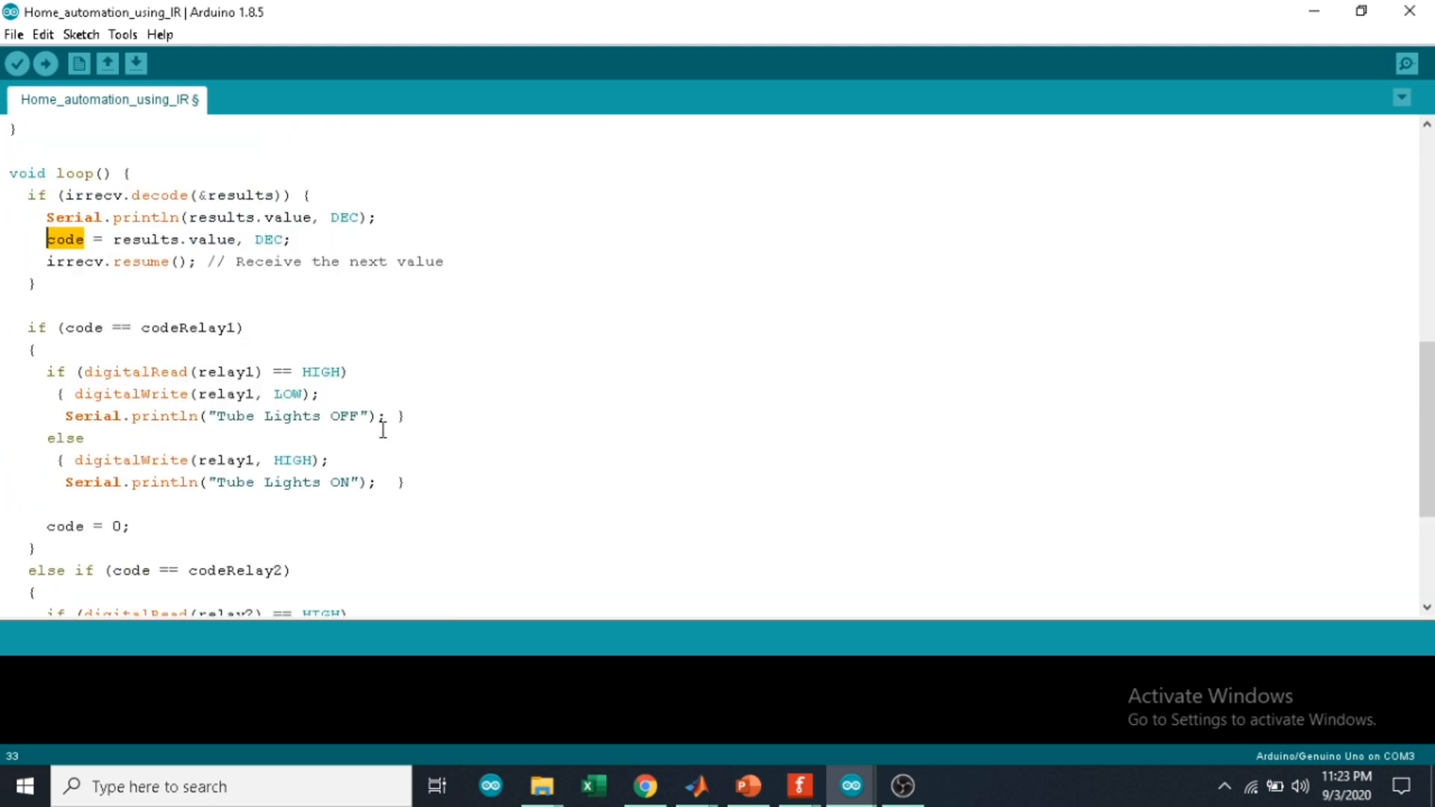
{"action": "mouse_move", "coordinate": [449, 439]}
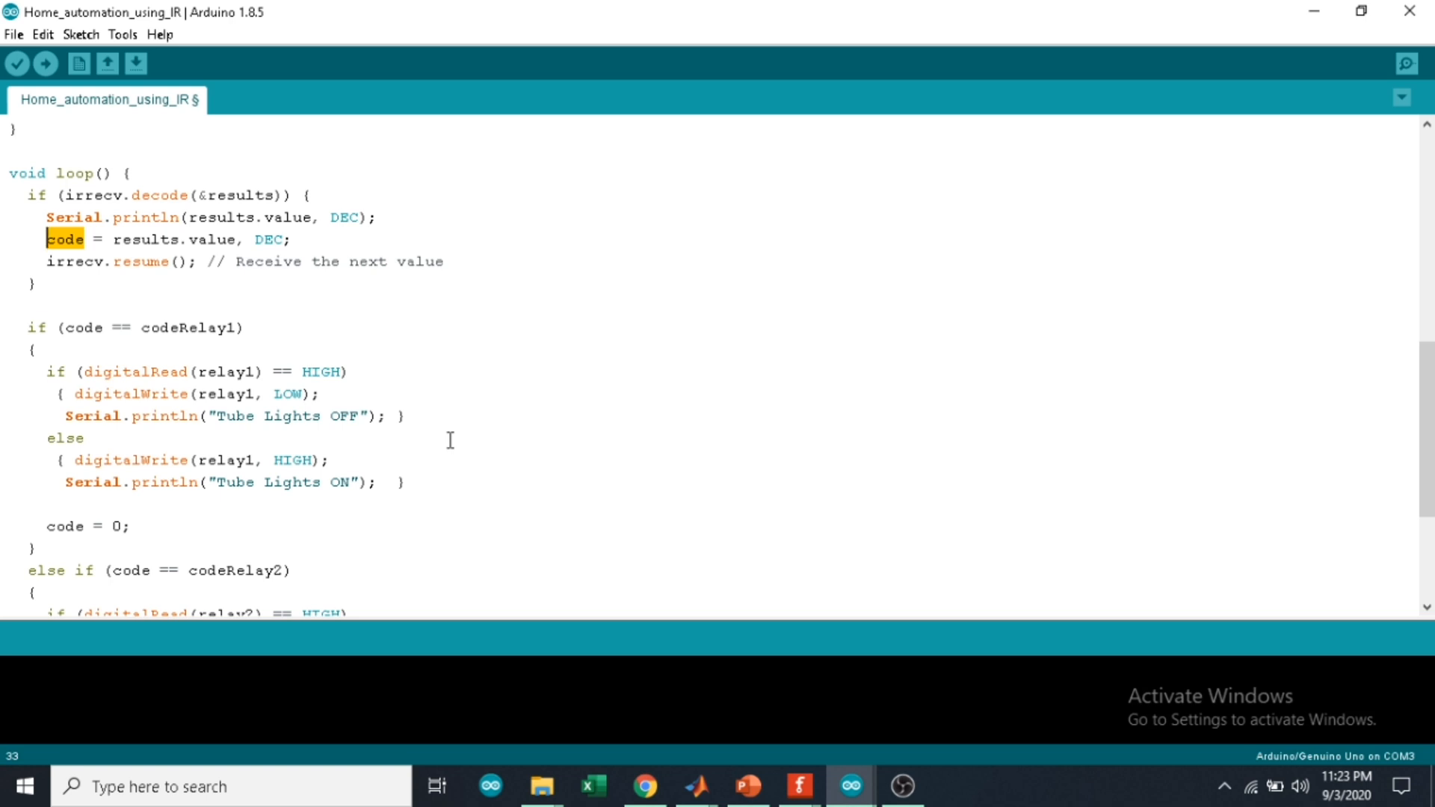
{"action": "scroll", "scroll_direction": "down", "scroll_amount": 3}
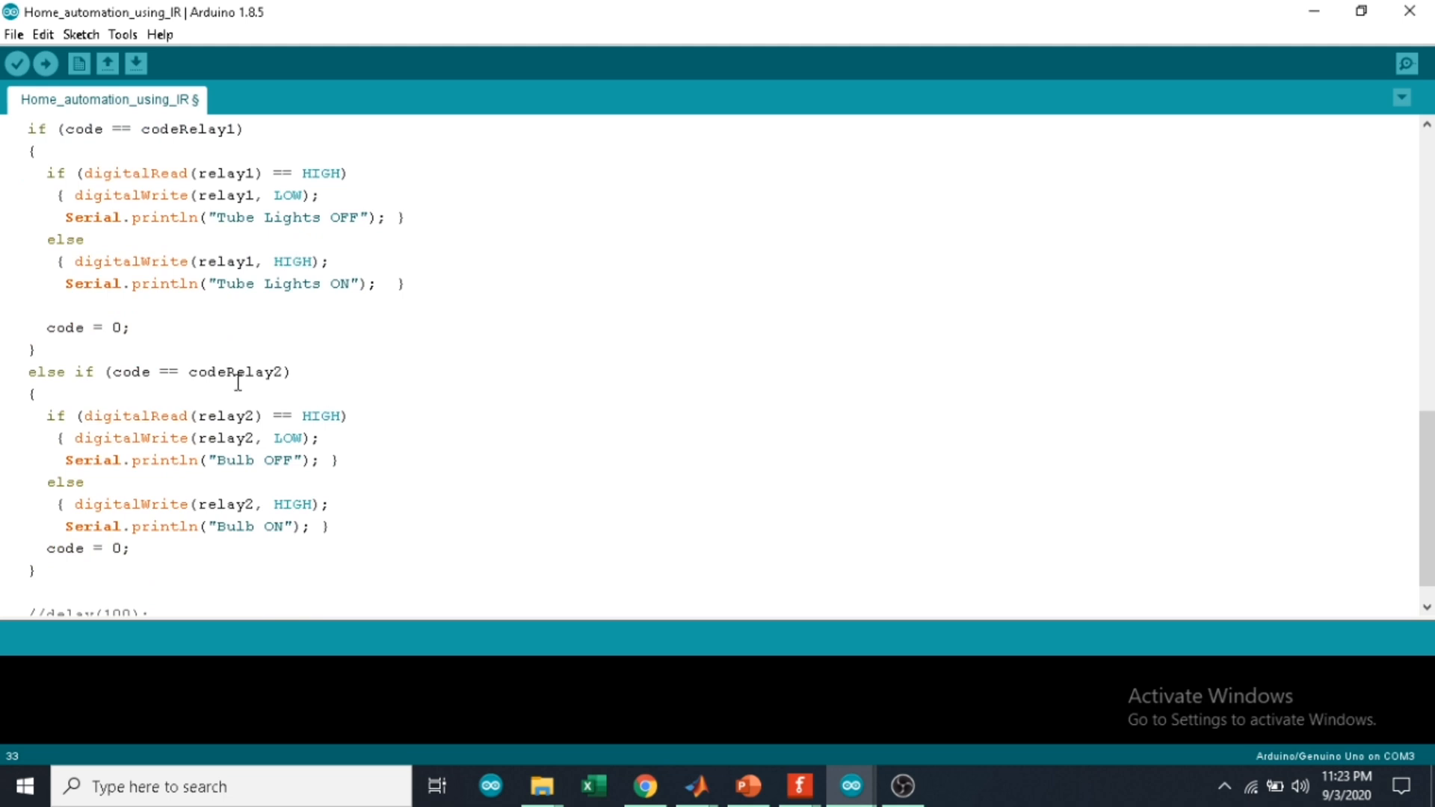
{"action": "left_click", "coordinate": [322, 438]}
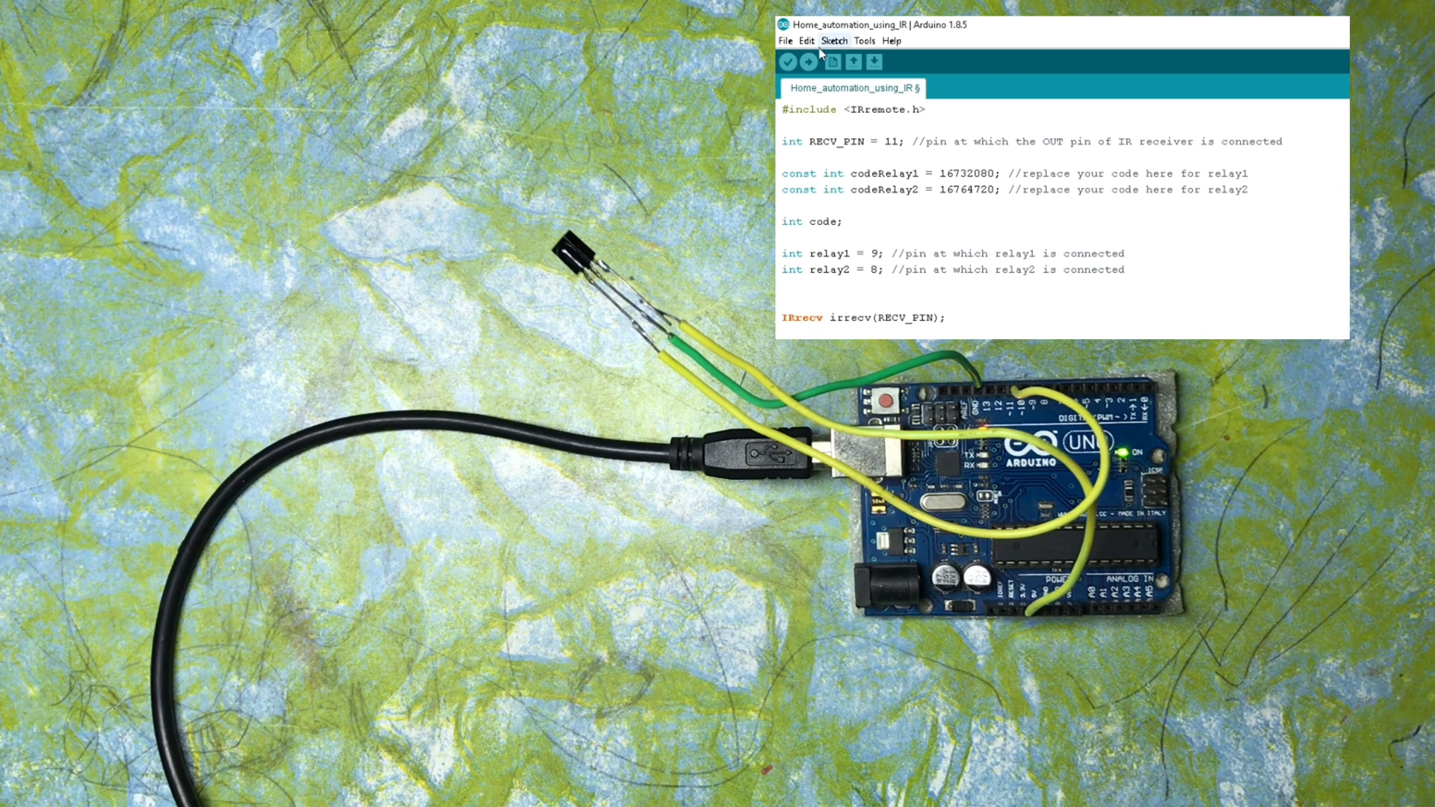
Step: Upload the IR relay sketch to the Arduino Uno on COM3
{"action": "left_click", "coordinate": [809, 62]}
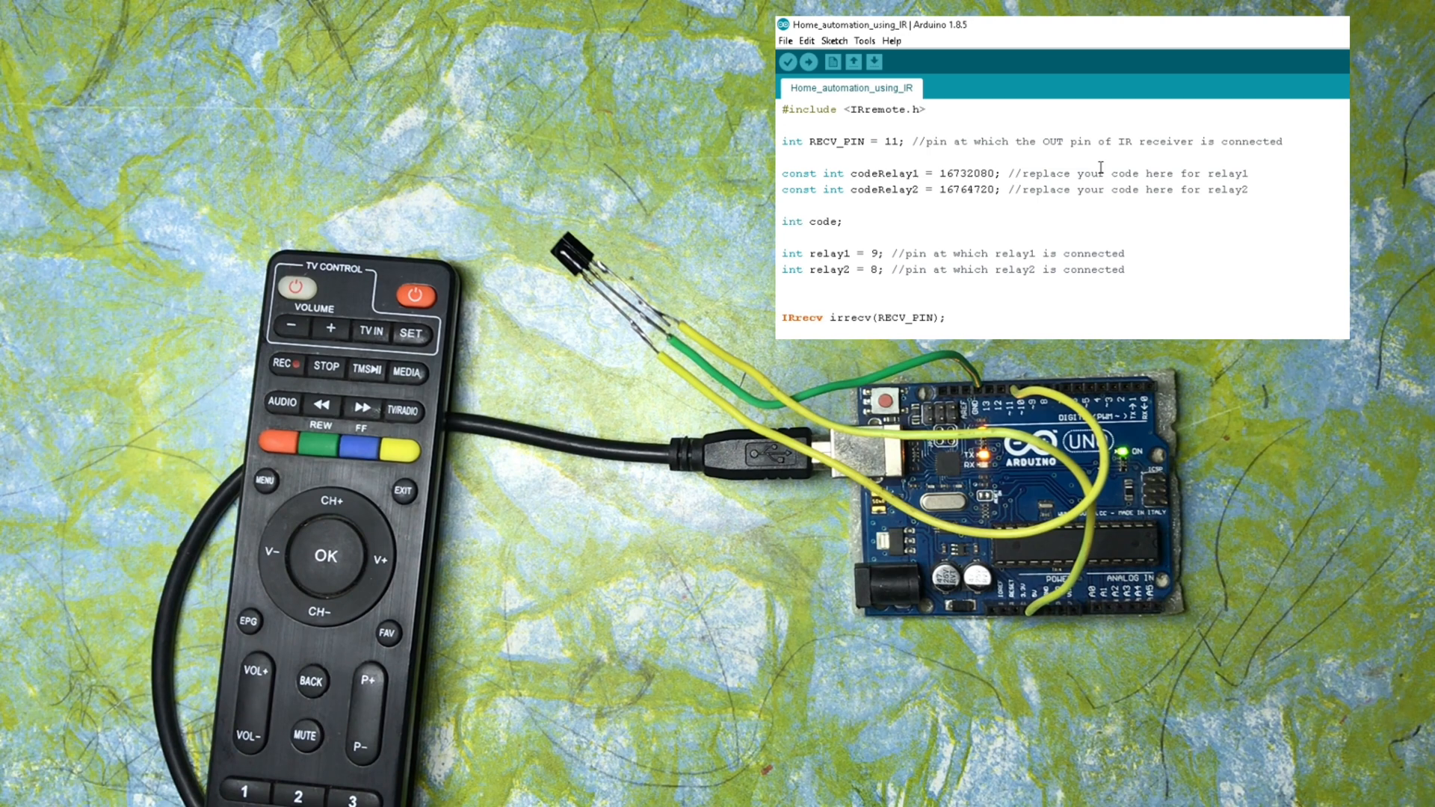
Step: Read remote codes 16728765 and 16769055 in the Serial Monitor and copy 16769055 for codeRelay1
{"action": "left_click", "coordinate": [864, 42]}
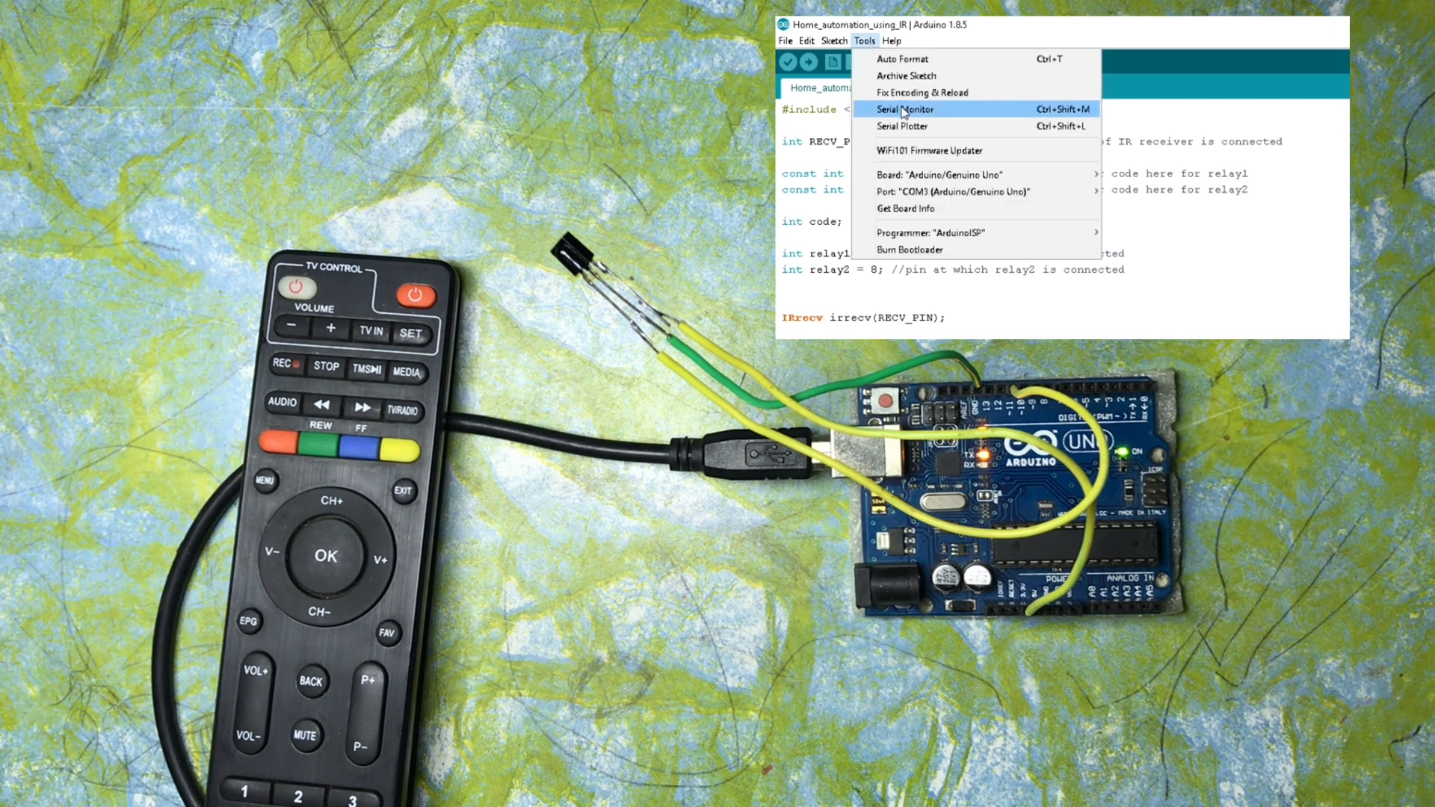
{"action": "left_click", "coordinate": [903, 109]}
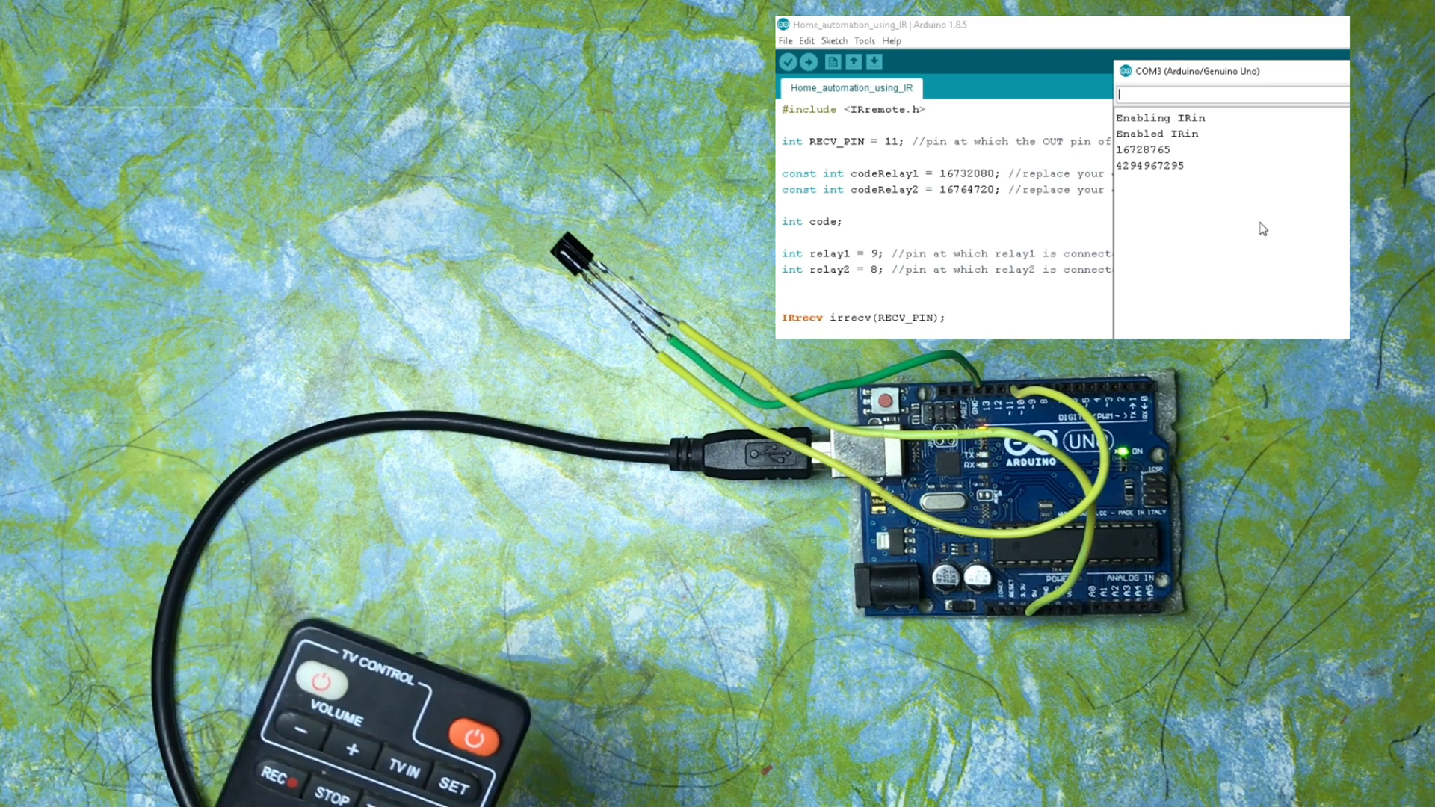
{"action": "double_click", "coordinate": [1148, 149]}
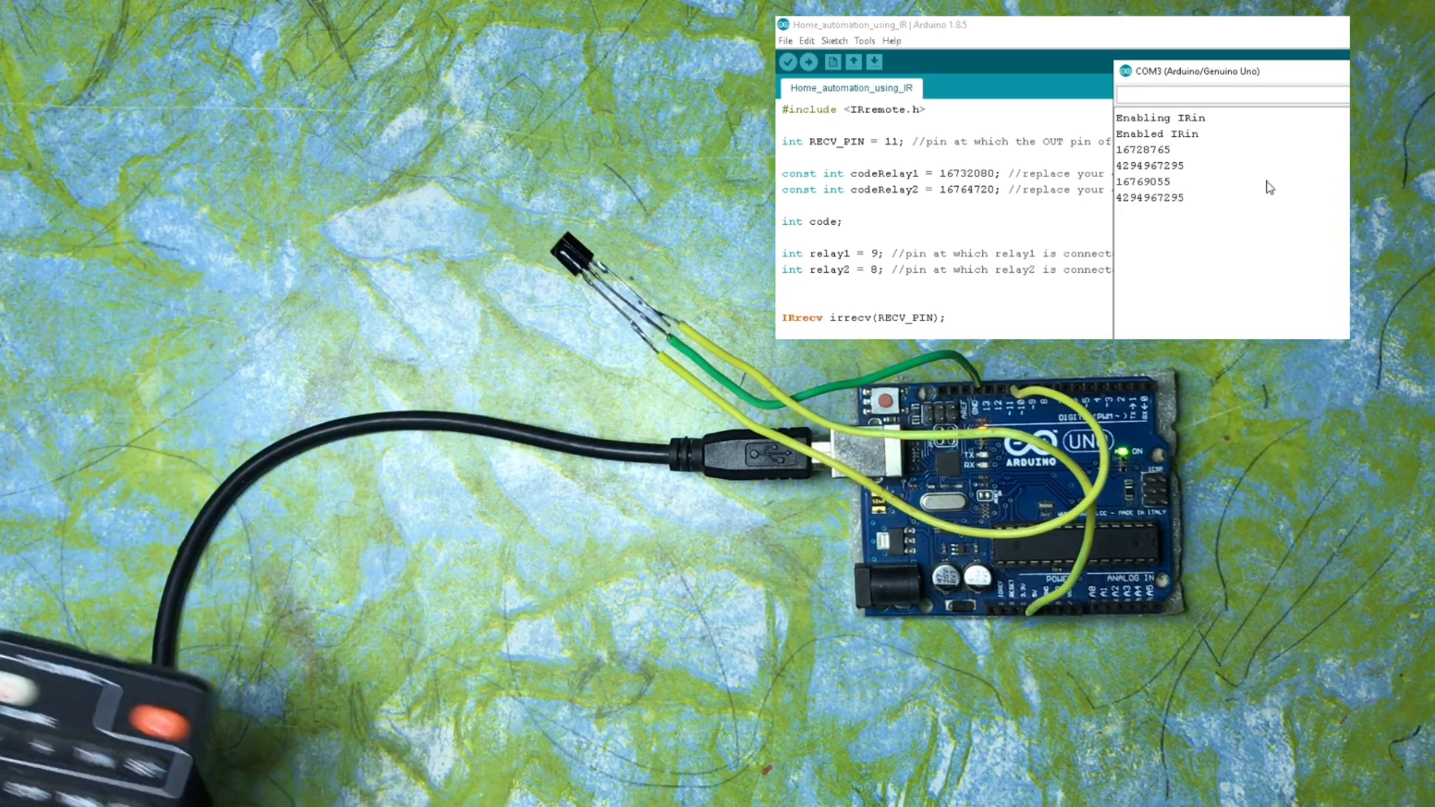
{"action": "double_click", "coordinate": [1142, 181]}
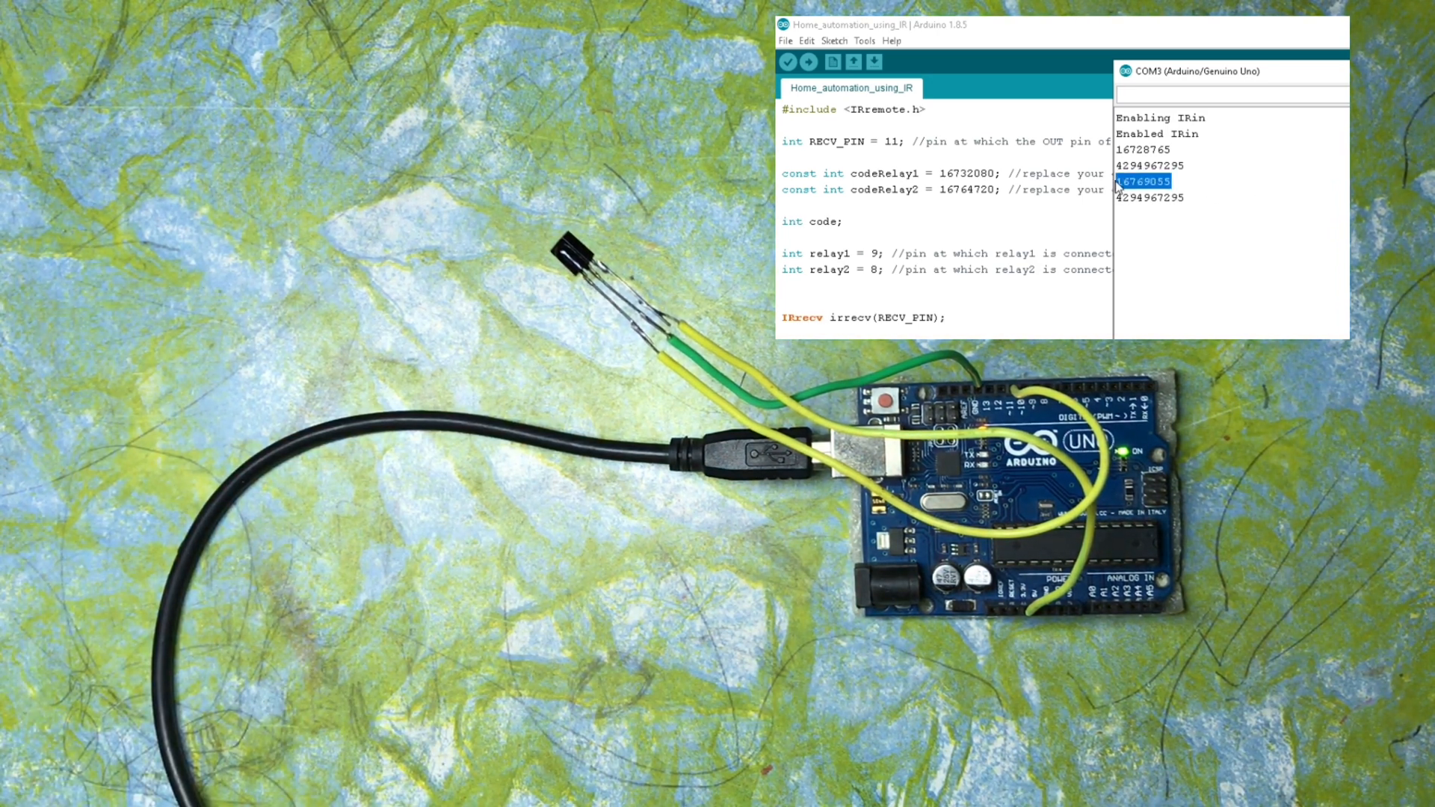
{"action": "mouse_move", "coordinate": [1281, 198]}
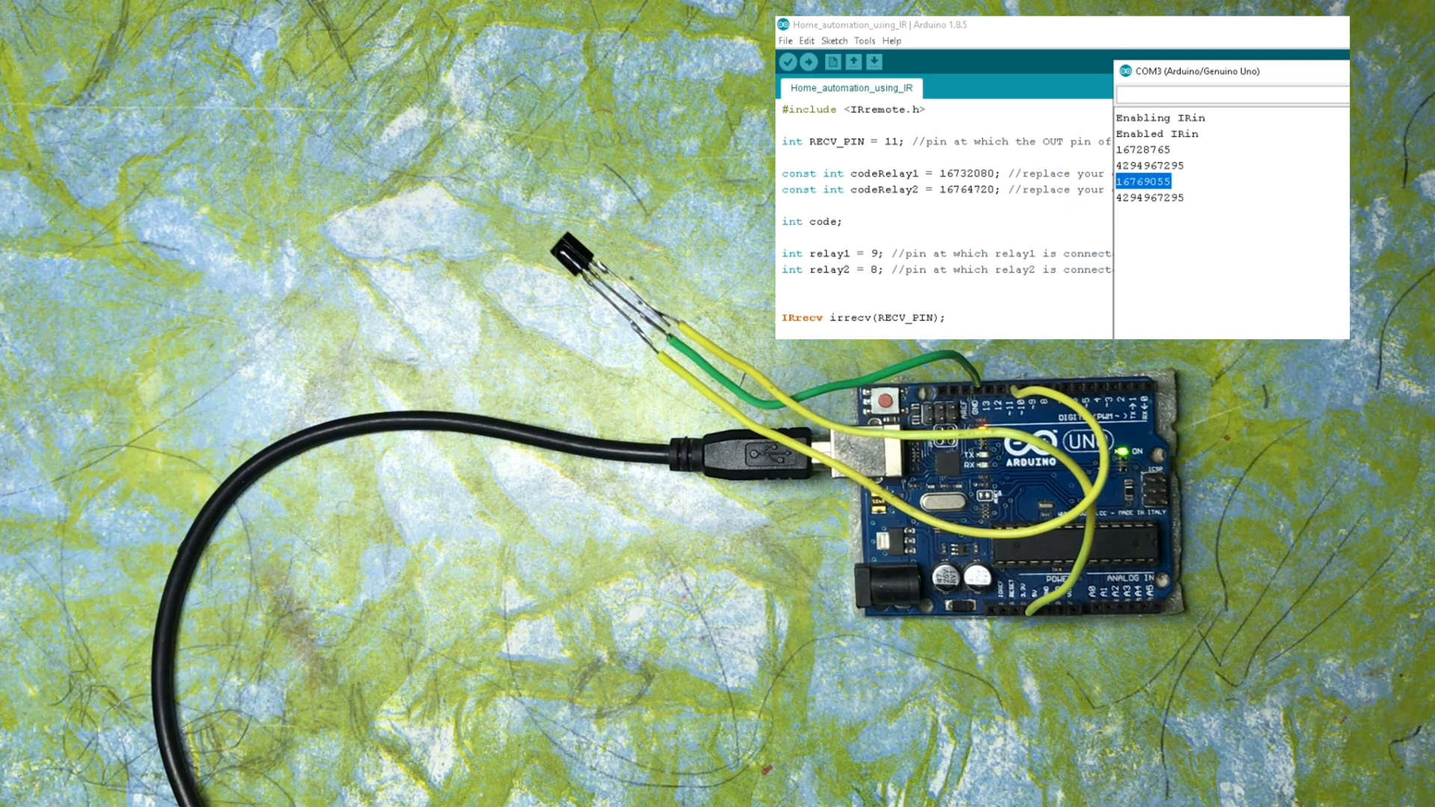
{"action": "mouse_move", "coordinate": [1345, 260]}
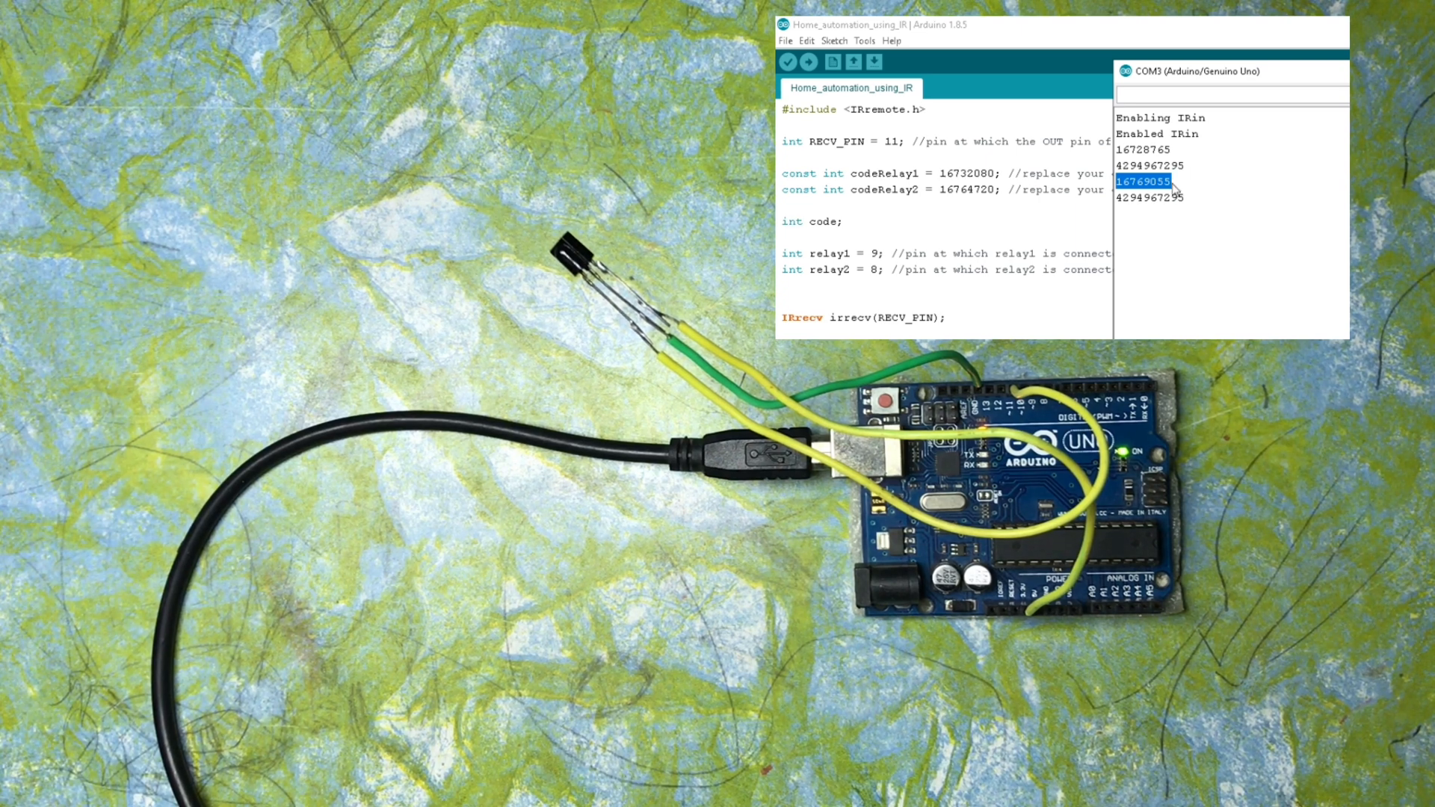
{"action": "left_click", "coordinate": [1341, 72]}
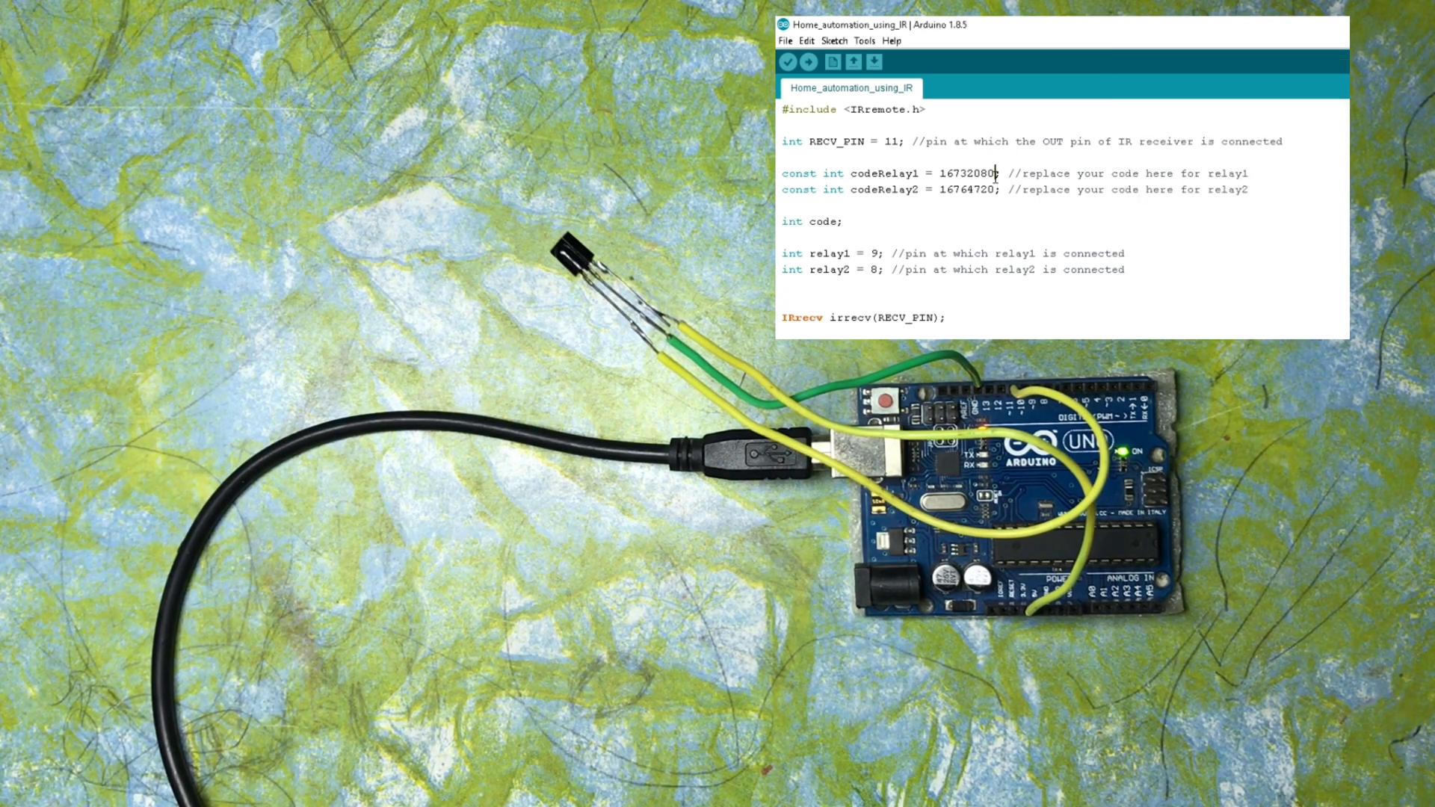